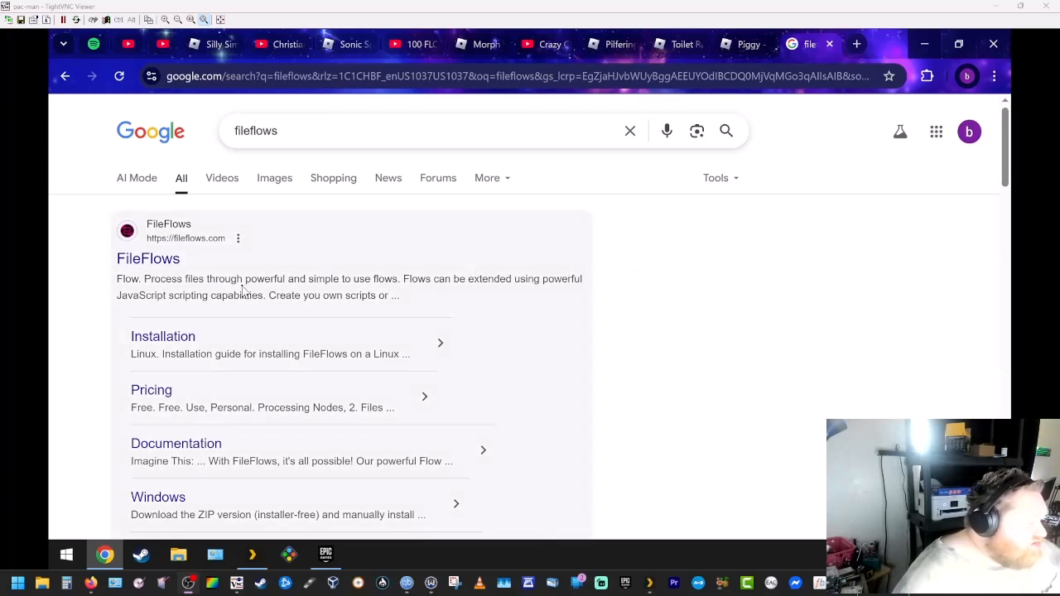
Step: Reach the FileFlows installation documentation from the Google search results
{"action": "left_click", "coordinate": [148, 258]}
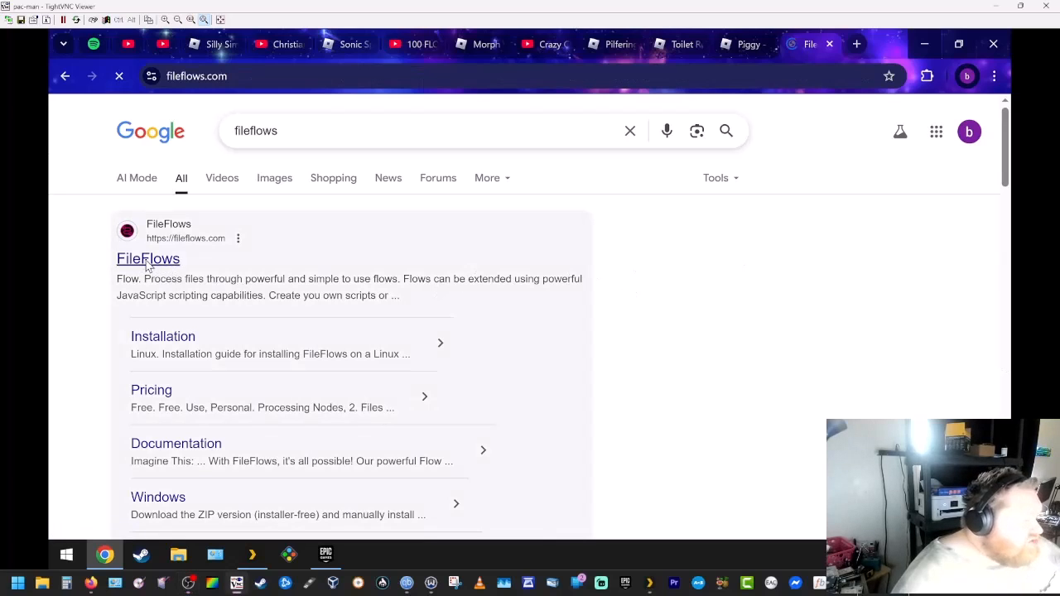
{"action": "left_click", "coordinate": [148, 259]}
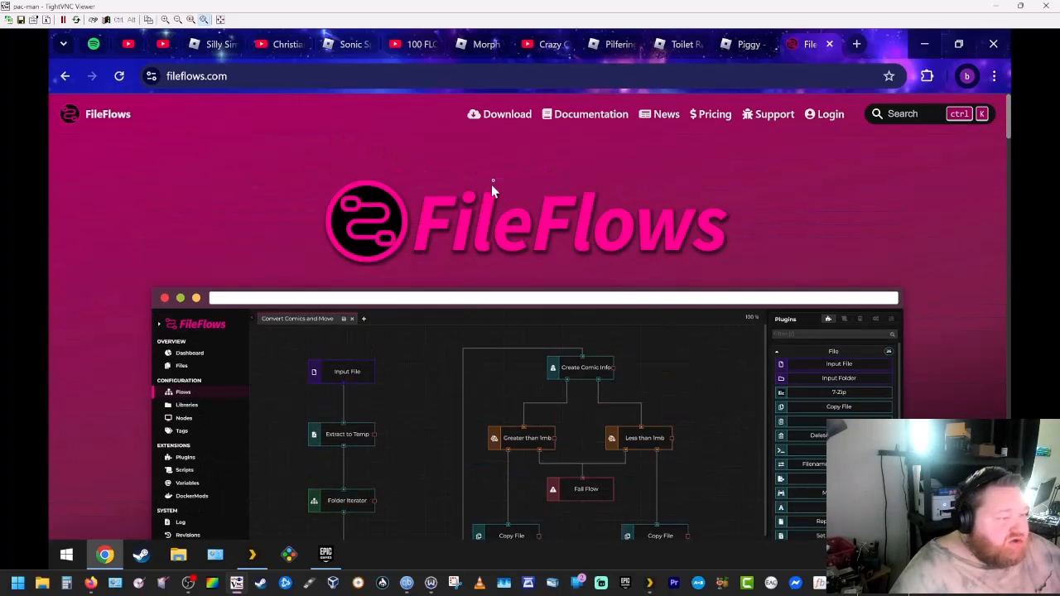
{"action": "left_click", "coordinate": [507, 114]}
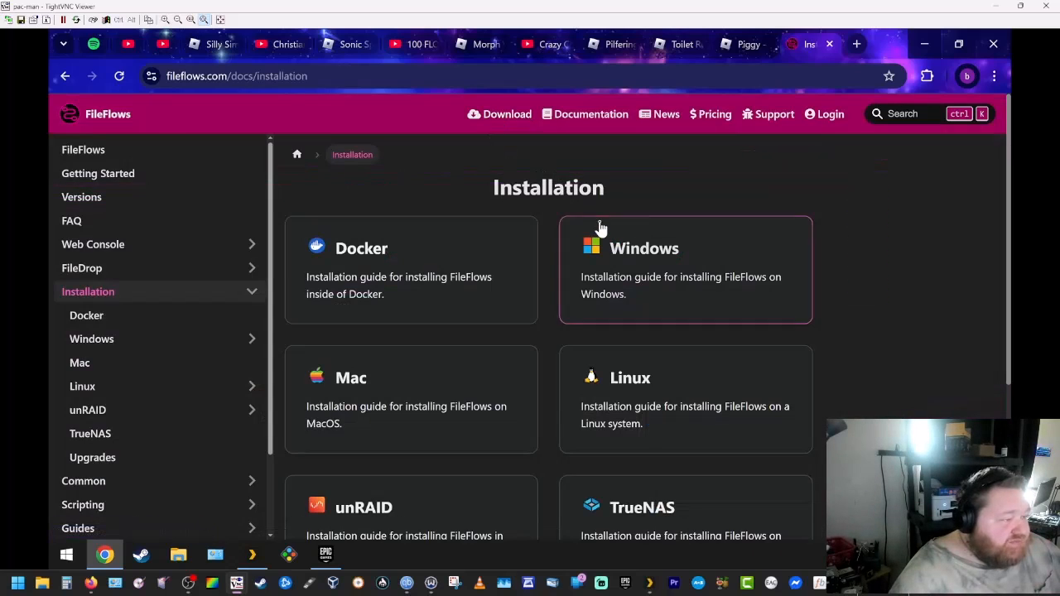
Step: Show the Windows installation guide scrolled to the .NET 8 SDK prerequisite
{"action": "left_click", "coordinate": [637, 265]}
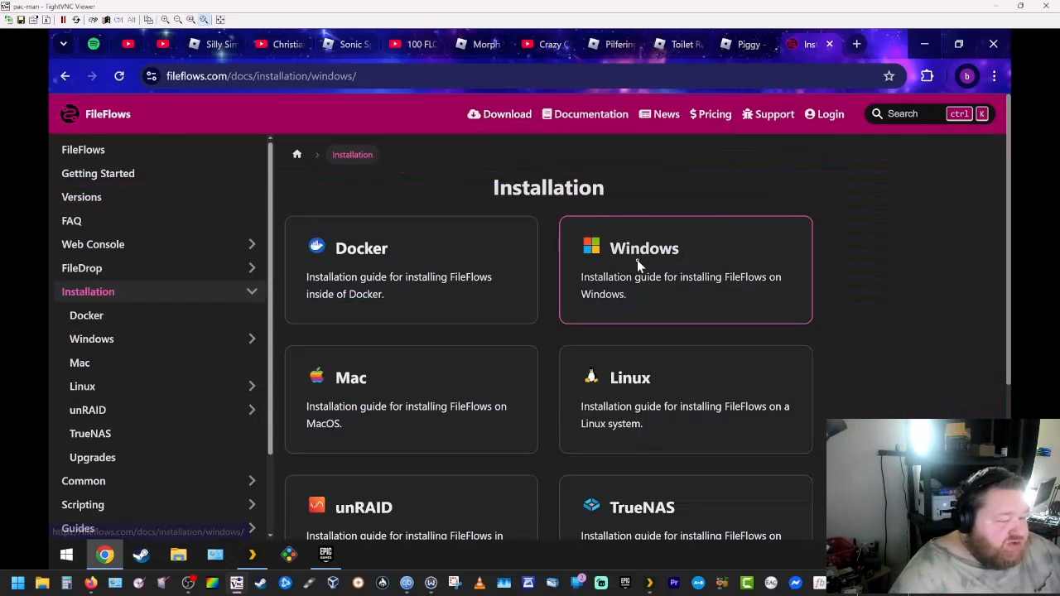
{"action": "left_click", "coordinate": [636, 266]}
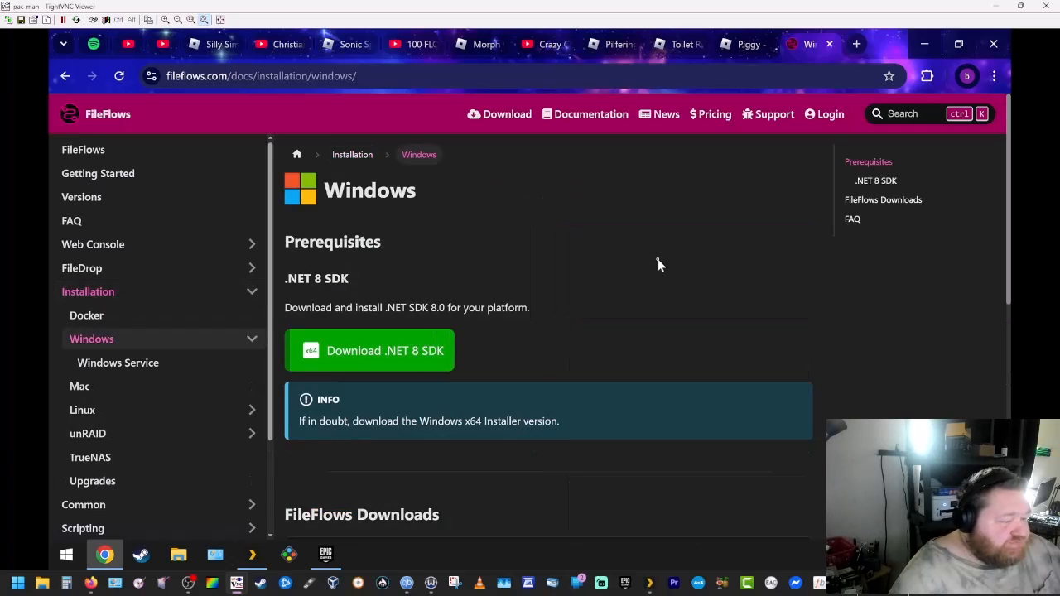
{"action": "scroll", "scroll_direction": "down", "scroll_amount": 3}
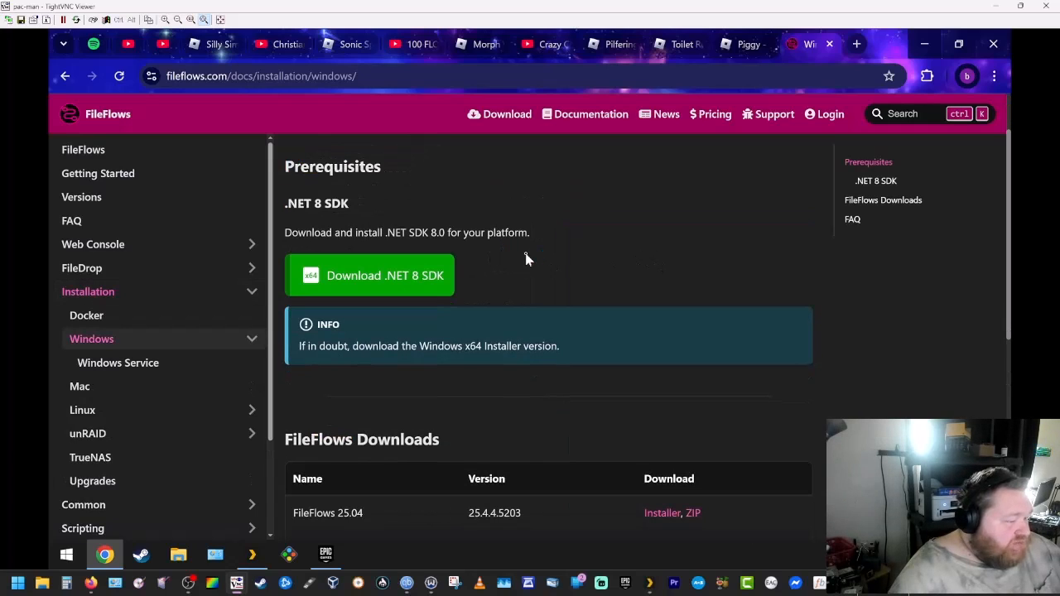
{"action": "mouse_move", "coordinate": [344, 282]}
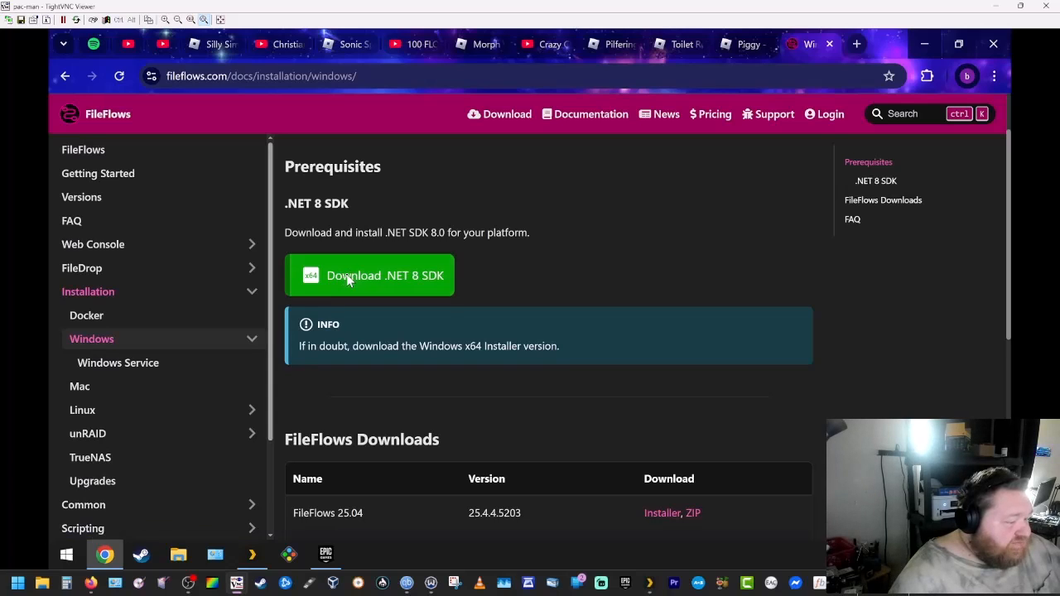
Step: Download the .NET 8 SDK Windows x64 installer from the Microsoft download page
{"action": "left_click", "coordinate": [369, 275]}
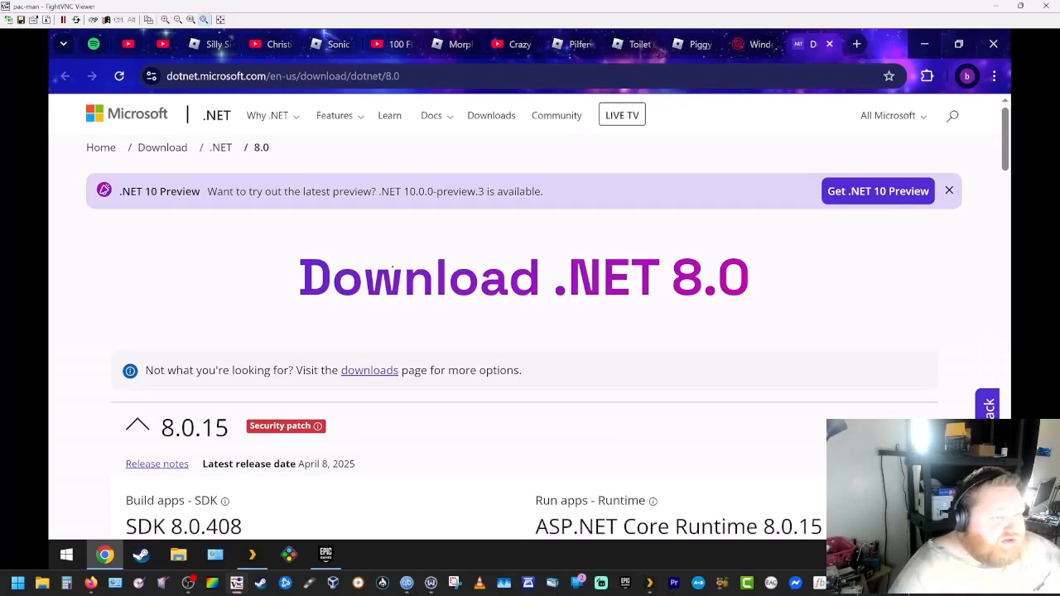
{"action": "scroll", "scroll_direction": "down", "scroll_amount": 3}
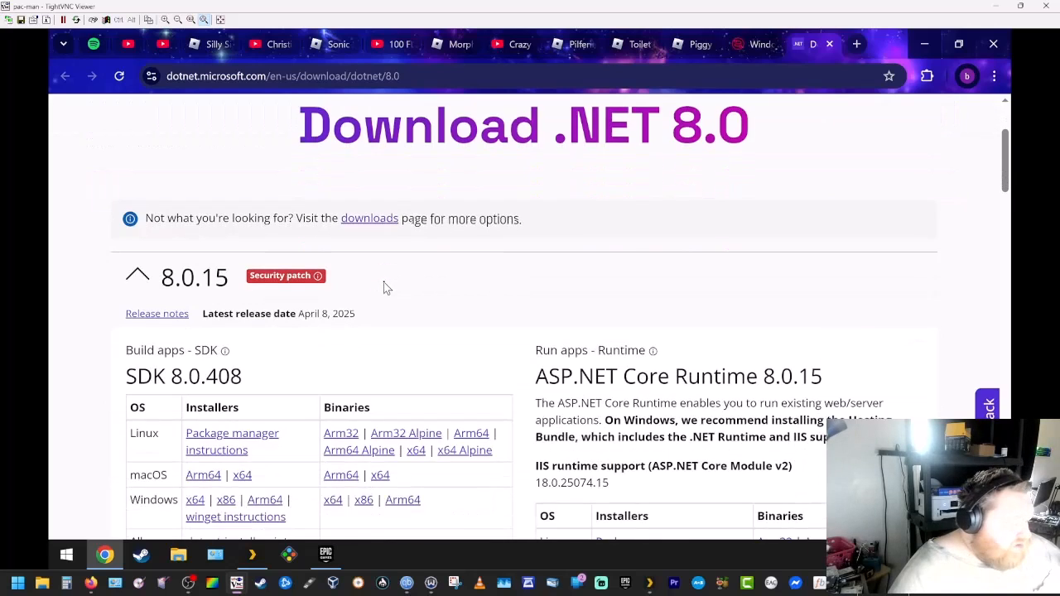
{"action": "scroll", "scroll_direction": "down", "scroll_amount": 3}
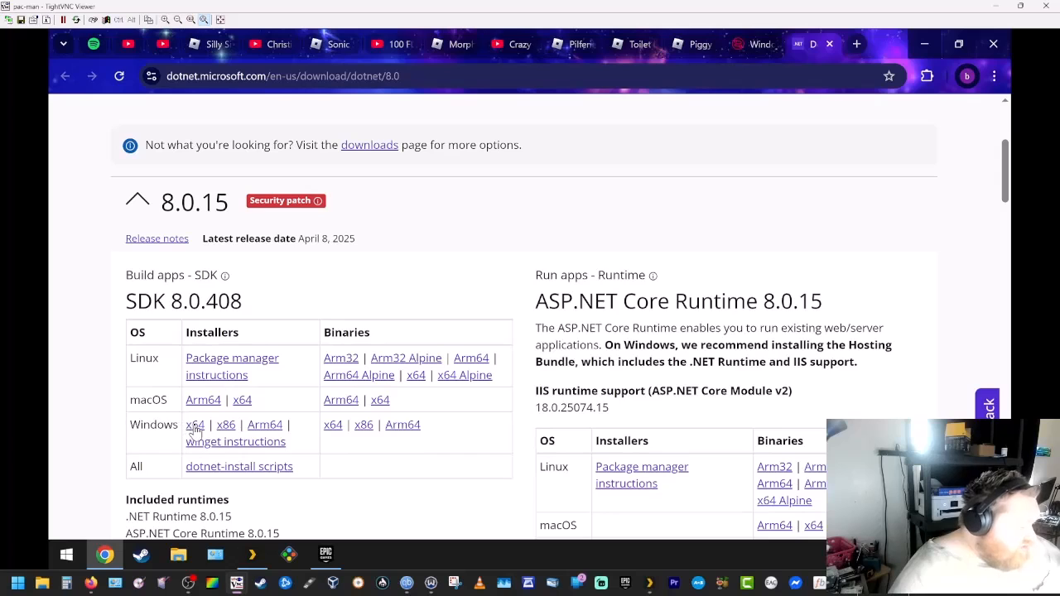
{"action": "left_click", "coordinate": [195, 424]}
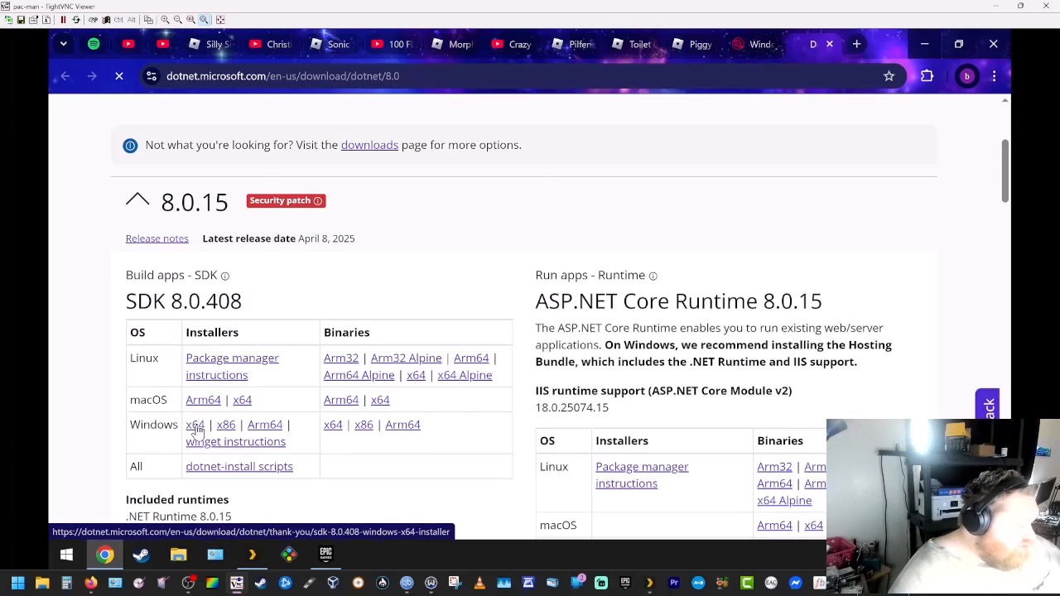
{"action": "left_click", "coordinate": [195, 424]}
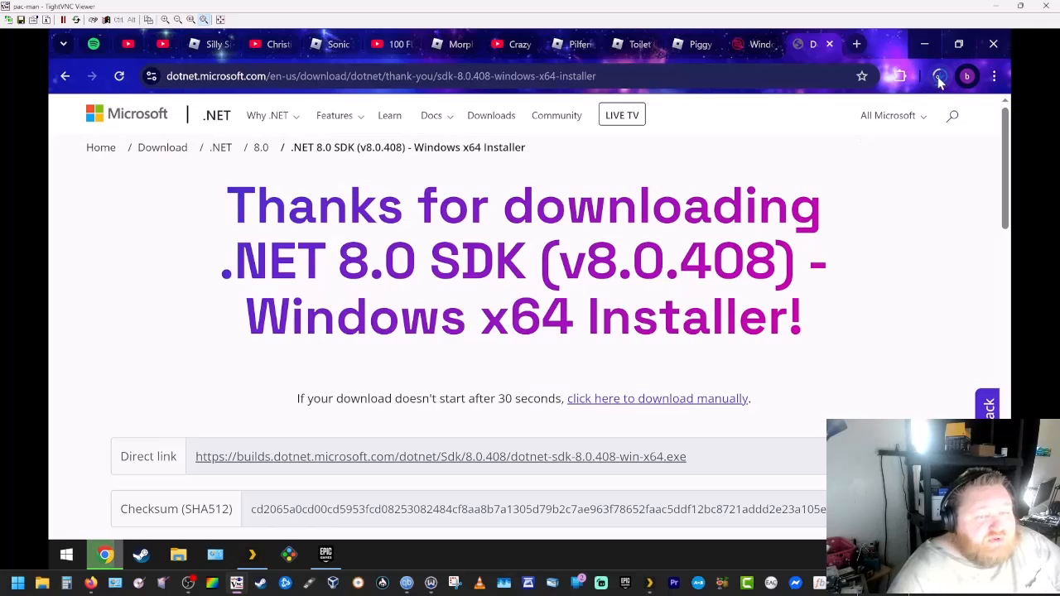
Step: Run the downloaded .NET SDK installer to completion and close it
{"action": "left_click", "coordinate": [941, 76]}
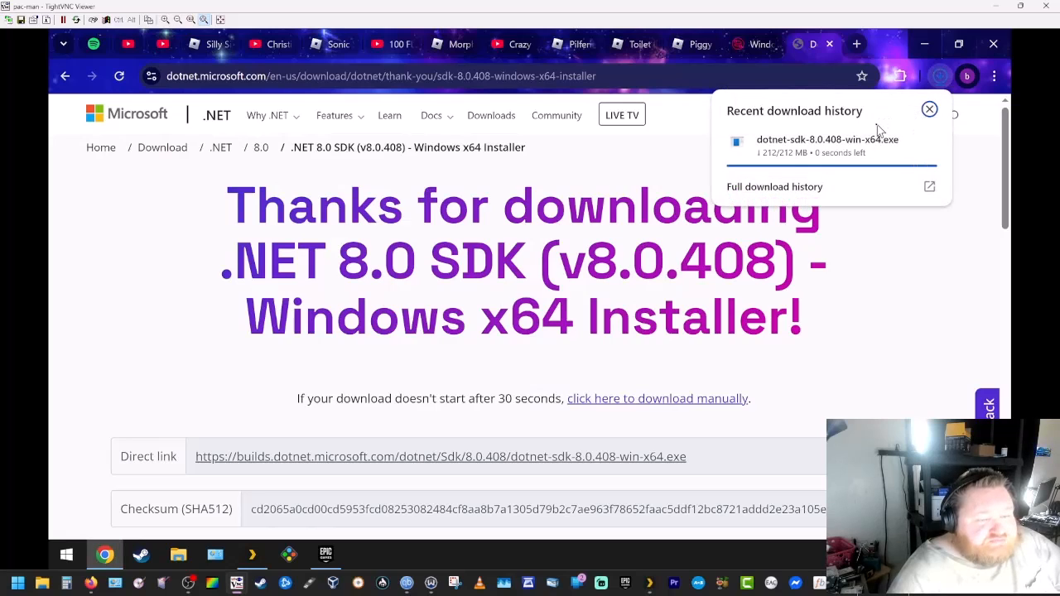
{"action": "left_click", "coordinate": [929, 109]}
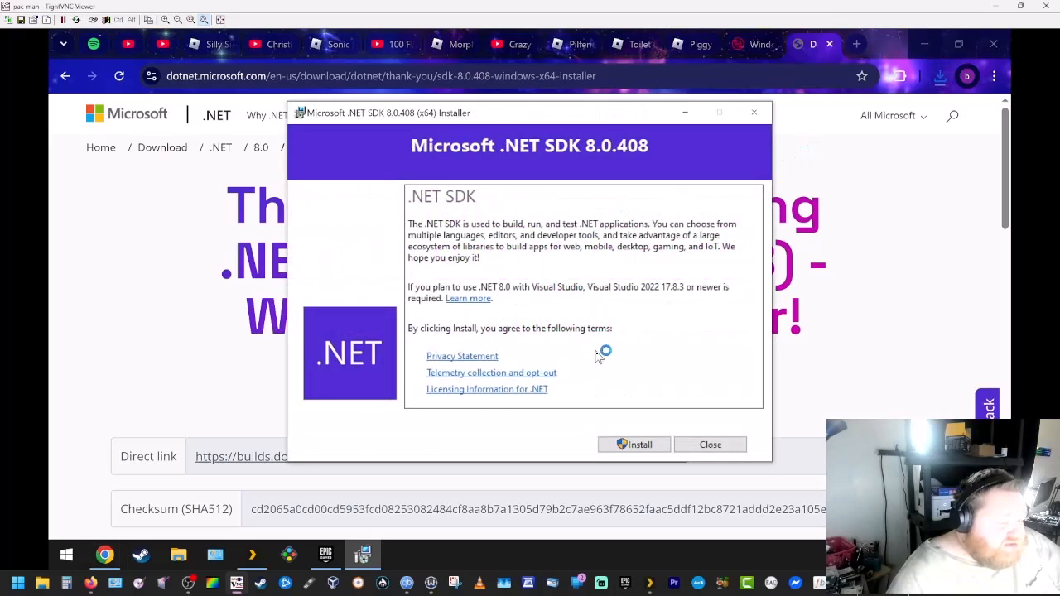
{"action": "left_click", "coordinate": [632, 444]}
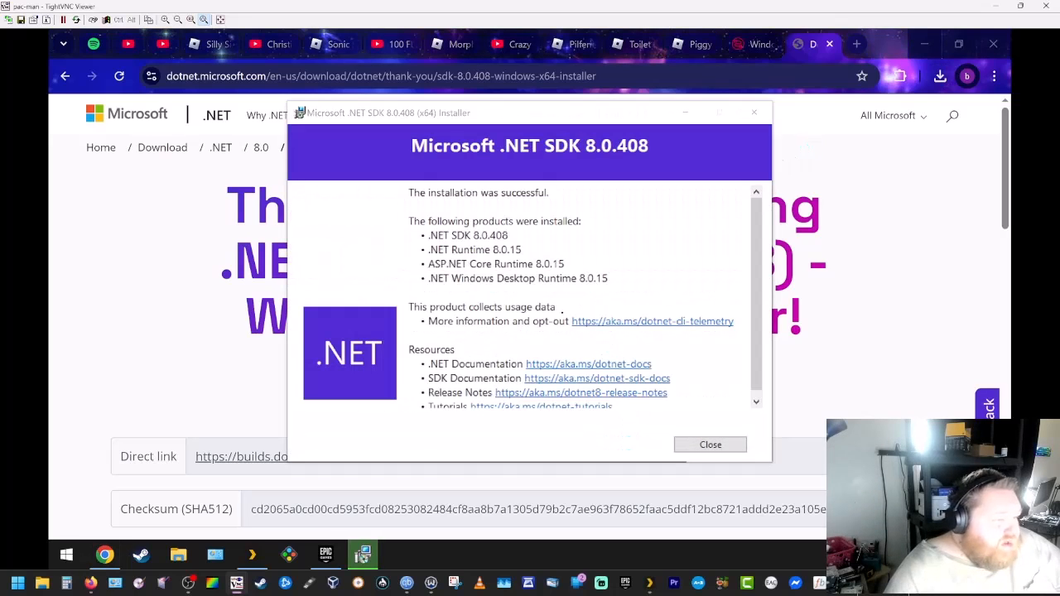
{"action": "mouse_move", "coordinate": [649, 404]}
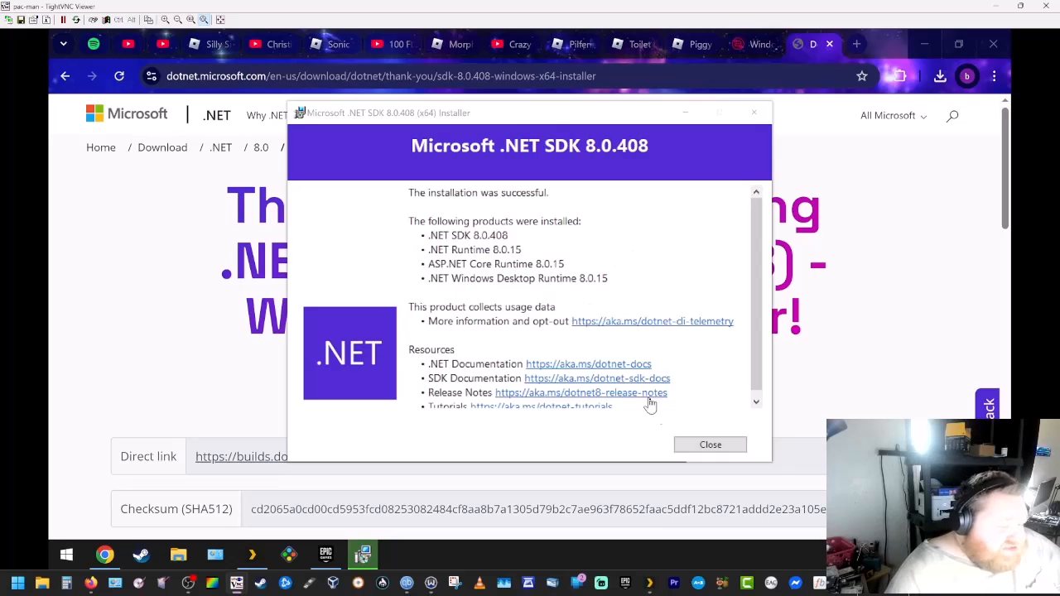
{"action": "left_click", "coordinate": [709, 444]}
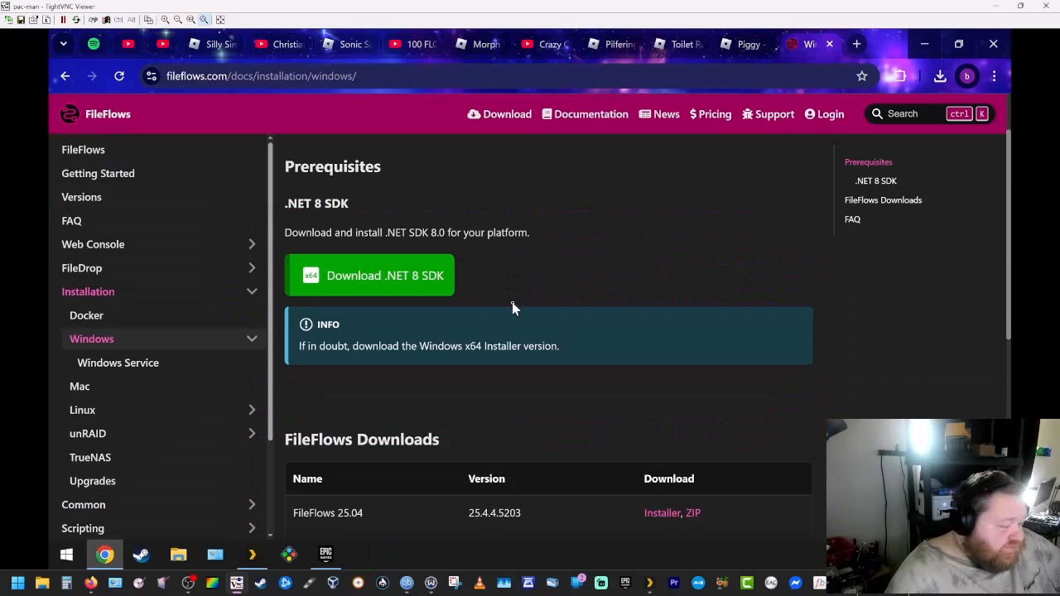
Step: Download the FileFlows 25.02 (Stable) Windows installer and check its progress
{"action": "scroll", "scroll_direction": "down", "scroll_amount": 3}
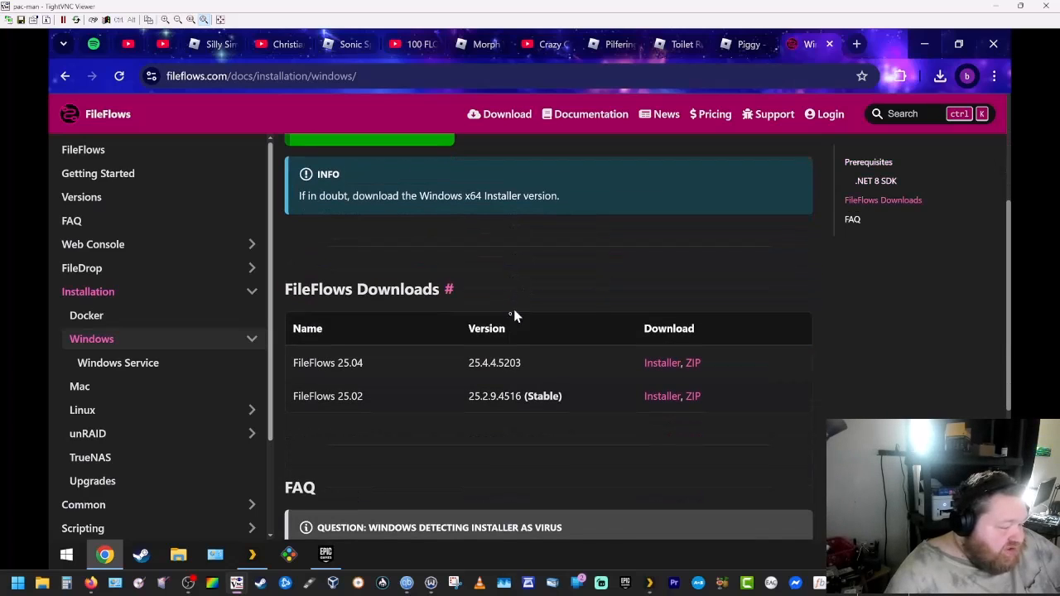
{"action": "mouse_move", "coordinate": [472, 409]}
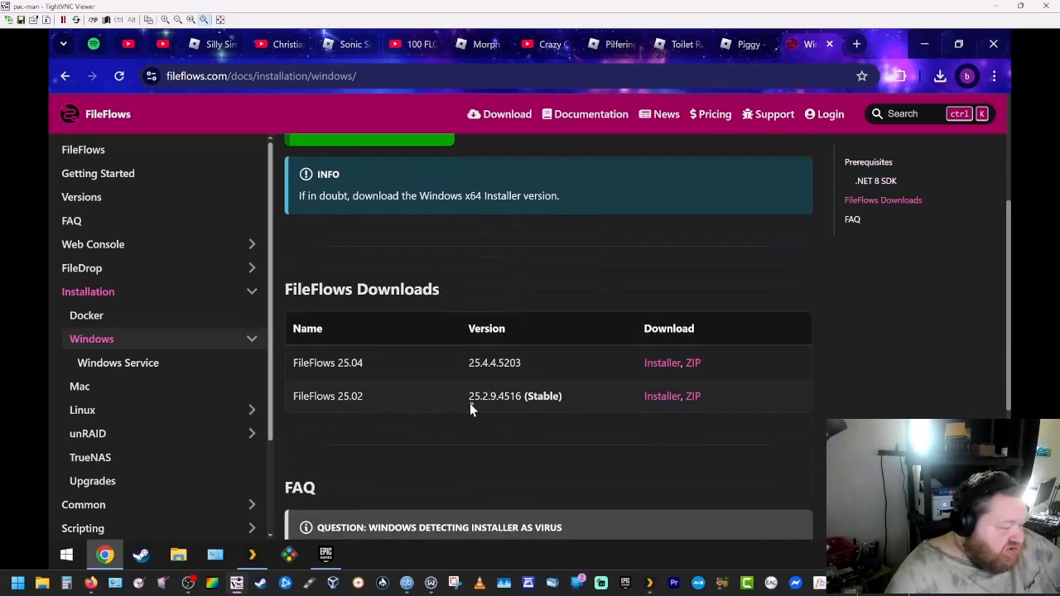
{"action": "mouse_move", "coordinate": [471, 371]}
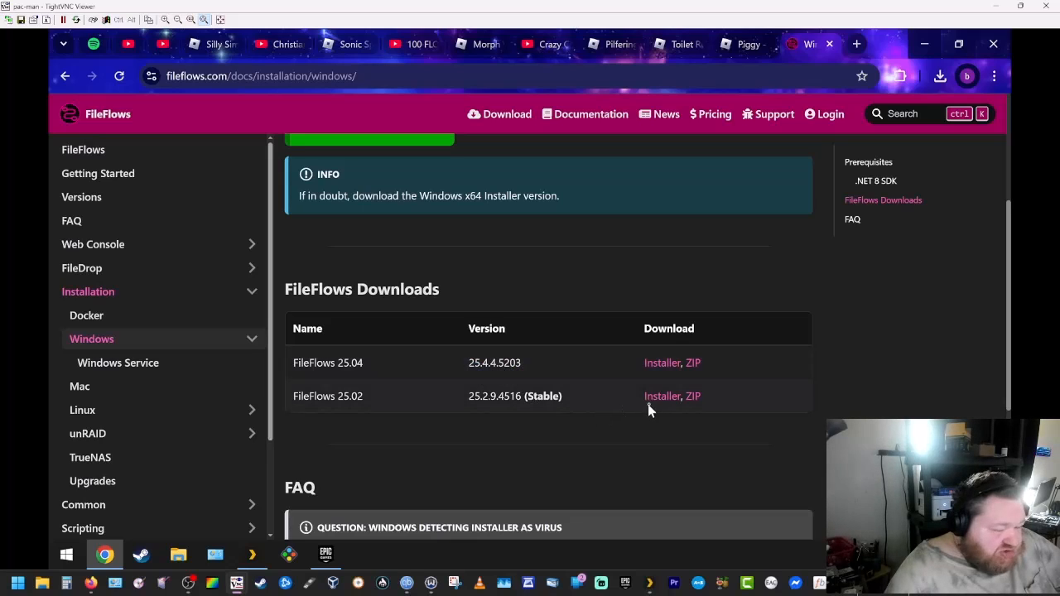
{"action": "mouse_move", "coordinate": [663, 404]}
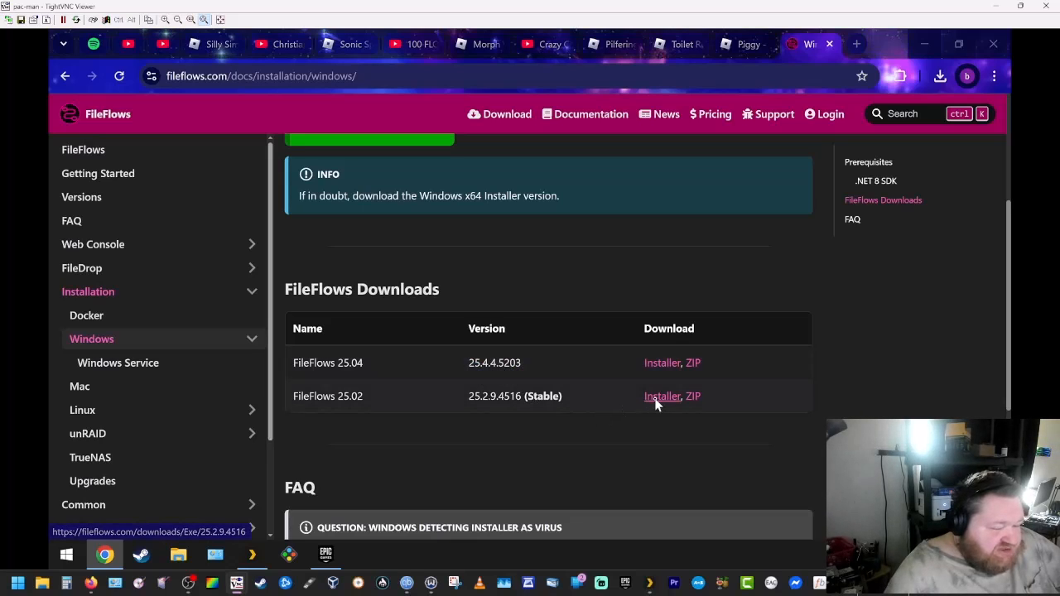
{"action": "left_click", "coordinate": [663, 397]}
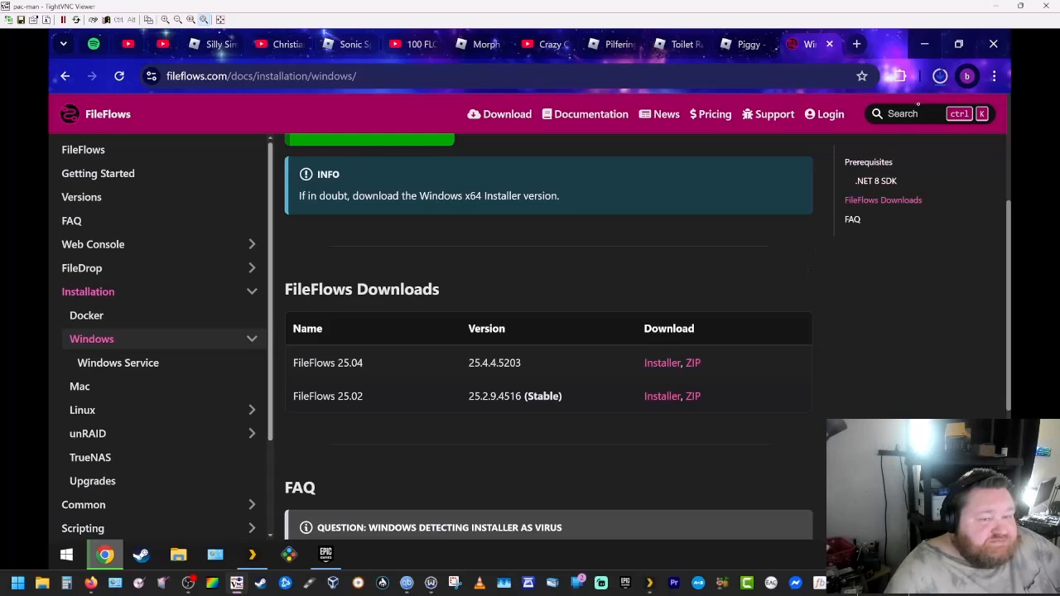
{"action": "left_click", "coordinate": [898, 76]}
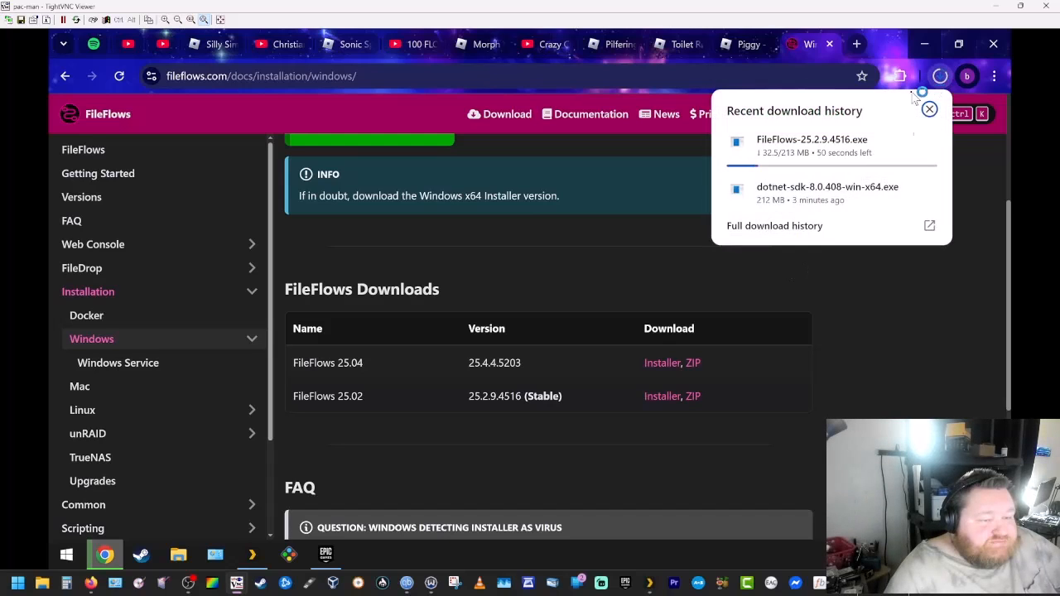
{"action": "mouse_move", "coordinate": [835, 122]}
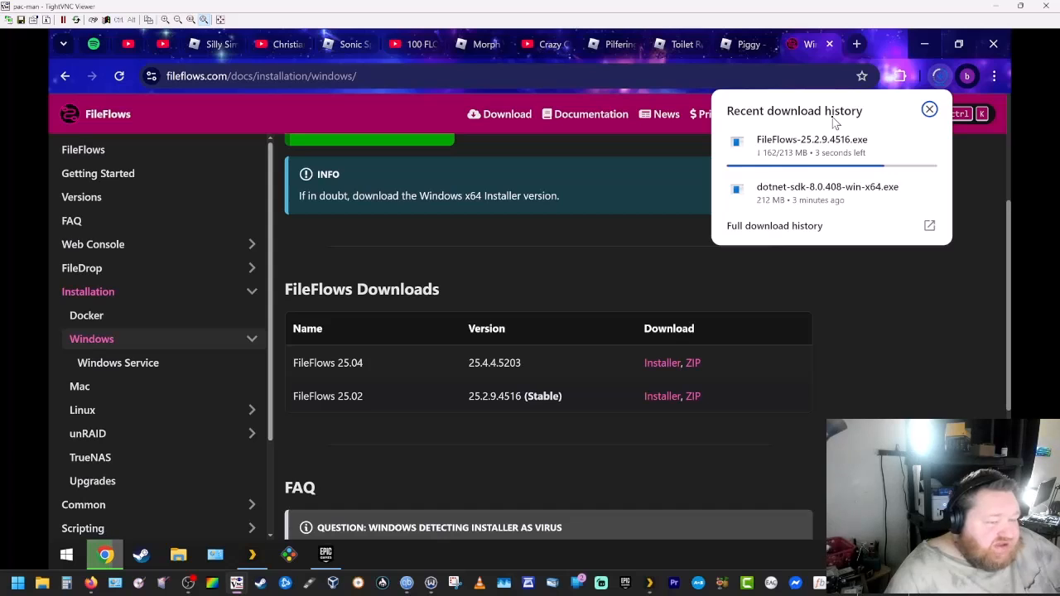
Step: Scroll further down the FileFlows Windows guide while the installer downloads
{"action": "scroll", "scroll_direction": "down", "scroll_amount": 3}
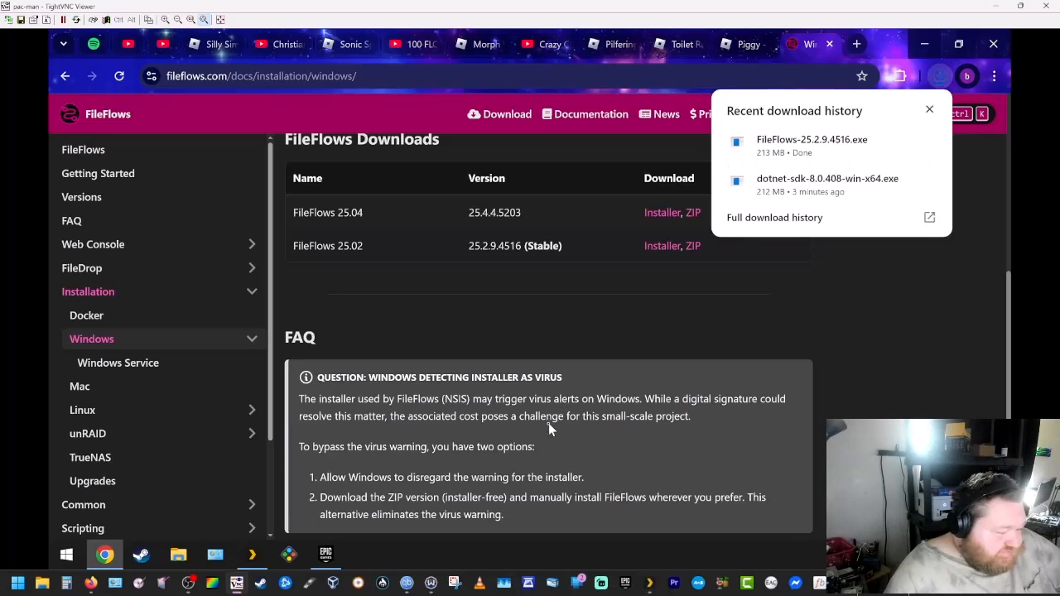
{"action": "scroll", "scroll_direction": "down", "scroll_amount": 3}
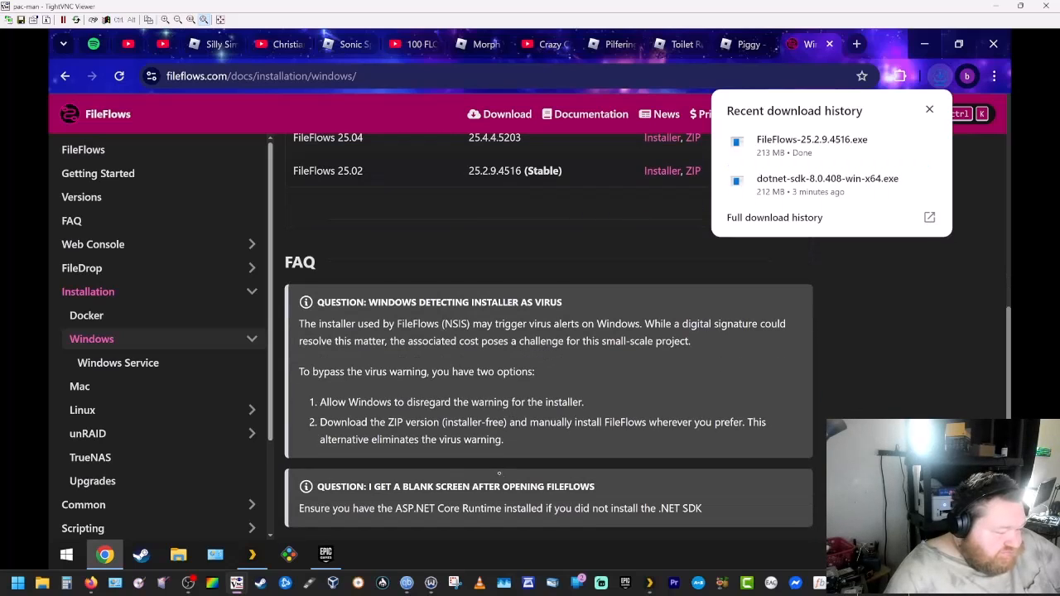
{"action": "scroll", "scroll_direction": "down", "scroll_amount": 3}
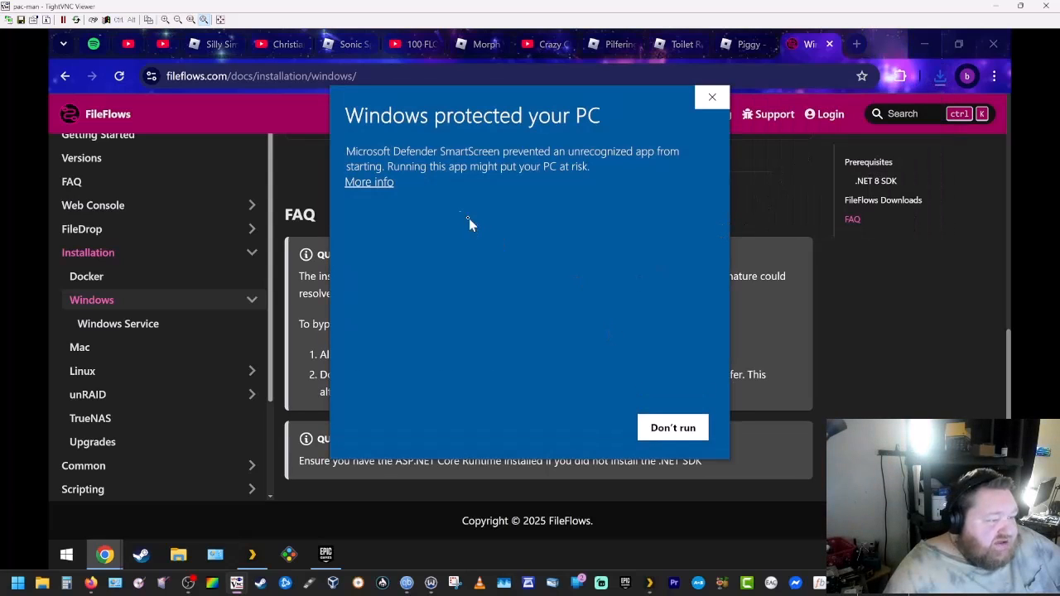
Step: Allow the SmartScreen-blocked FileFlows installer to run and pass the setup welcome page
{"action": "left_click", "coordinate": [368, 181]}
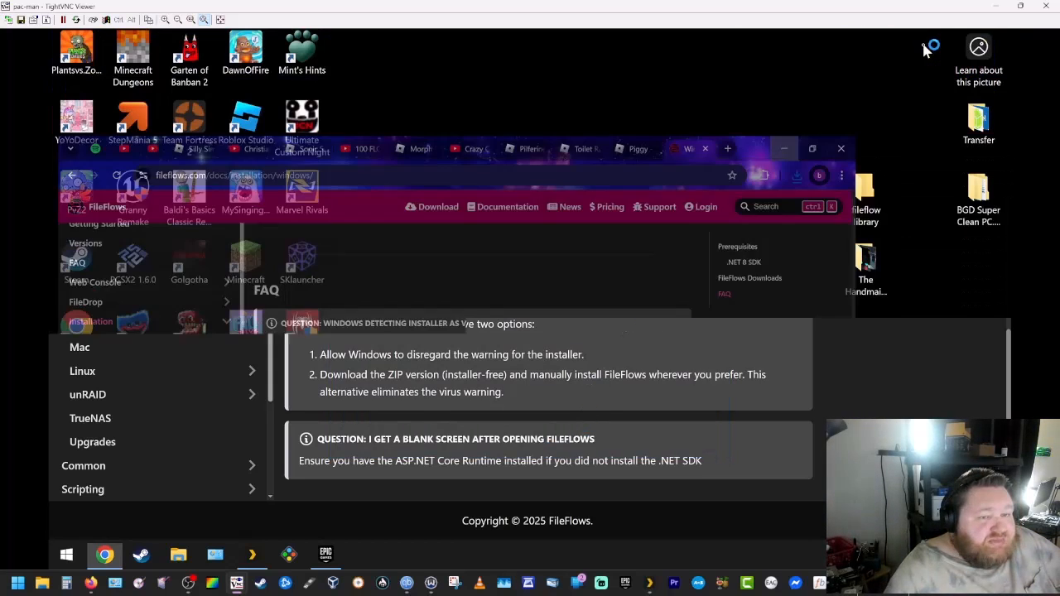
{"action": "left_click", "coordinate": [841, 149]}
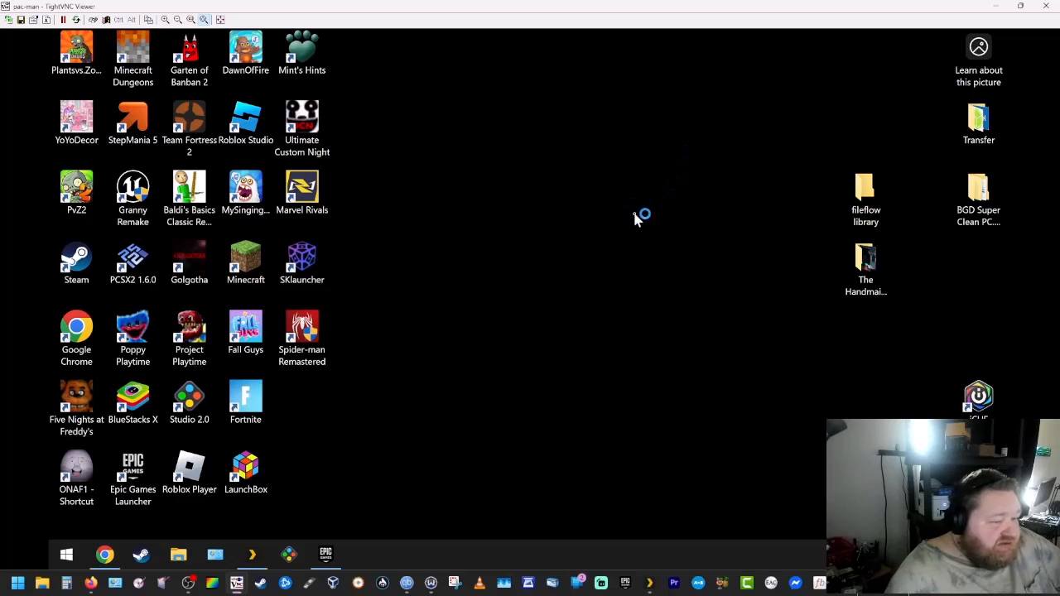
{"action": "mouse_move", "coordinate": [628, 216]}
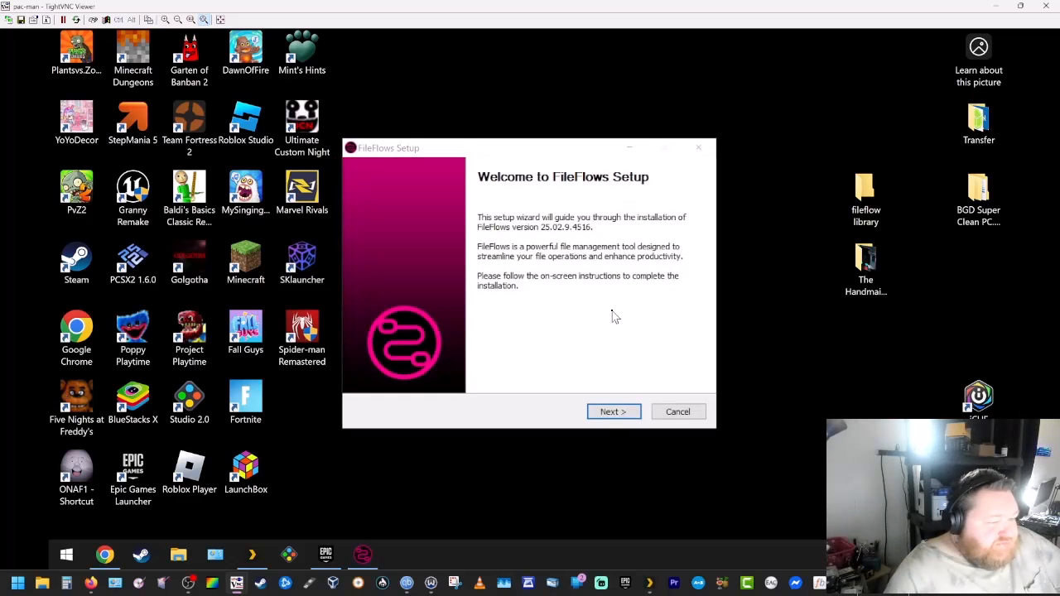
{"action": "left_click", "coordinate": [613, 411]}
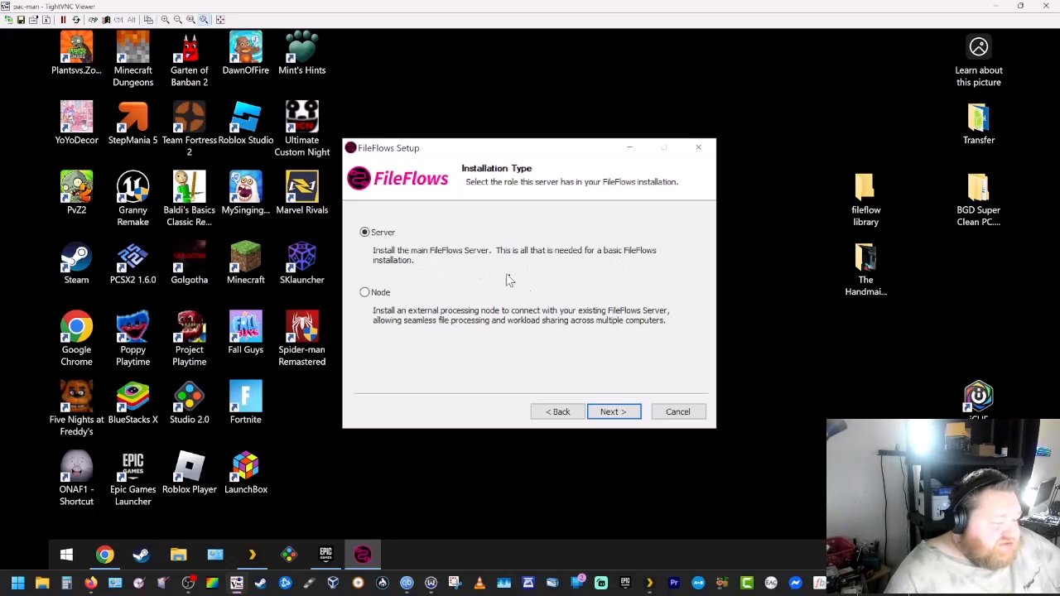
Step: Install FileFlows as Server into the default folder and finish the installer
{"action": "left_click", "coordinate": [612, 411]}
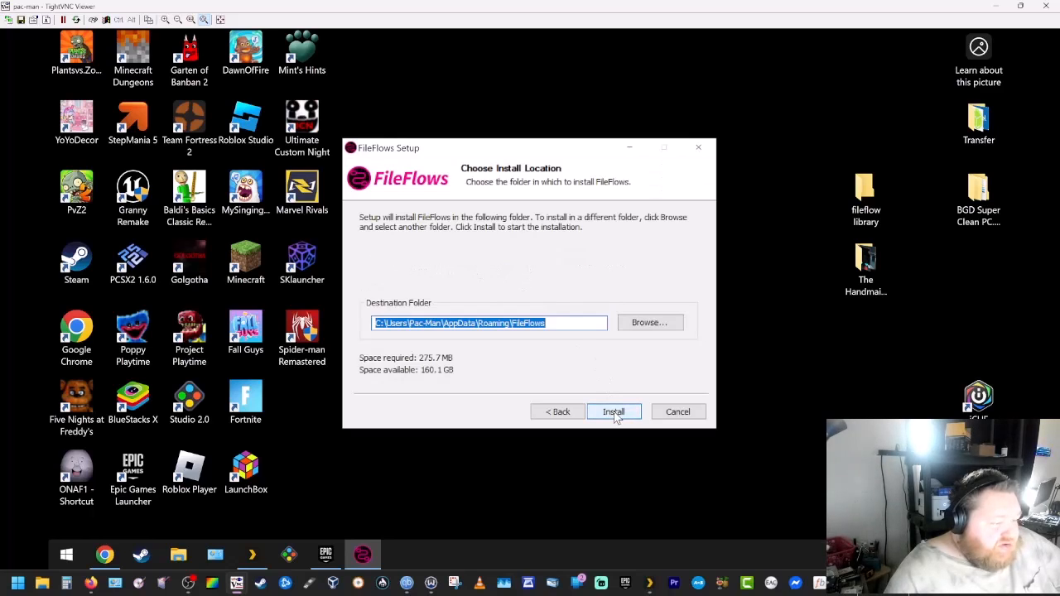
{"action": "left_click", "coordinate": [612, 411]}
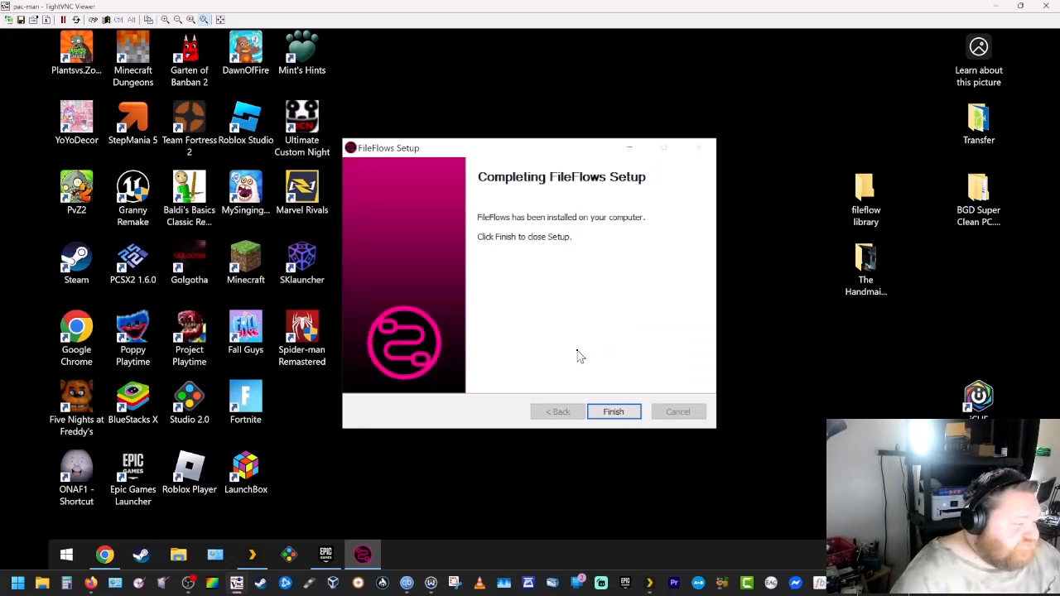
{"action": "left_click", "coordinate": [613, 410]}
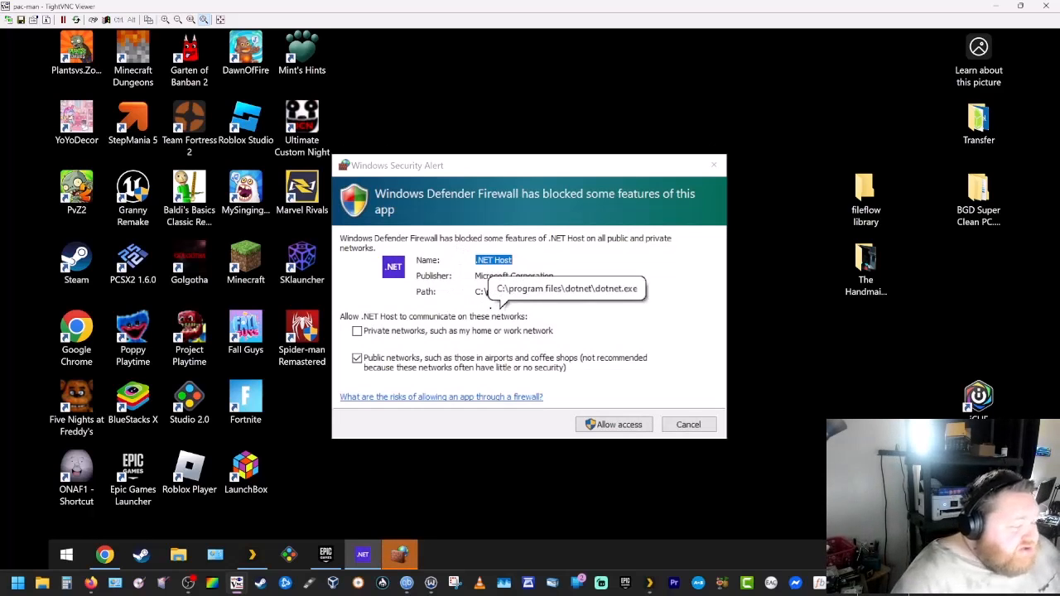
Step: Allow .NET Host through the firewall on private and public networks and enlarge the wizard window
{"action": "left_click", "coordinate": [358, 331]}
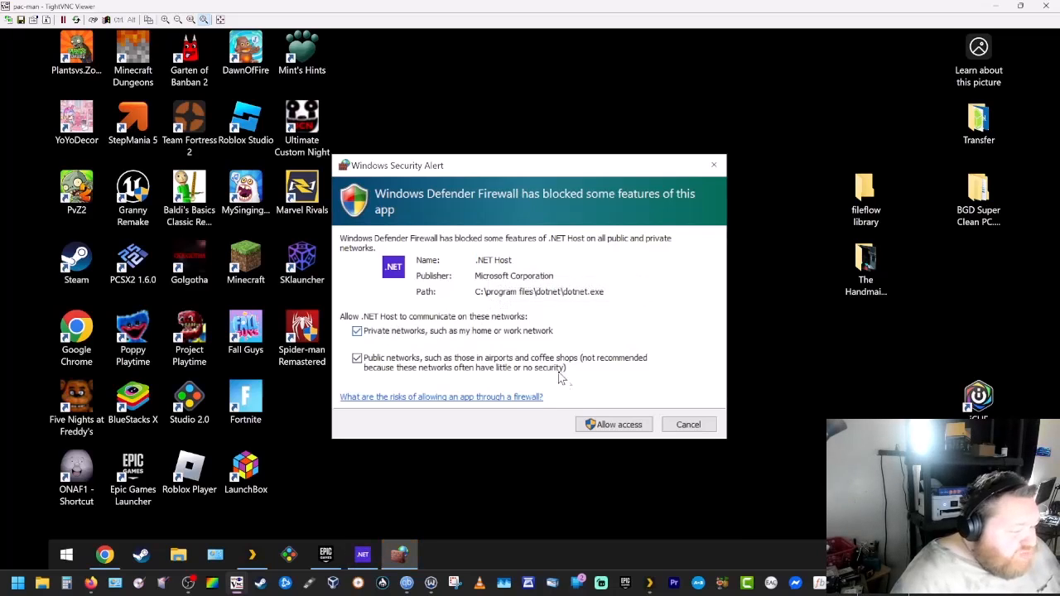
{"action": "left_click", "coordinate": [612, 424]}
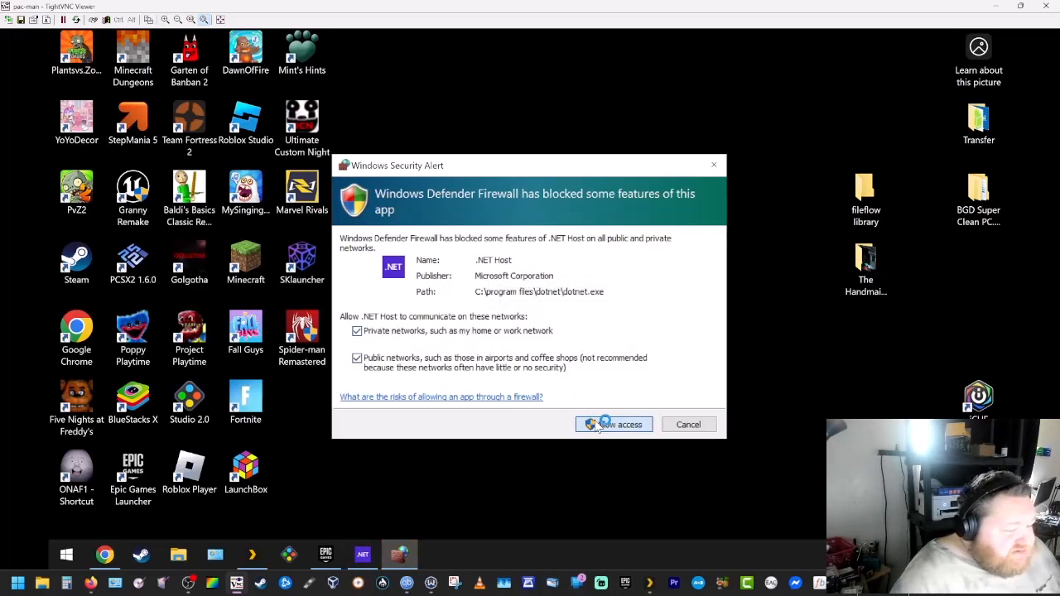
{"action": "left_click", "coordinate": [613, 424]}
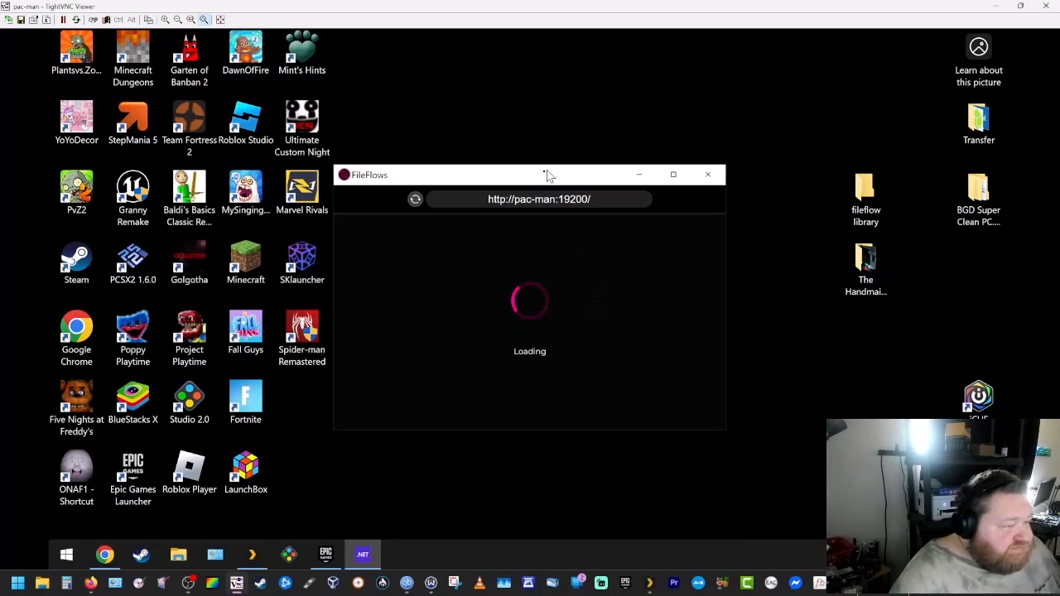
{"action": "mouse_move", "coordinate": [510, 184]}
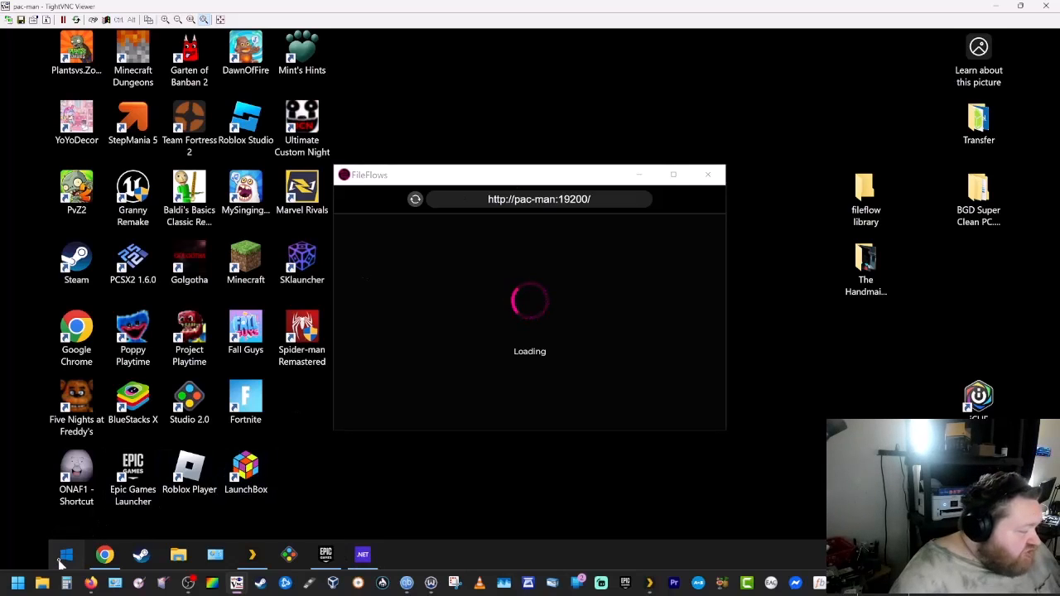
{"action": "mouse_move", "coordinate": [66, 554]}
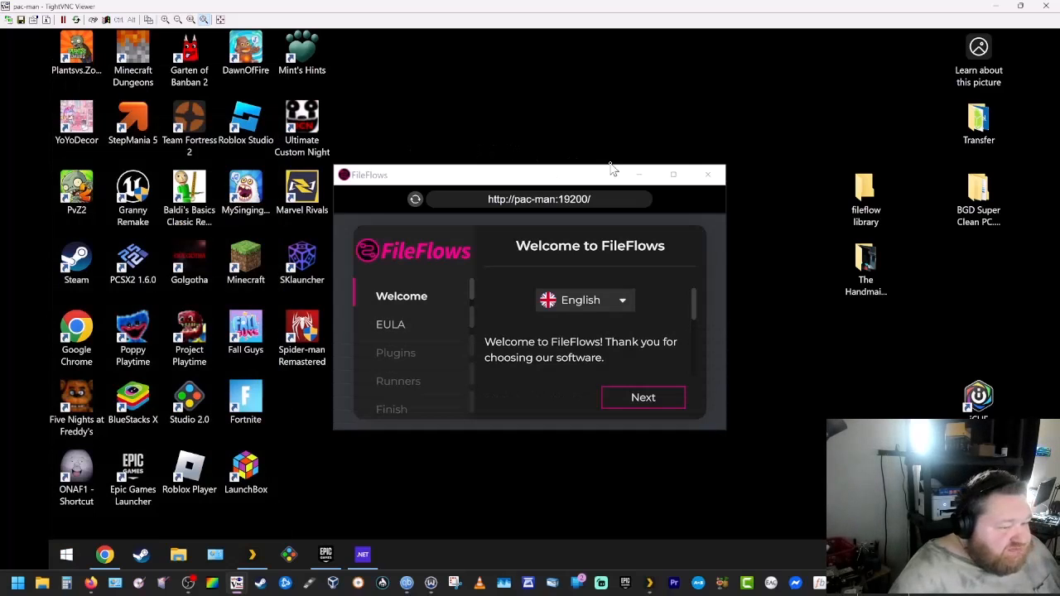
{"action": "mouse_move", "coordinate": [714, 391]}
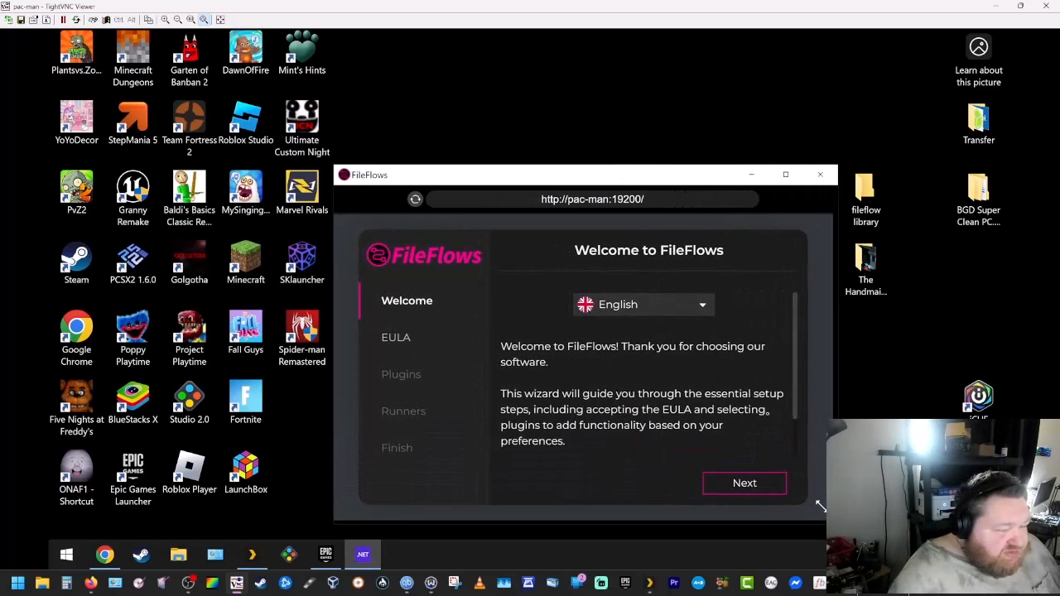
{"action": "left_click_drag", "start_coordinate": [593, 176], "coordinate": [504, 86]}
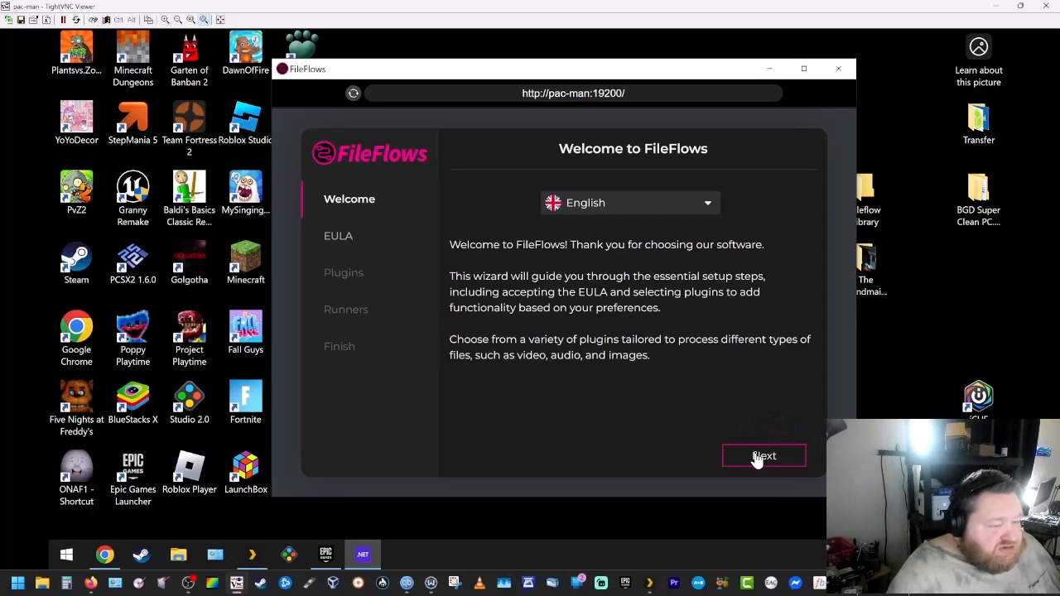
Step: Accept the End-User License Agreement on the setup wizard's EULA step
{"action": "left_click", "coordinate": [764, 455]}
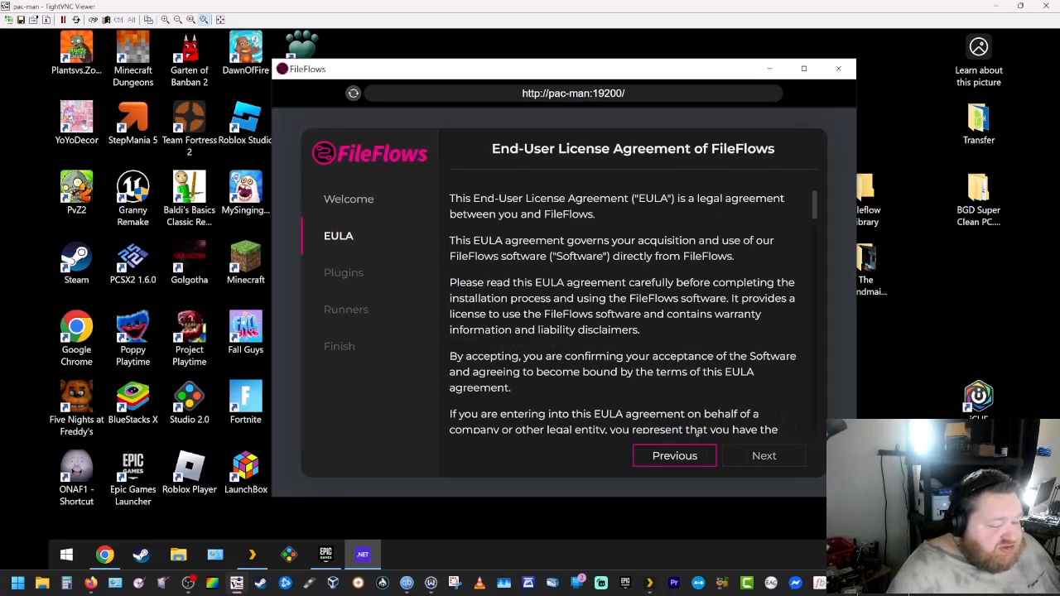
{"action": "scroll", "scroll_direction": "down", "scroll_amount": 3}
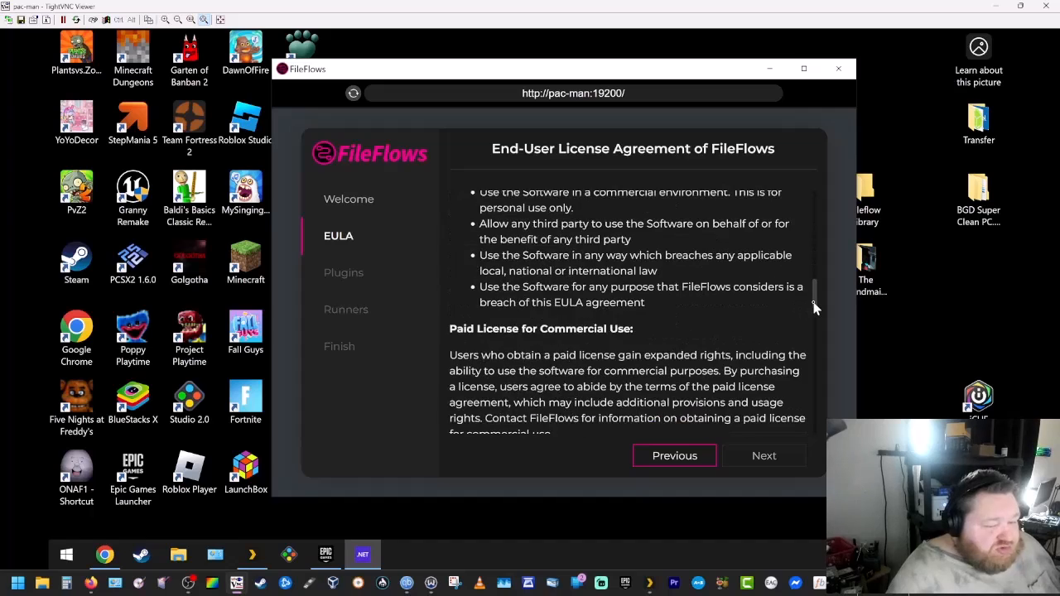
{"action": "scroll", "scroll_direction": "down", "scroll_amount": 3}
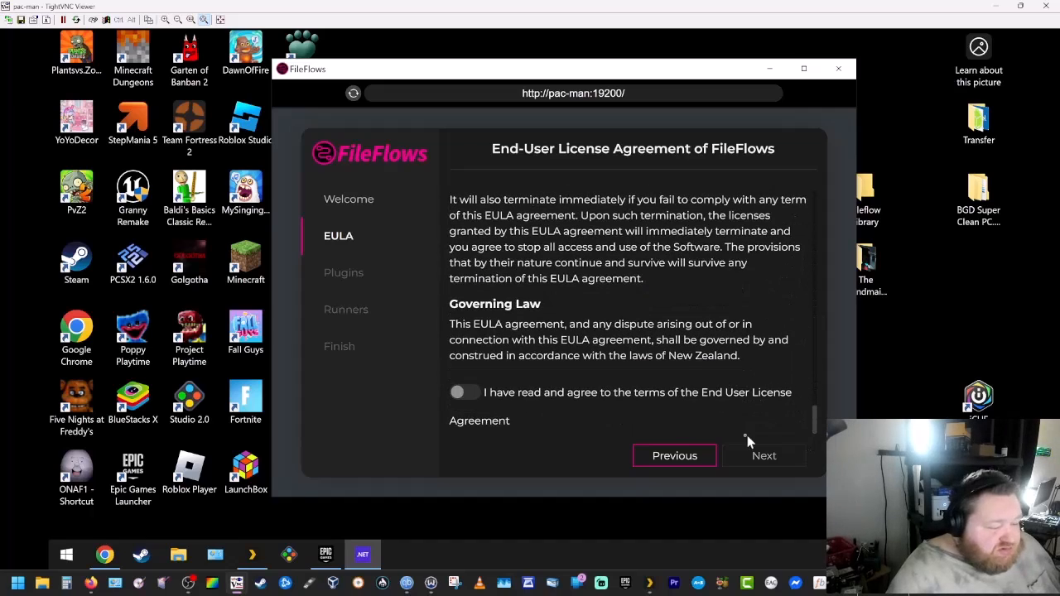
{"action": "left_click", "coordinate": [464, 390]}
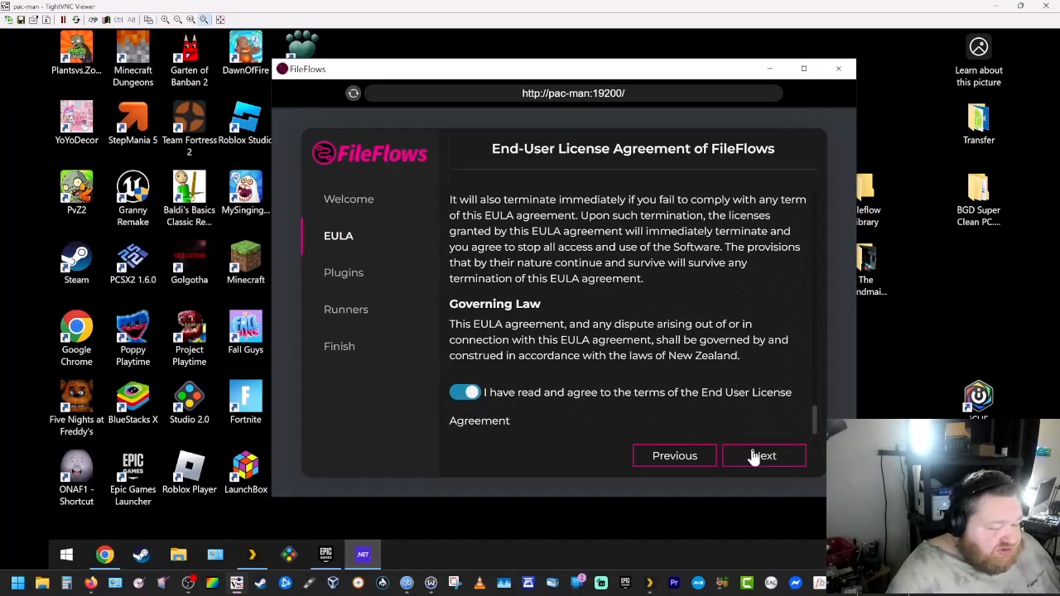
Step: Review the Plugins list leaving Basic, Image, Meta, Video and Web ticked
{"action": "left_click", "coordinate": [764, 456]}
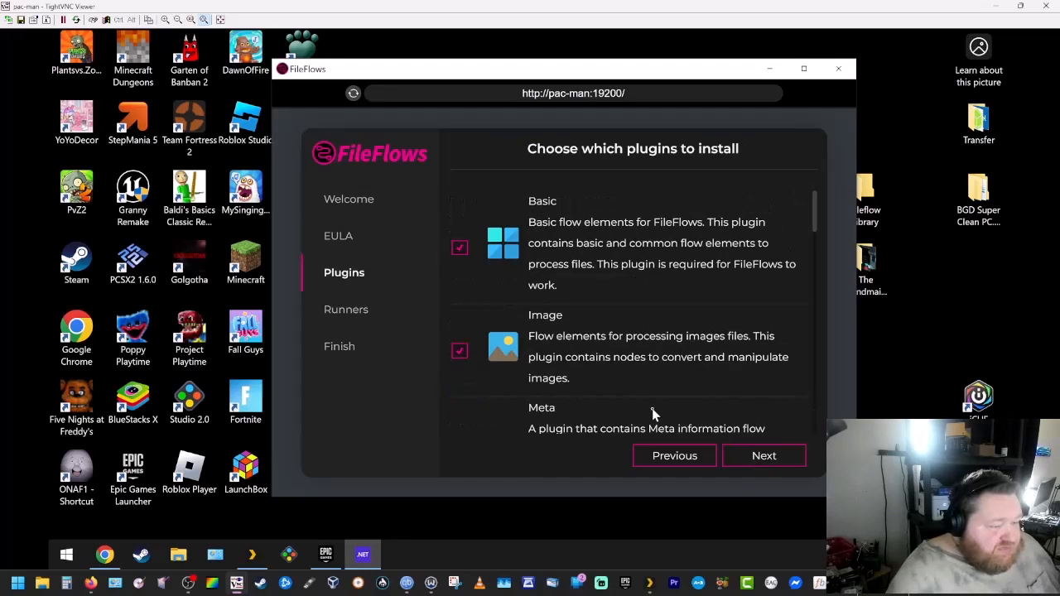
{"action": "mouse_move", "coordinate": [672, 300]}
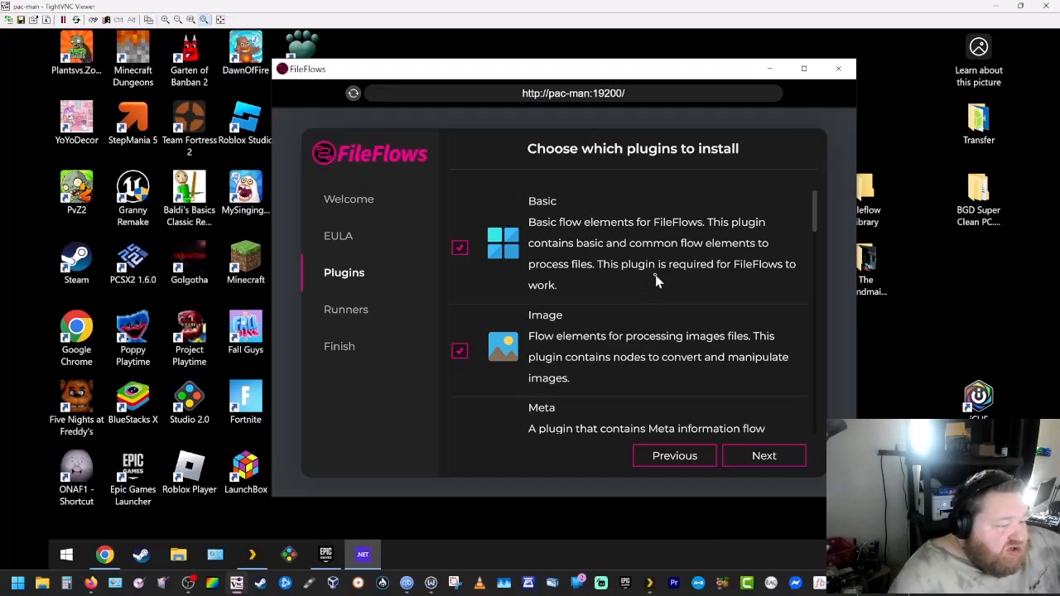
{"action": "mouse_move", "coordinate": [547, 264]}
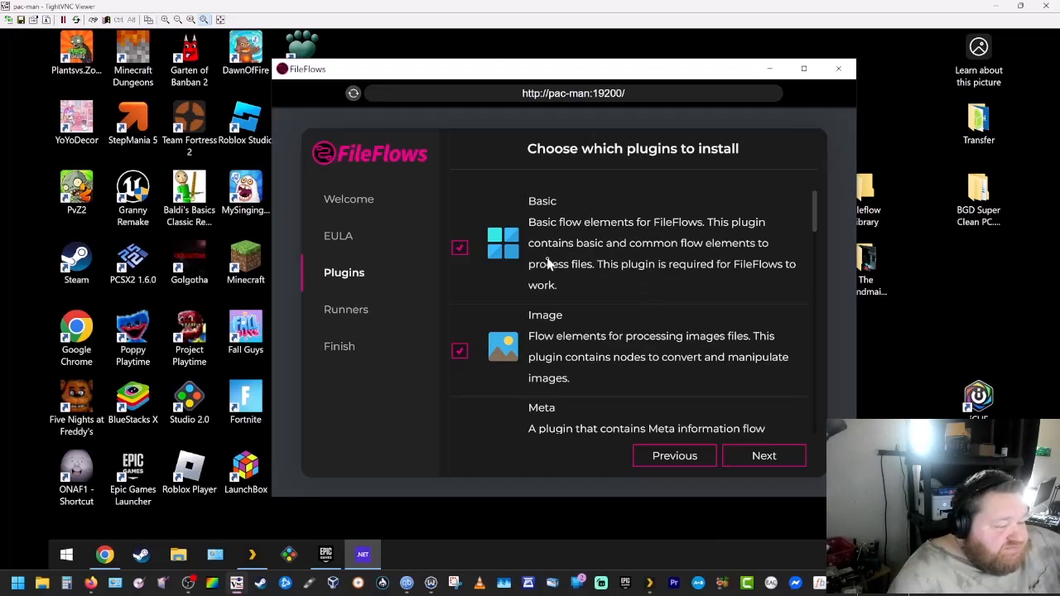
{"action": "scroll", "scroll_direction": "down", "scroll_amount": 3}
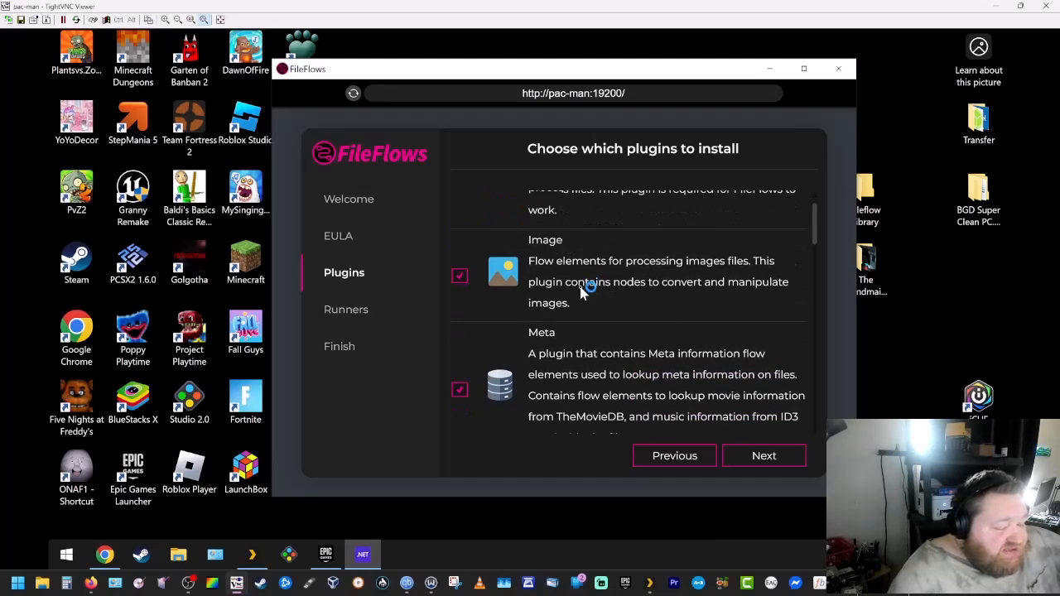
{"action": "scroll", "scroll_direction": "down", "scroll_amount": 3}
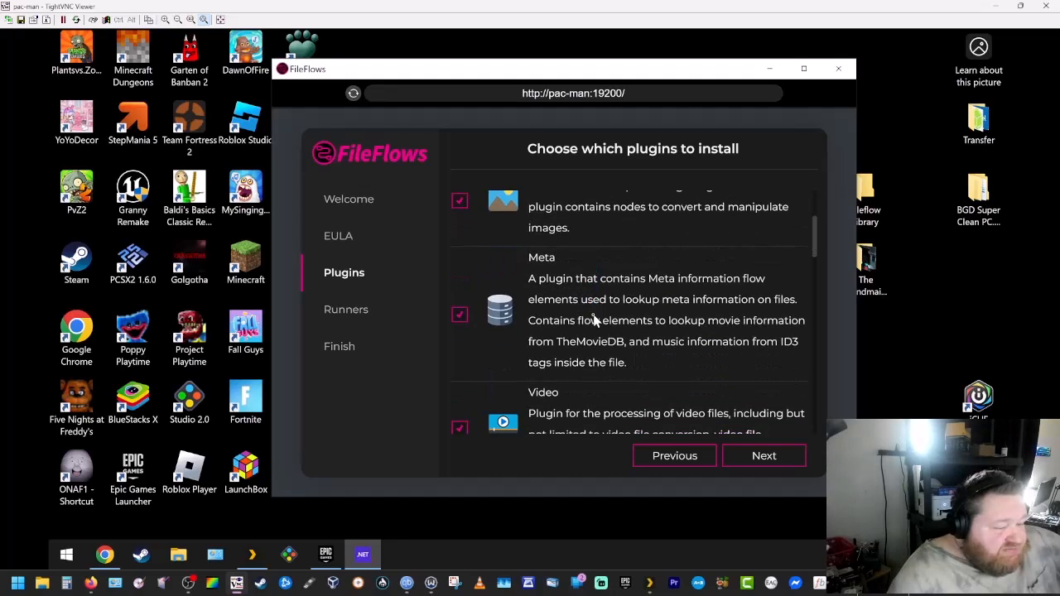
{"action": "mouse_move", "coordinate": [580, 301]}
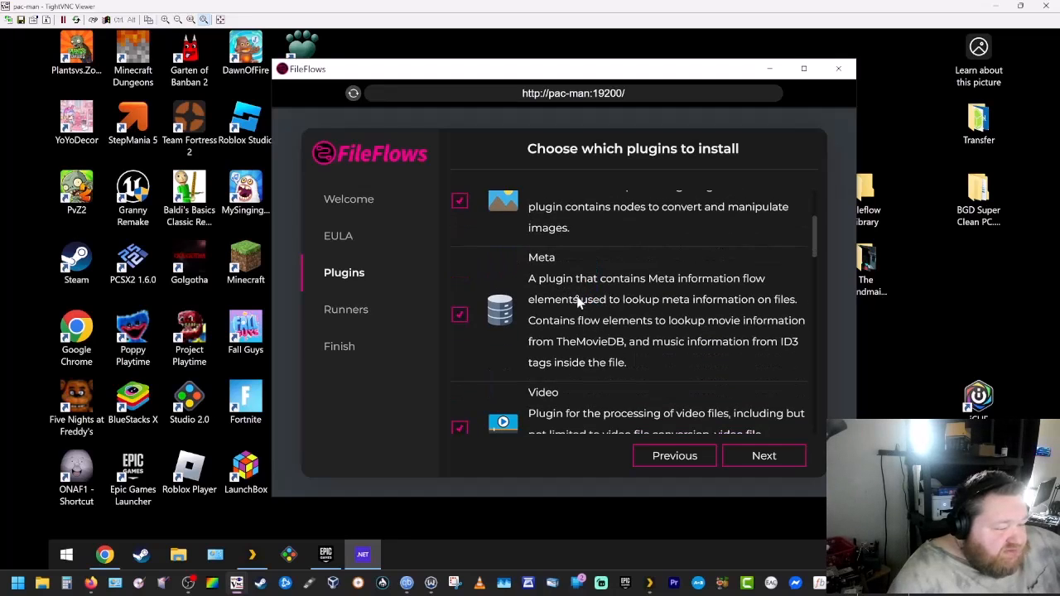
{"action": "mouse_move", "coordinate": [603, 311]}
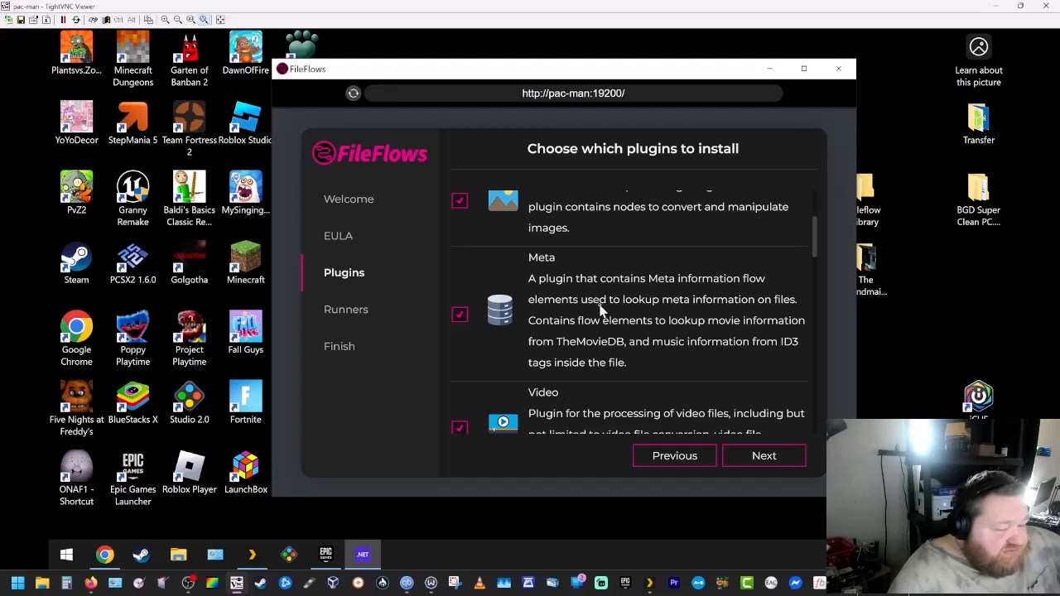
{"action": "mouse_move", "coordinate": [576, 351]}
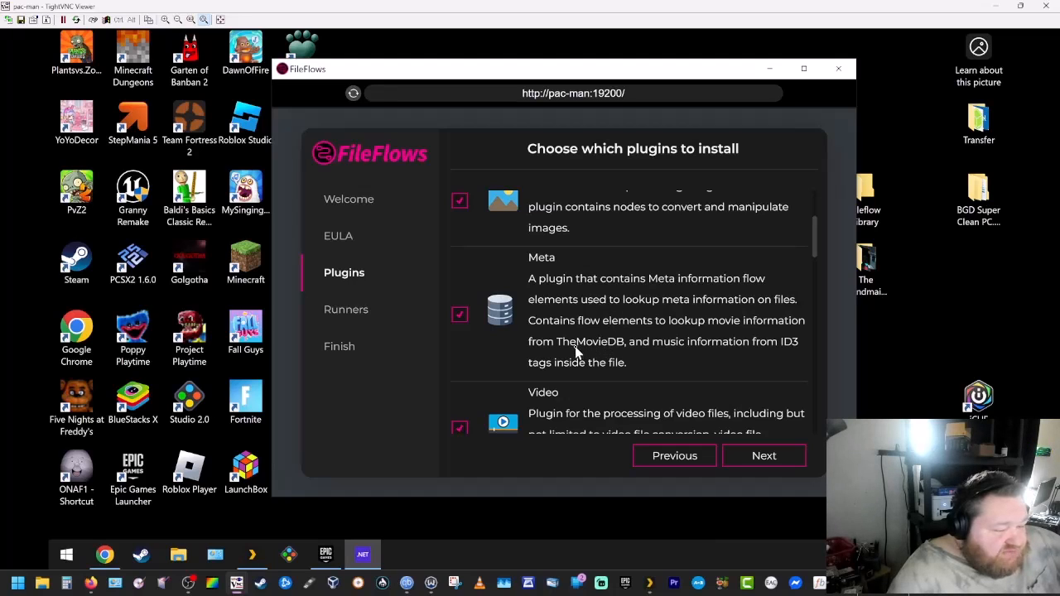
{"action": "mouse_move", "coordinate": [767, 353]}
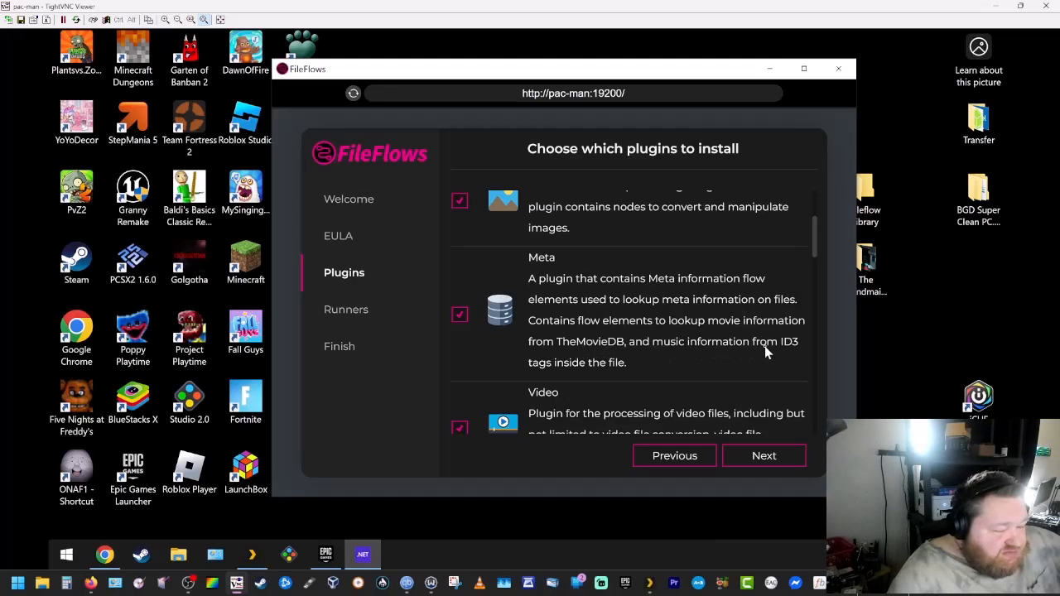
{"action": "scroll", "scroll_direction": "down", "scroll_amount": 3}
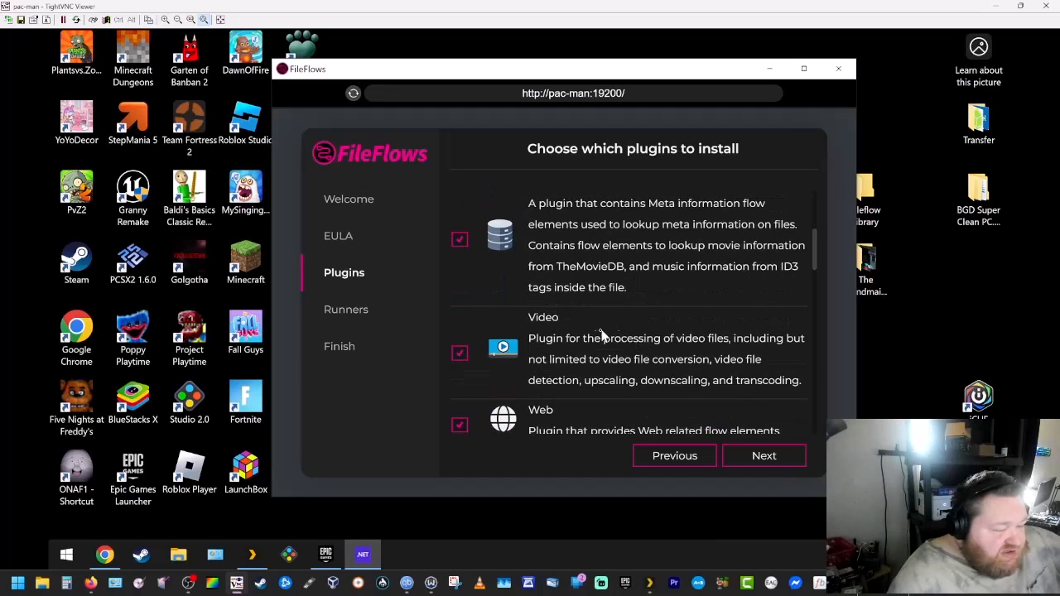
{"action": "scroll", "scroll_direction": "down", "scroll_amount": 3}
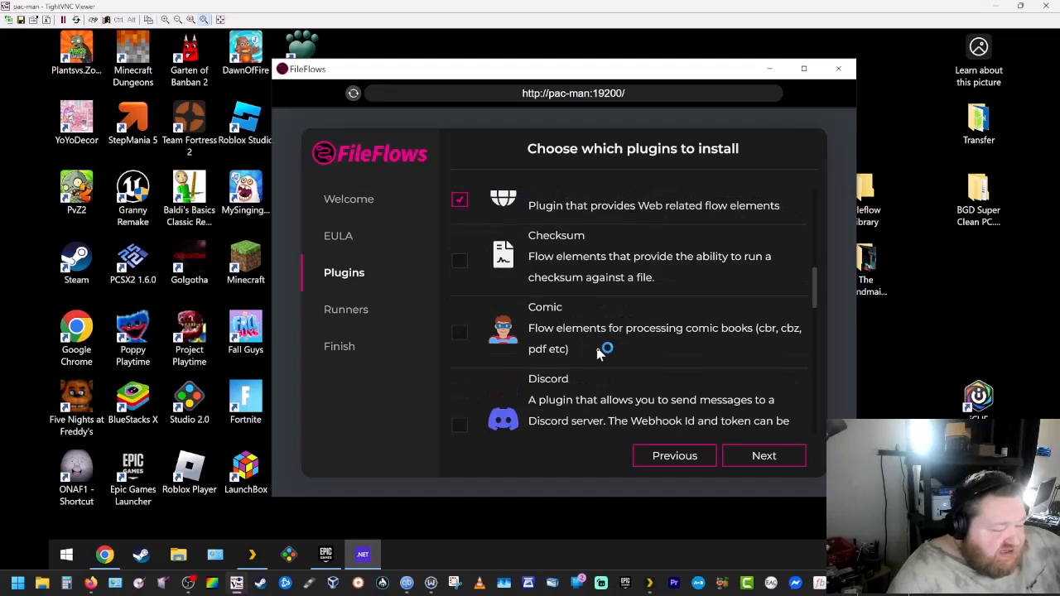
{"action": "scroll", "scroll_direction": "down", "scroll_amount": 3}
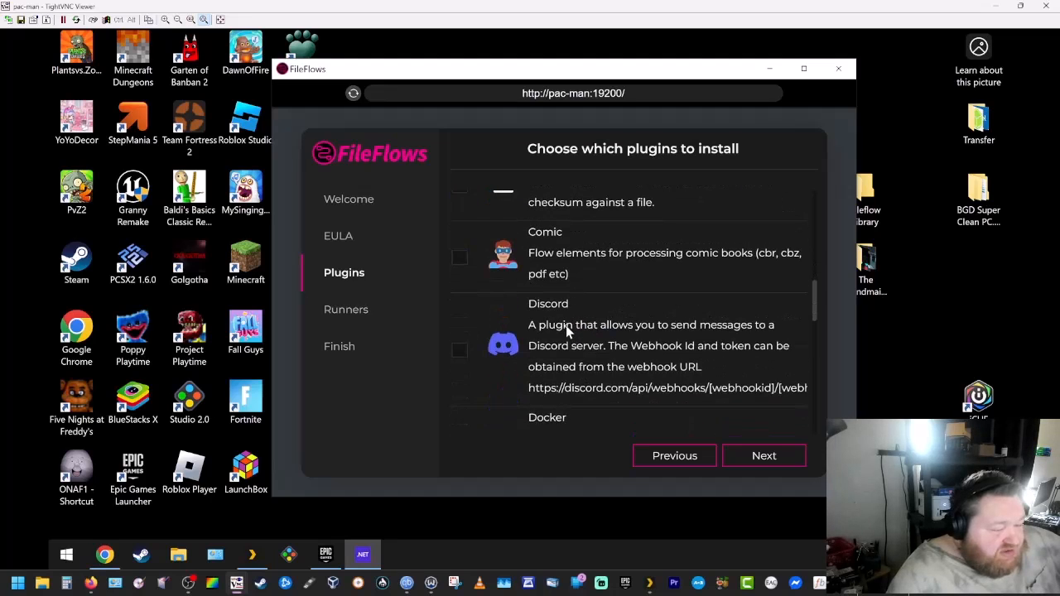
{"action": "scroll", "scroll_direction": "down", "scroll_amount": 3}
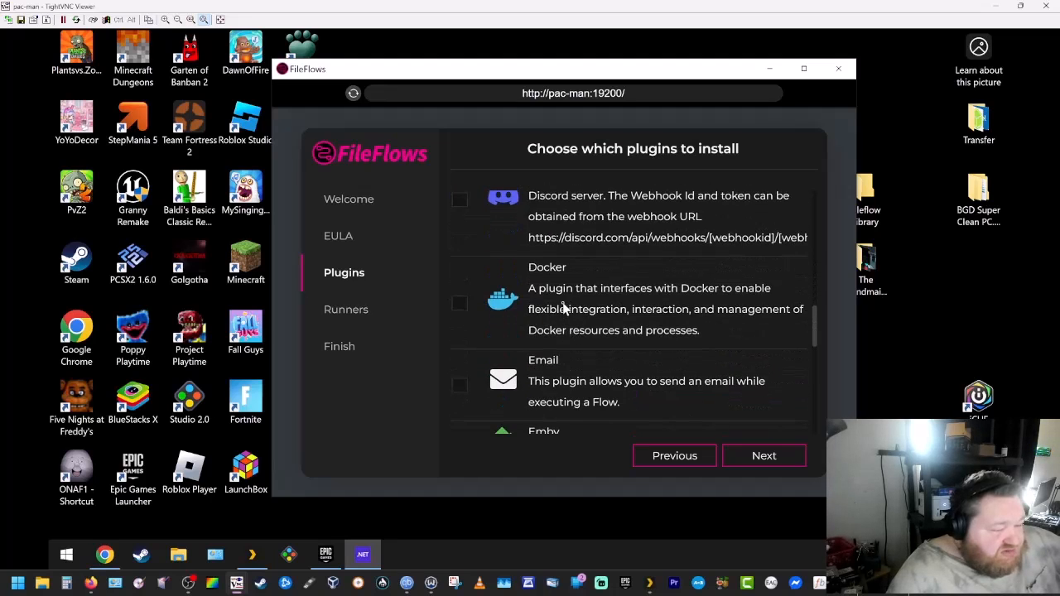
{"action": "scroll", "scroll_direction": "down", "scroll_amount": 3}
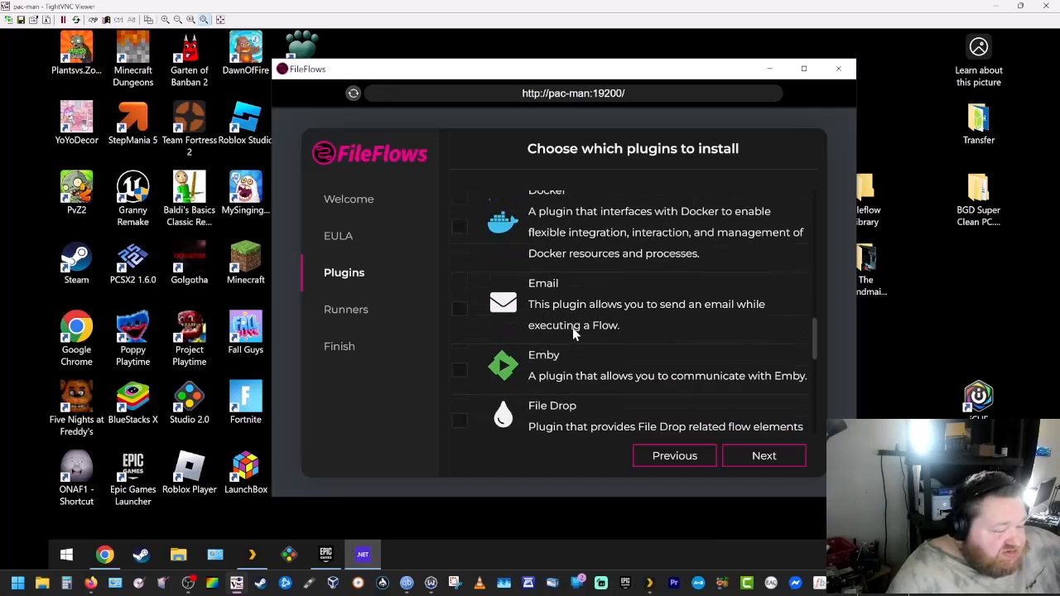
{"action": "scroll", "scroll_direction": "down", "scroll_amount": 3}
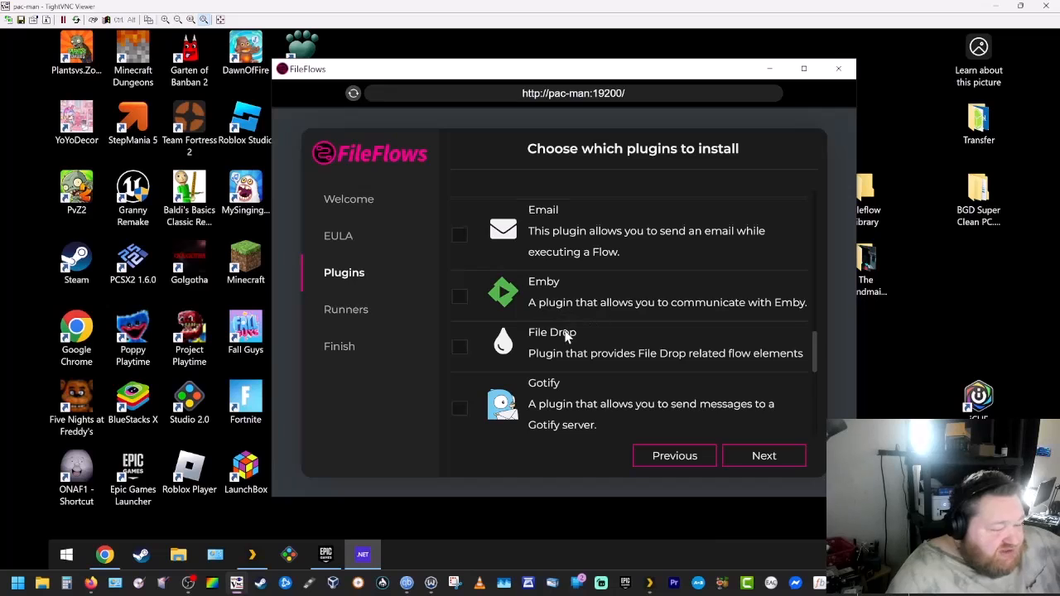
{"action": "scroll", "scroll_direction": "down", "scroll_amount": 3}
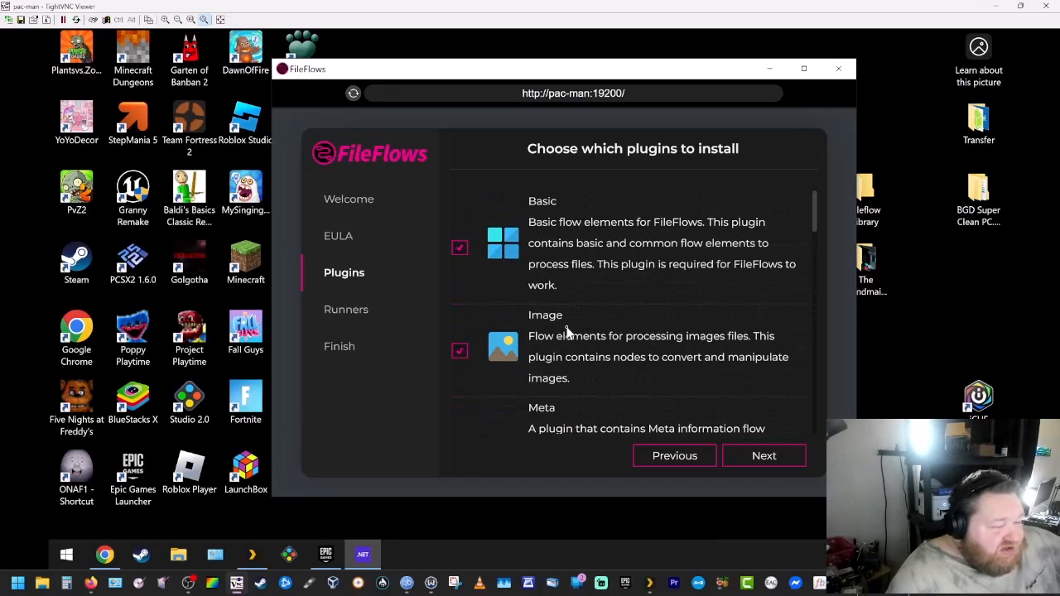
{"action": "scroll", "scroll_direction": "down", "scroll_amount": 3}
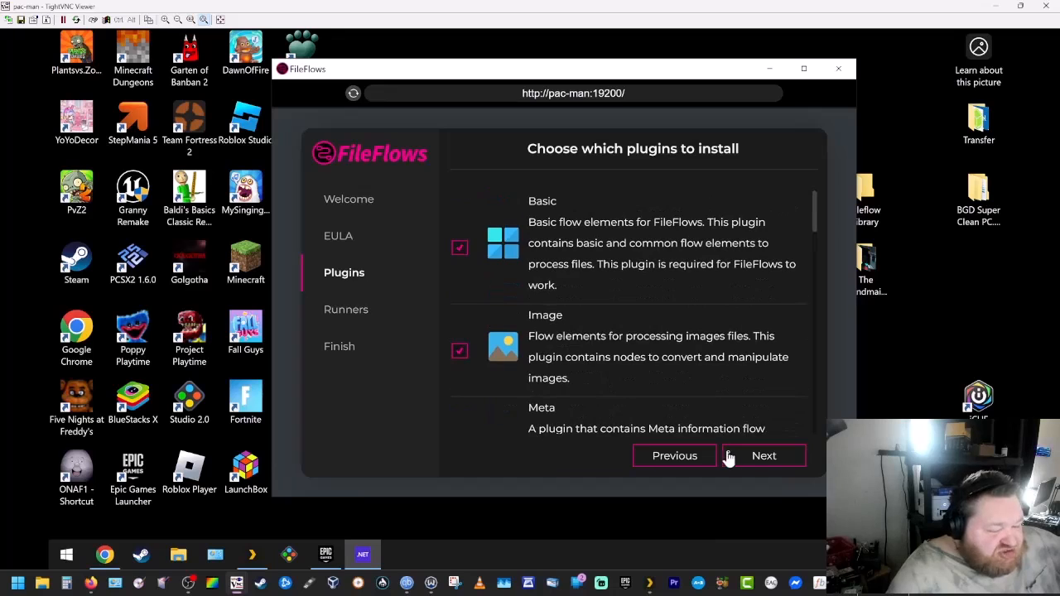
Step: Keep Runners at 2 and finish the initial configuration so it saves
{"action": "left_click", "coordinate": [764, 456]}
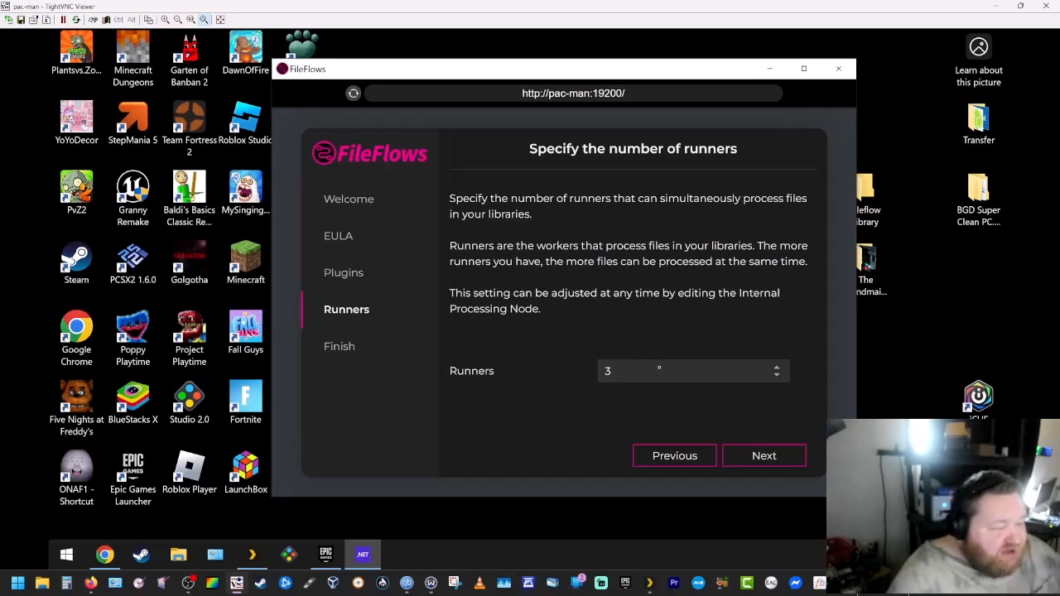
{"action": "mouse_move", "coordinate": [676, 364]}
{"action": "type", "text": "2"}
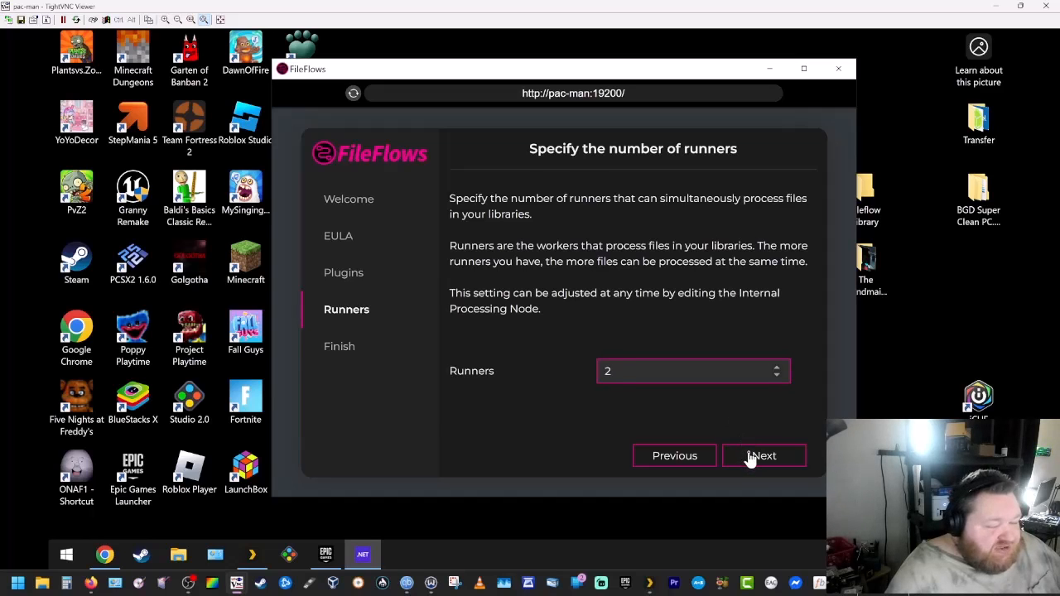
{"action": "left_click", "coordinate": [762, 455]}
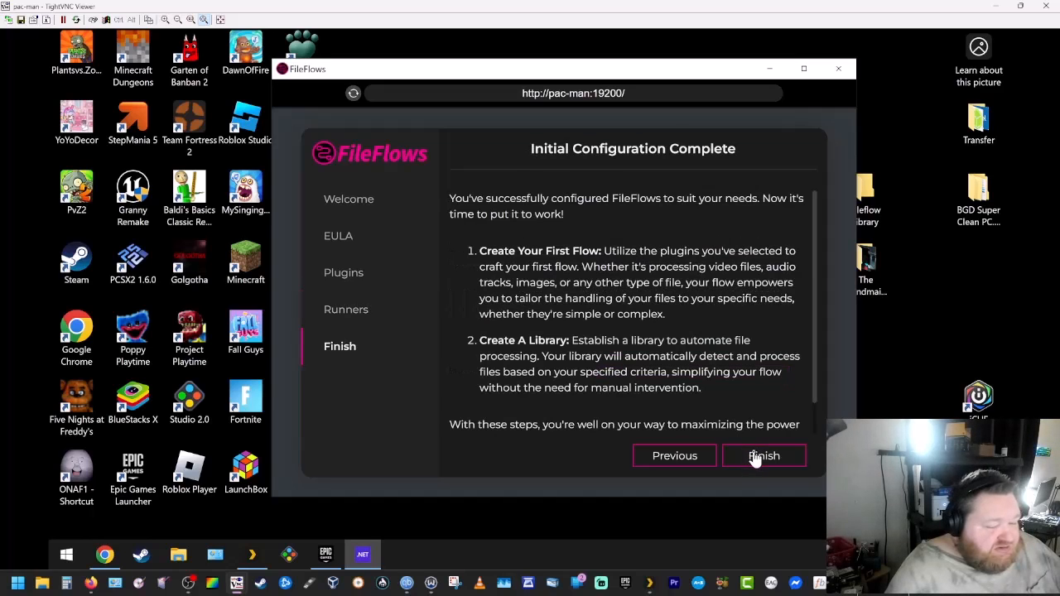
{"action": "left_click", "coordinate": [764, 456]}
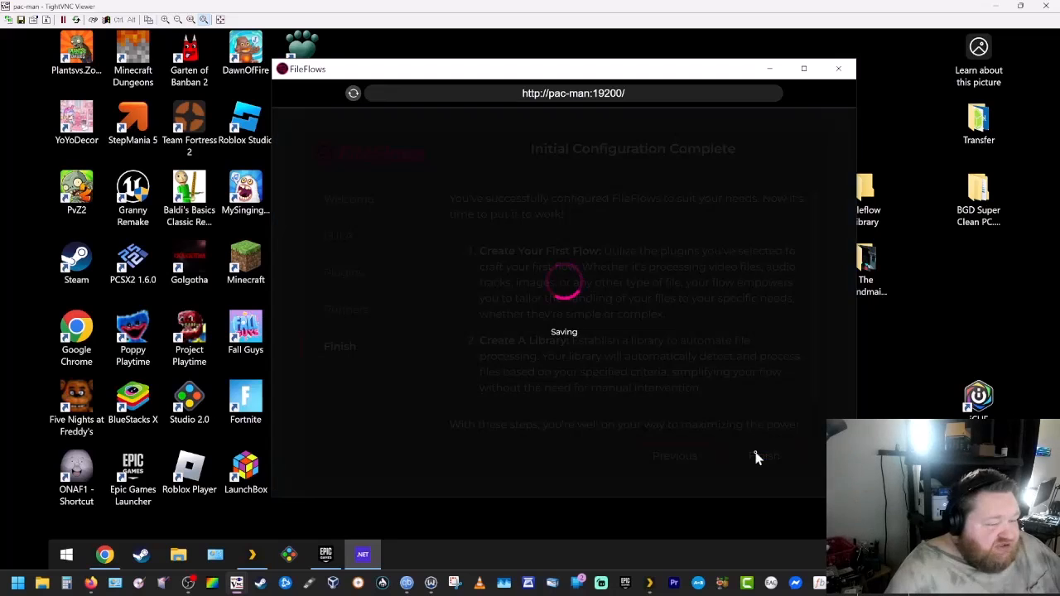
Step: Create a new flow from the Video category's Convert Video template
{"action": "left_click", "coordinate": [764, 455]}
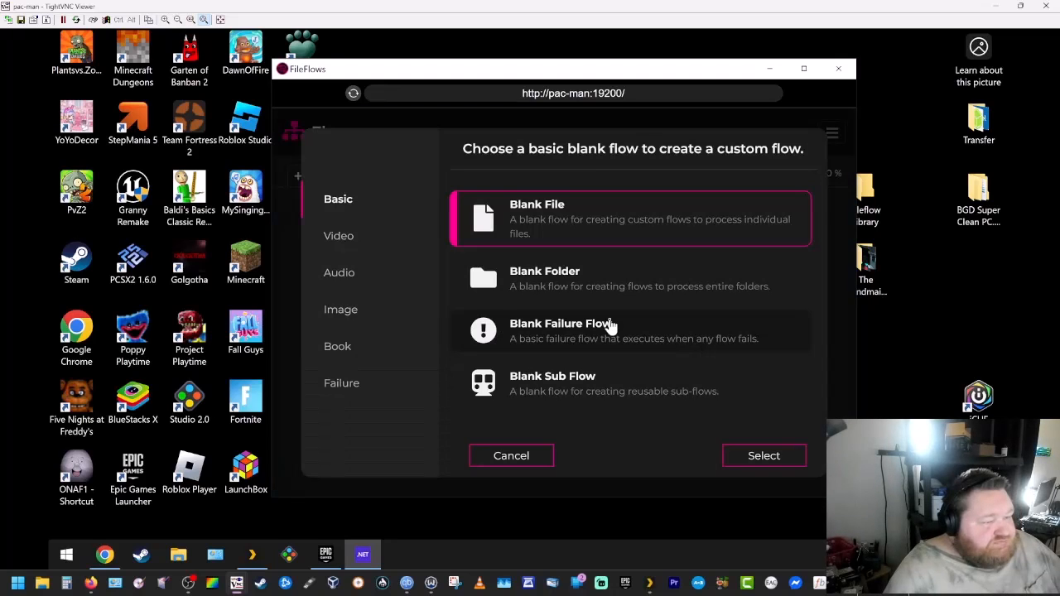
{"action": "mouse_move", "coordinate": [616, 326]}
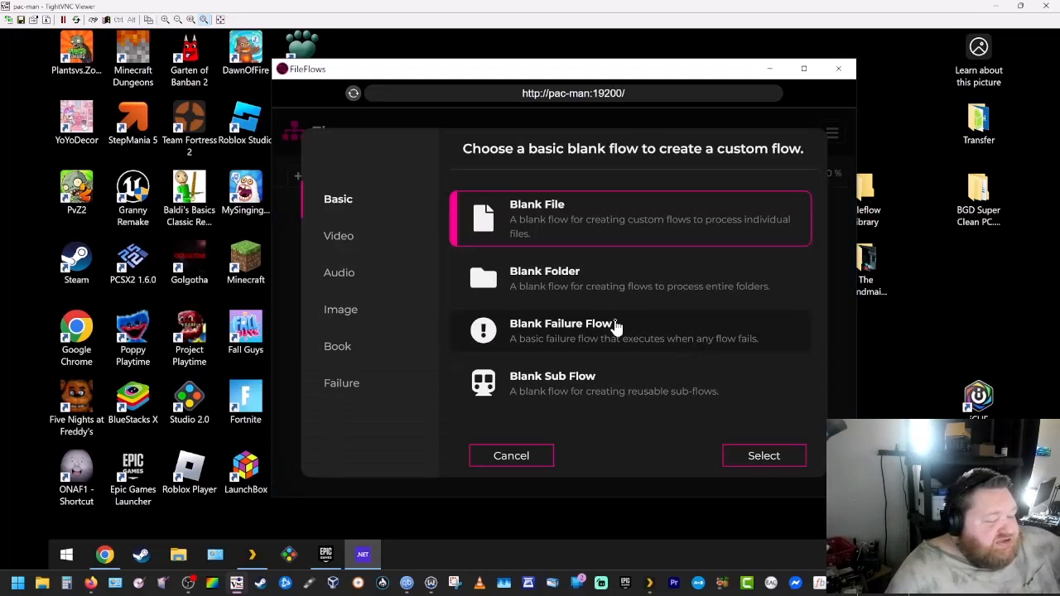
{"action": "mouse_move", "coordinate": [580, 281]}
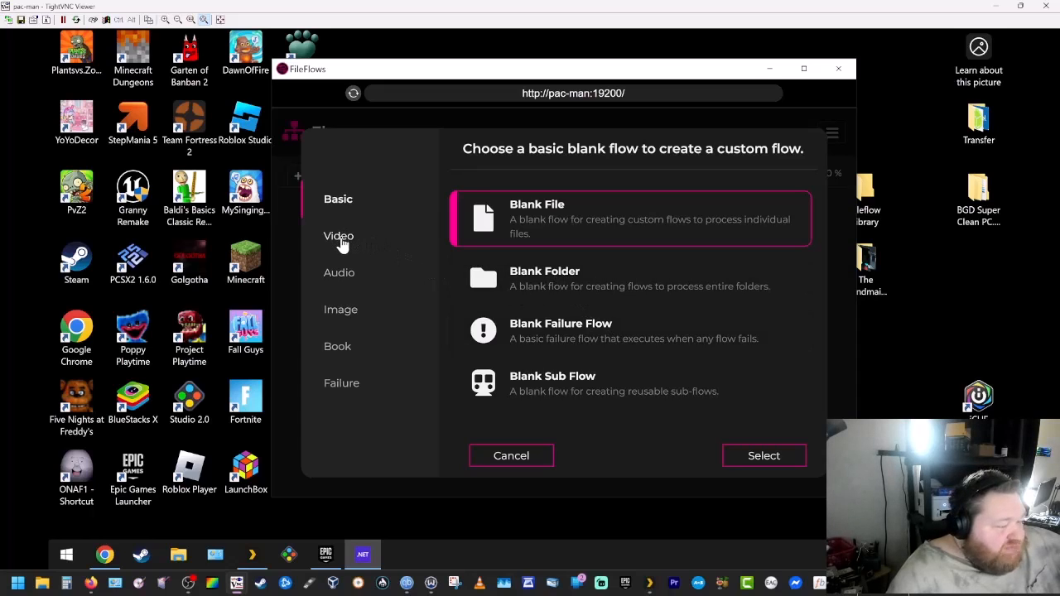
{"action": "left_click", "coordinate": [338, 235]}
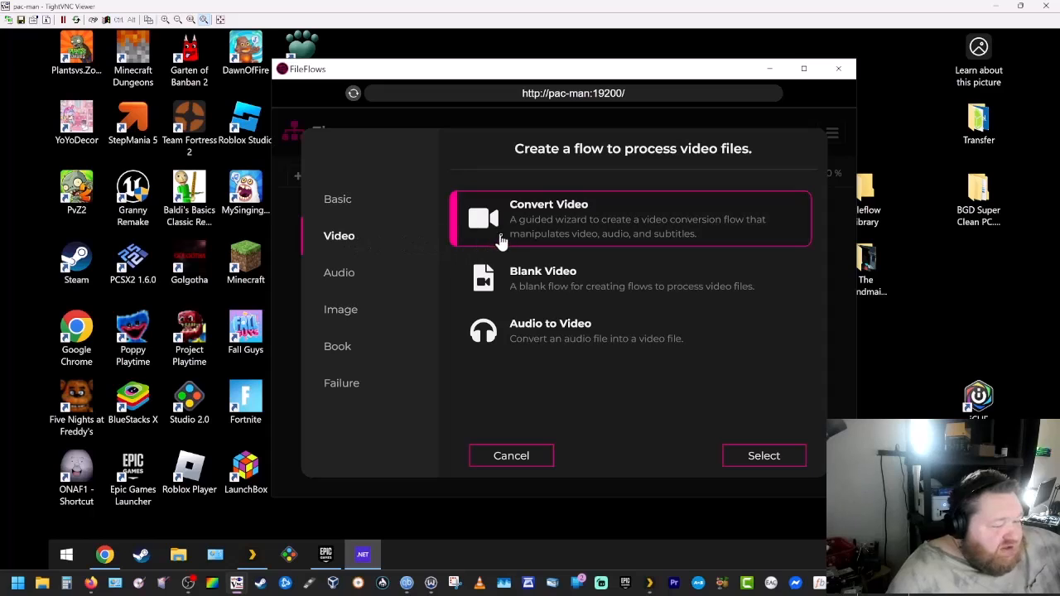
{"action": "mouse_move", "coordinate": [725, 391]}
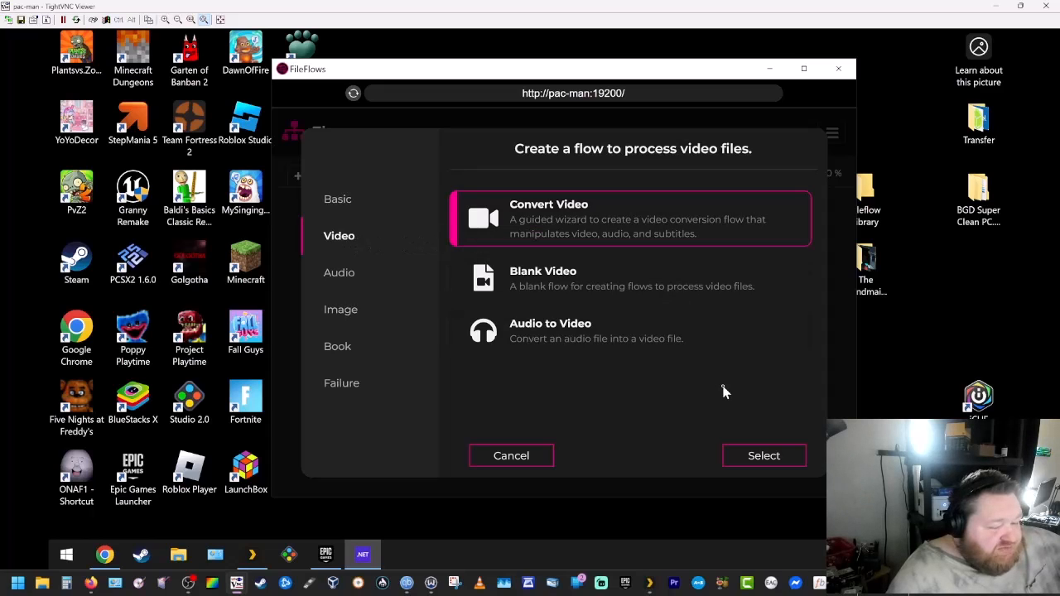
{"action": "left_click", "coordinate": [763, 455]}
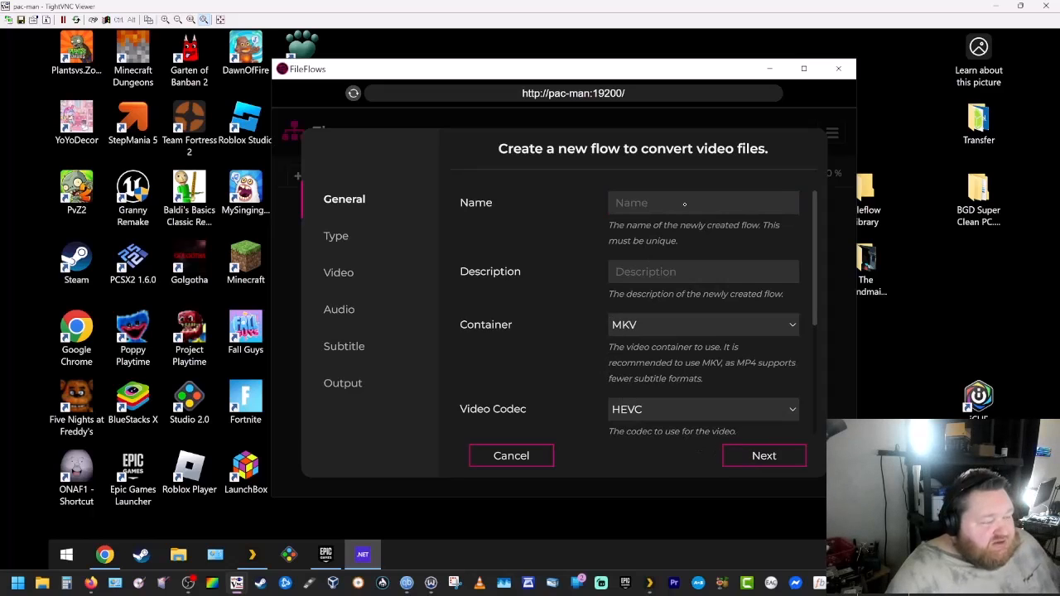
Step: Name the new flow 'gpuvideoconvert'
{"action": "left_click", "coordinate": [702, 202]}
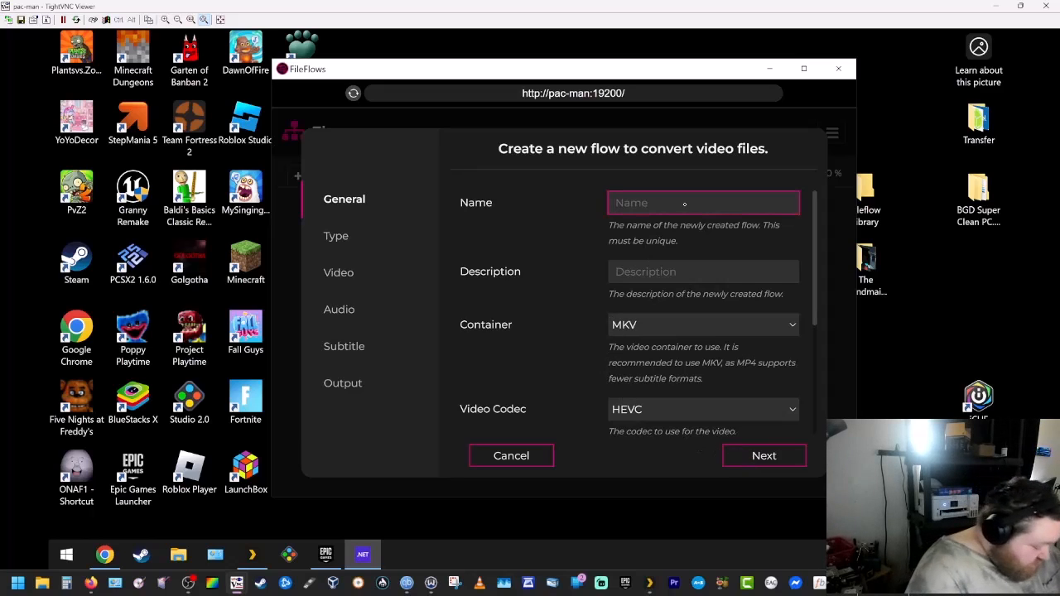
{"action": "type", "text": "gpuv"}
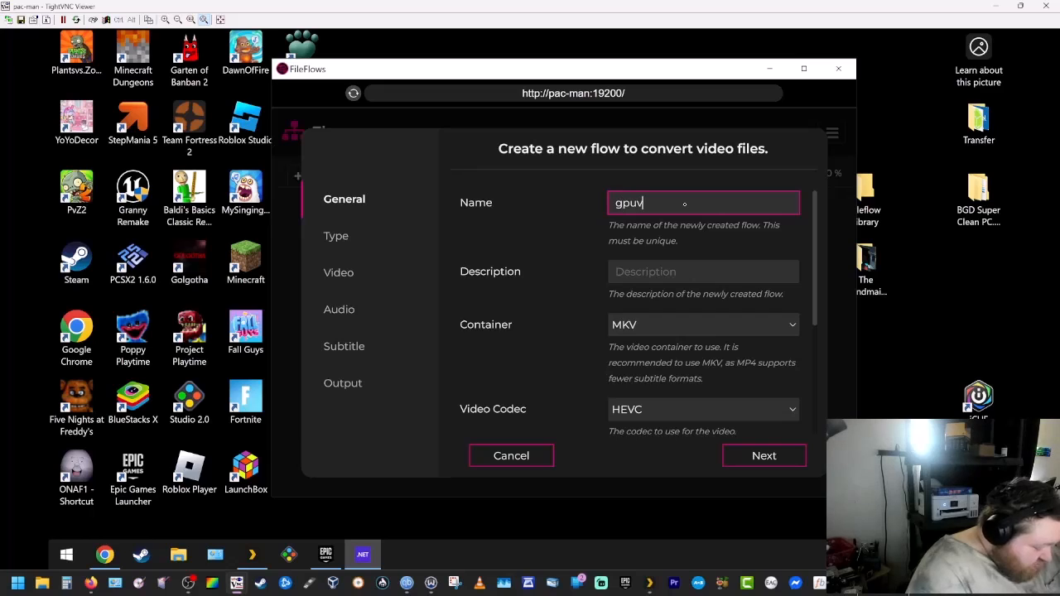
{"action": "type", "text": "ideoconver"}
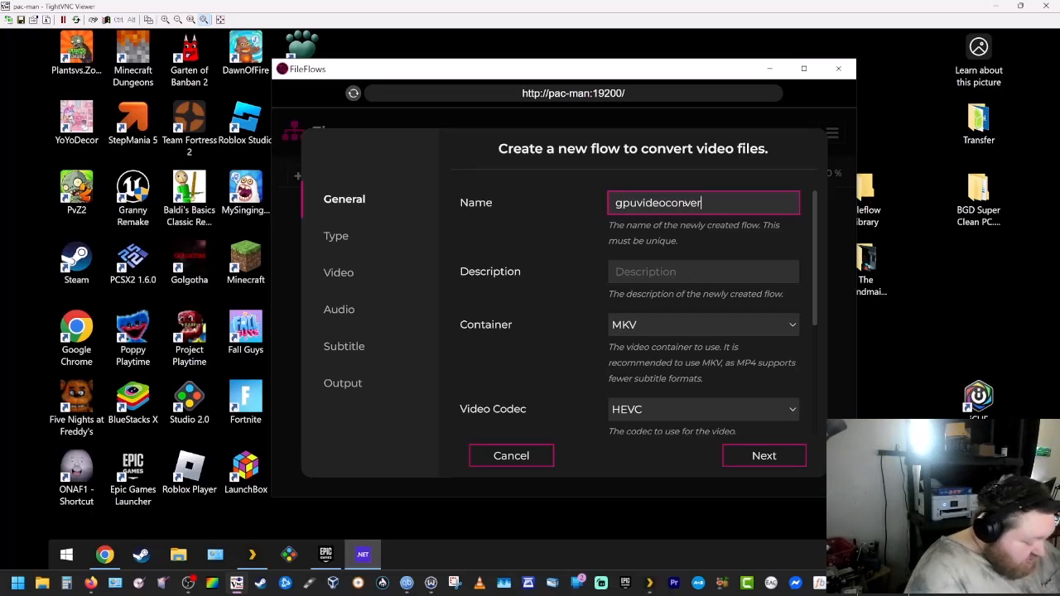
{"action": "type", "text": "t"}
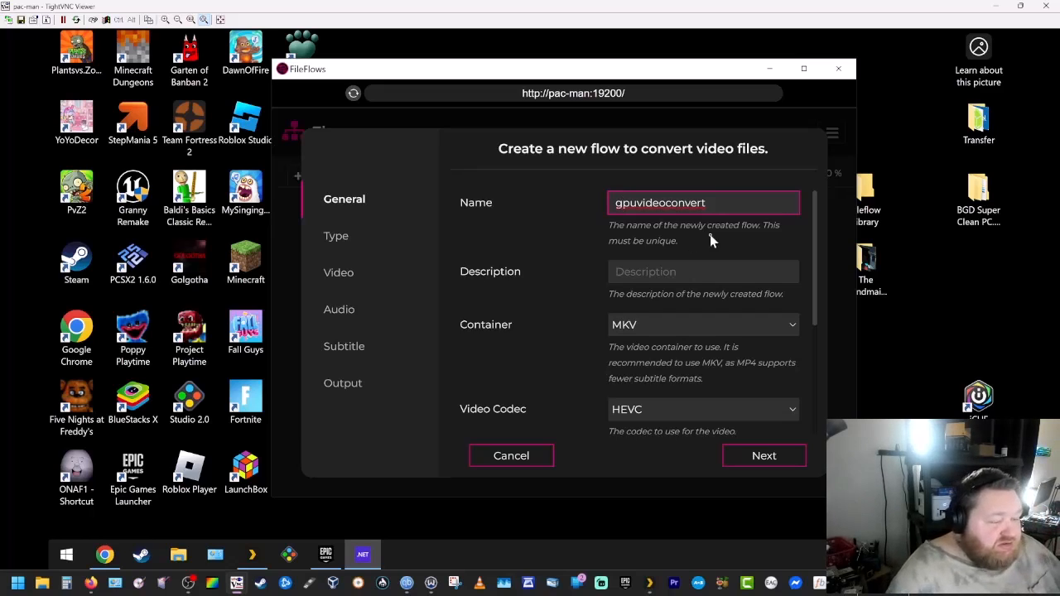
{"action": "mouse_move", "coordinate": [659, 335]}
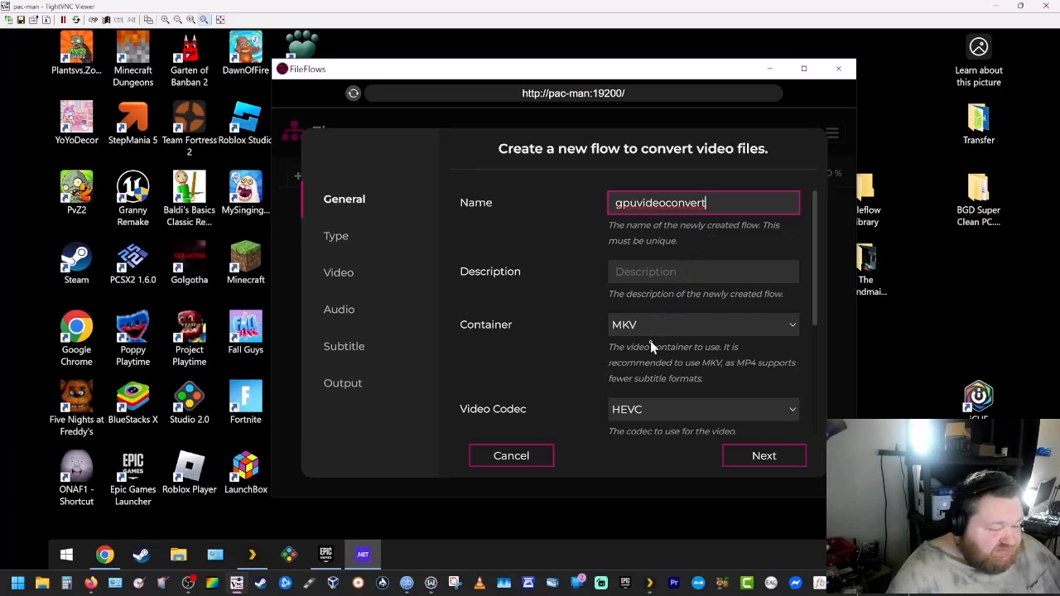
Step: Keep HEVC codec with hardware encoding on and continue to the video Type step
{"action": "left_click", "coordinate": [702, 334]}
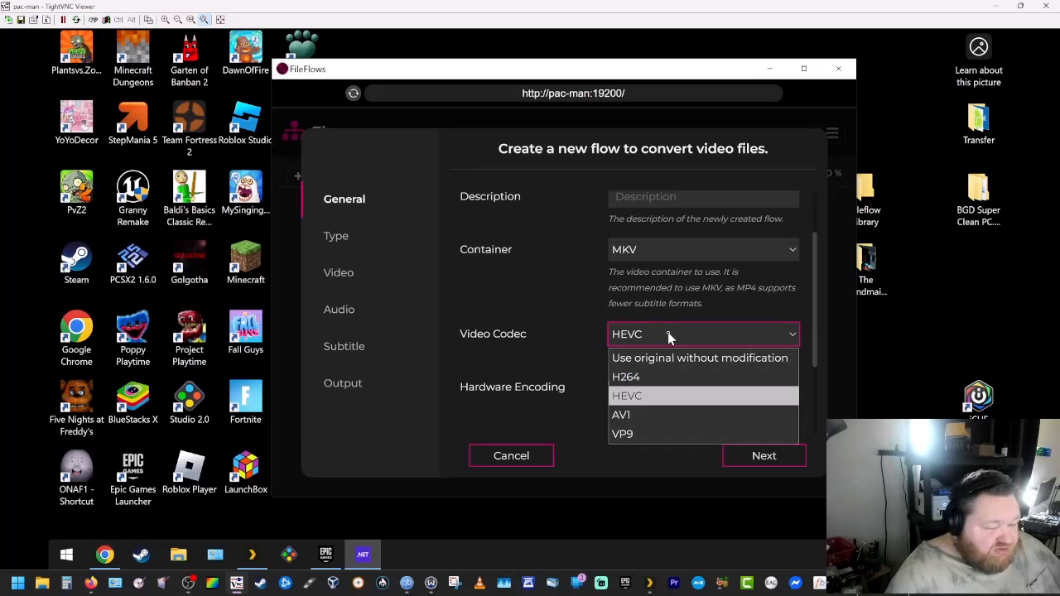
{"action": "left_click", "coordinate": [626, 394]}
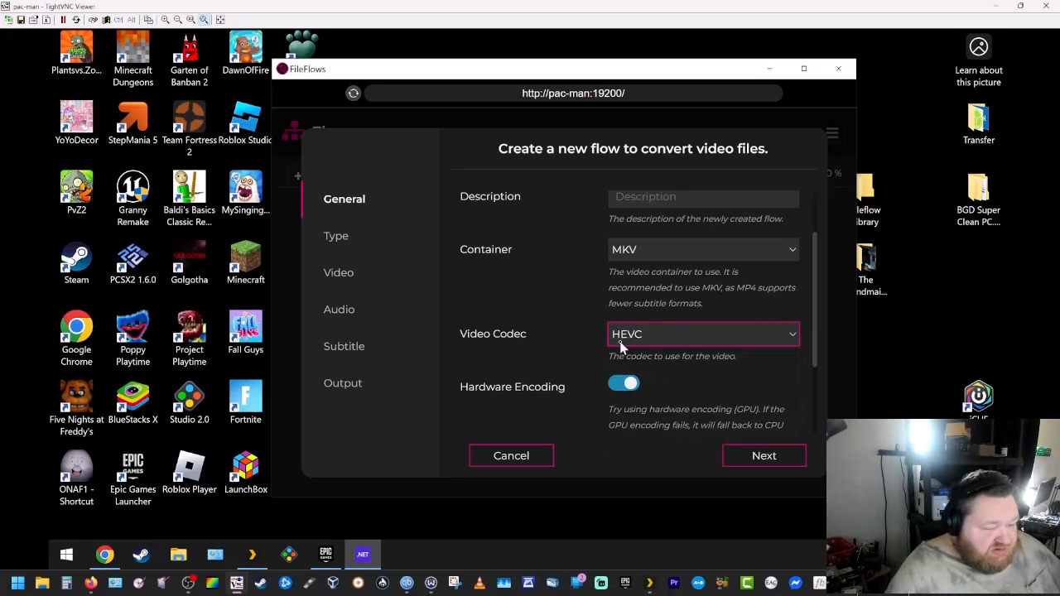
{"action": "scroll", "scroll_direction": "down", "scroll_amount": 3}
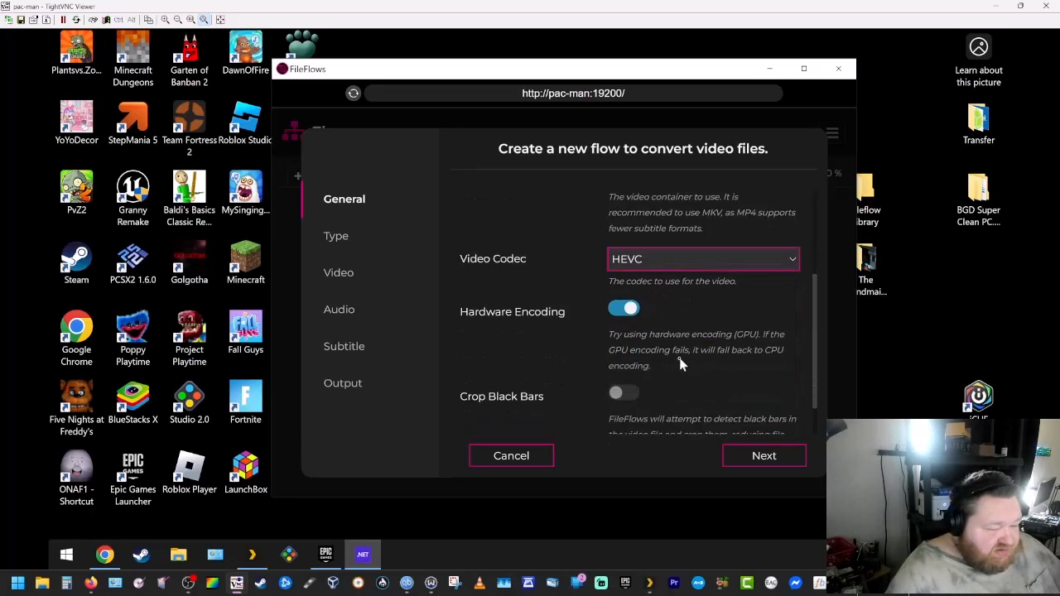
{"action": "scroll", "scroll_direction": "down", "scroll_amount": 3}
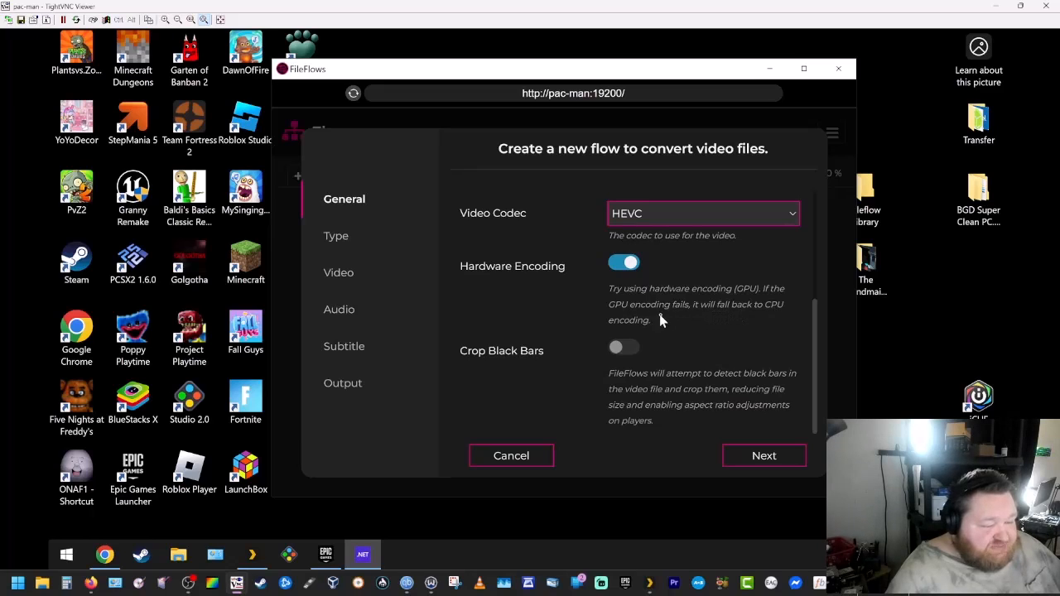
{"action": "mouse_move", "coordinate": [692, 354]}
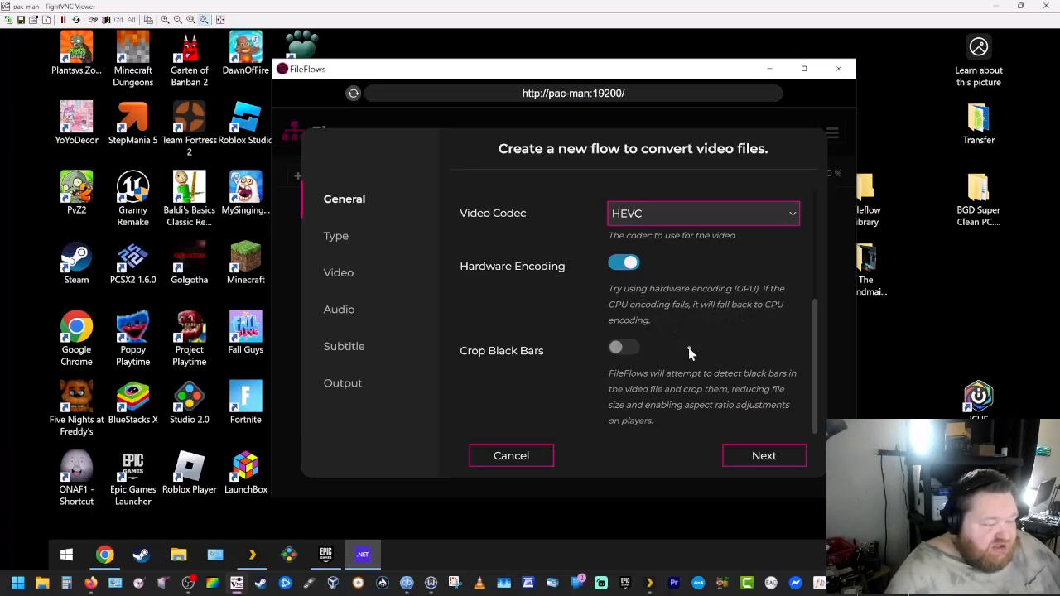
{"action": "mouse_move", "coordinate": [738, 389]}
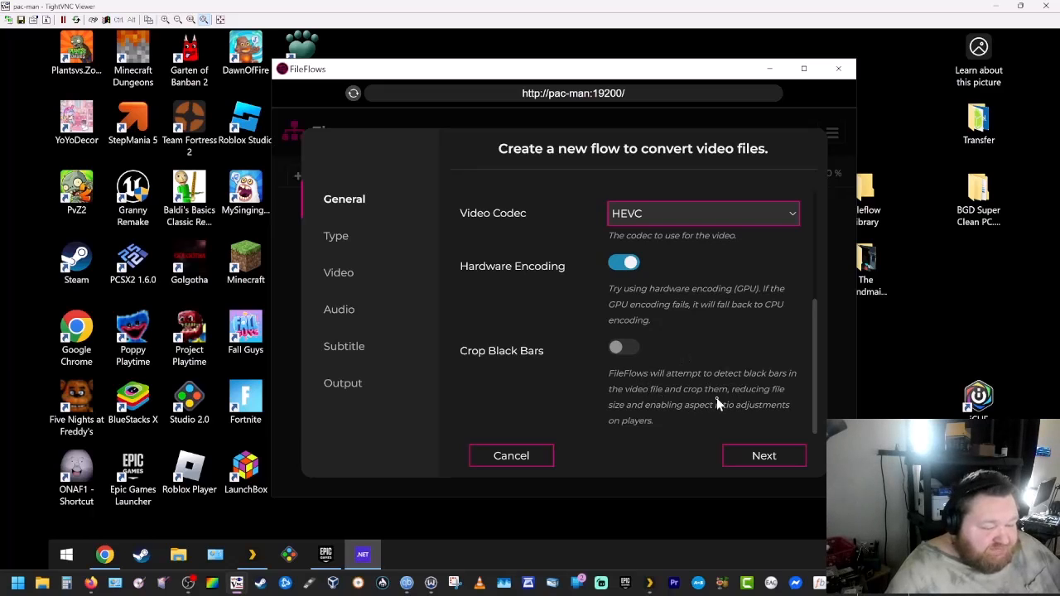
{"action": "mouse_move", "coordinate": [650, 367]}
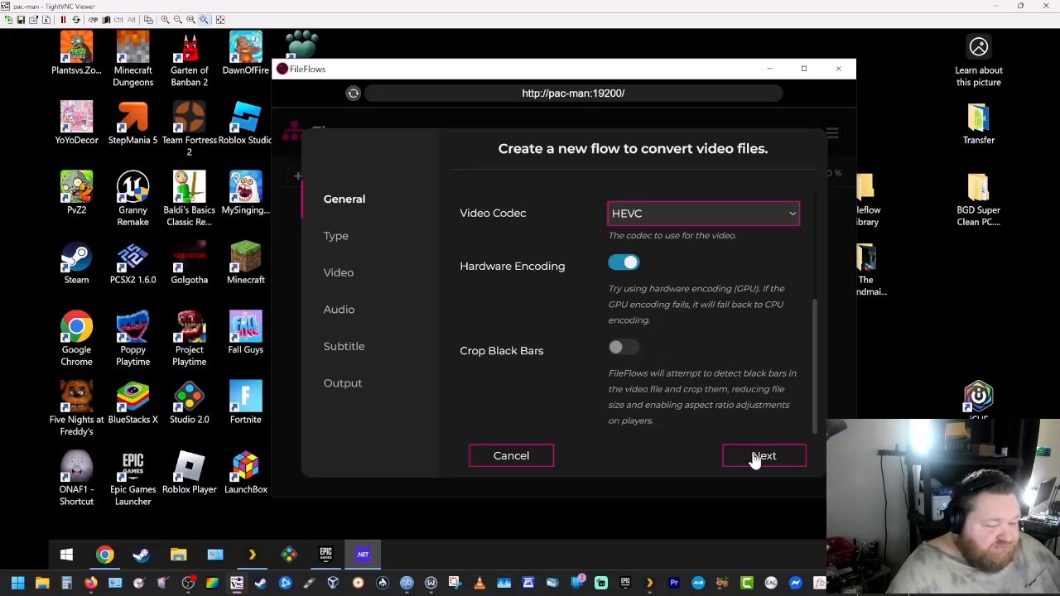
{"action": "left_click", "coordinate": [763, 456]}
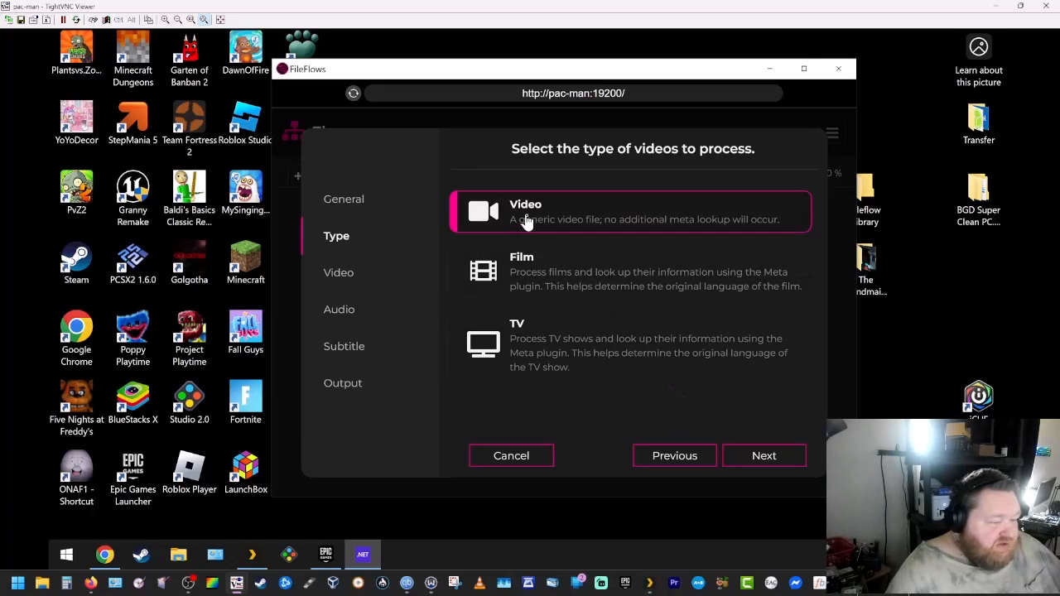
{"action": "mouse_move", "coordinate": [519, 215]}
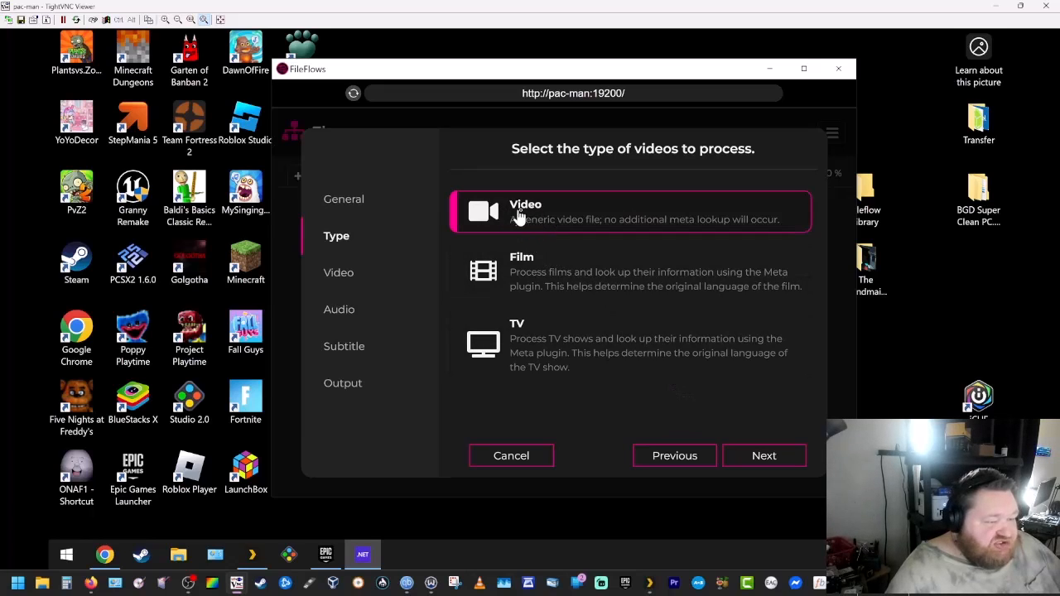
{"action": "mouse_move", "coordinate": [512, 330]}
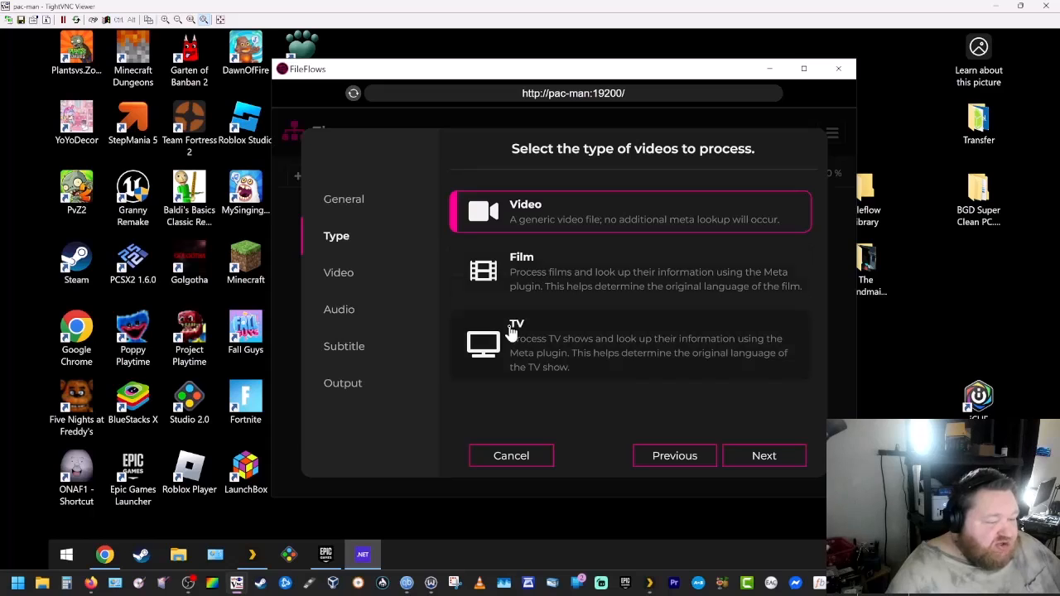
{"action": "mouse_move", "coordinate": [631, 356]}
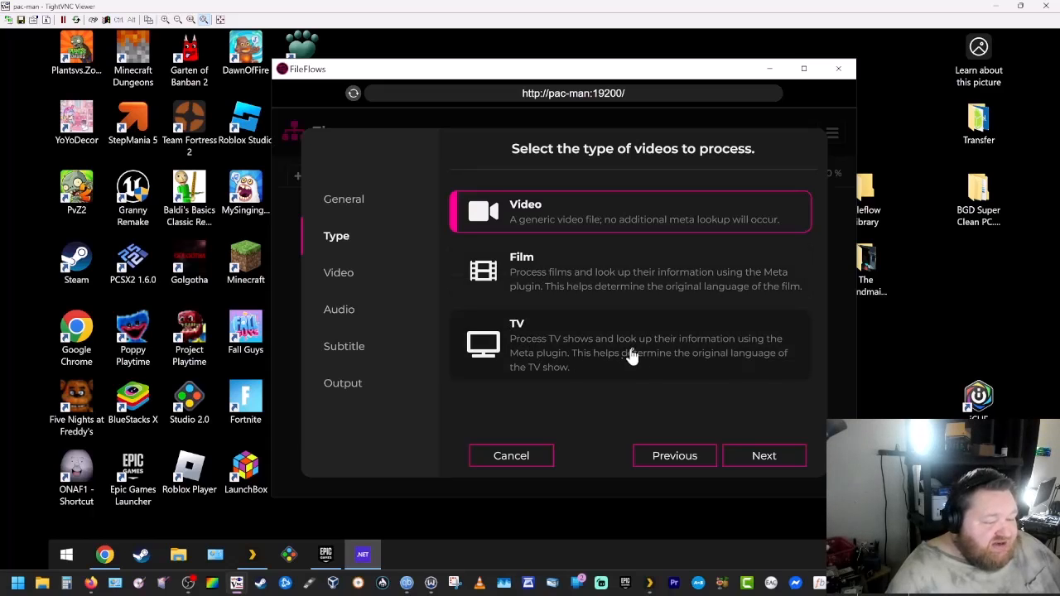
{"action": "mouse_move", "coordinate": [603, 364]}
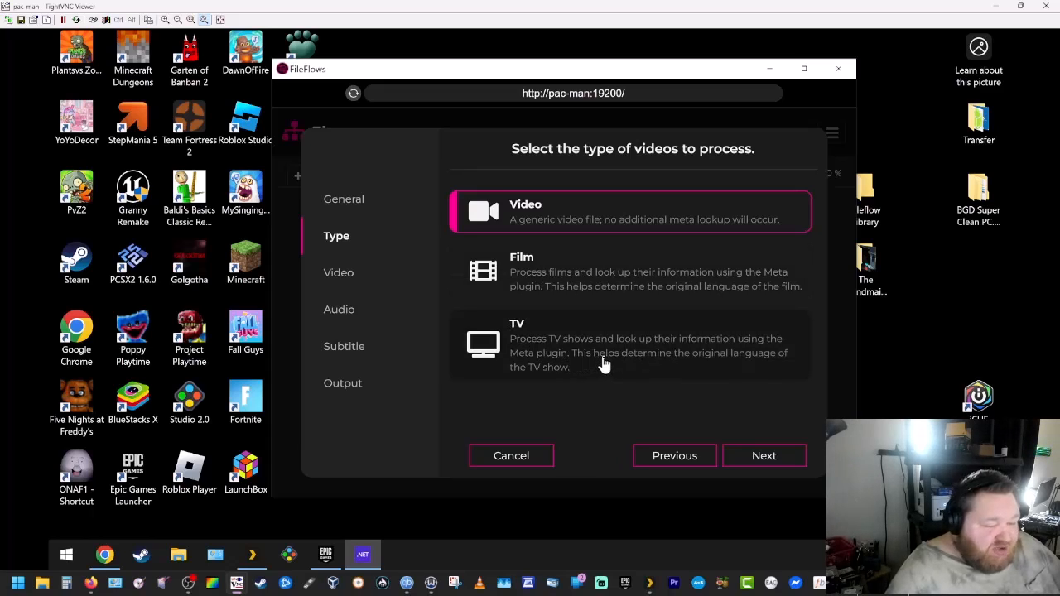
{"action": "mouse_move", "coordinate": [682, 365]}
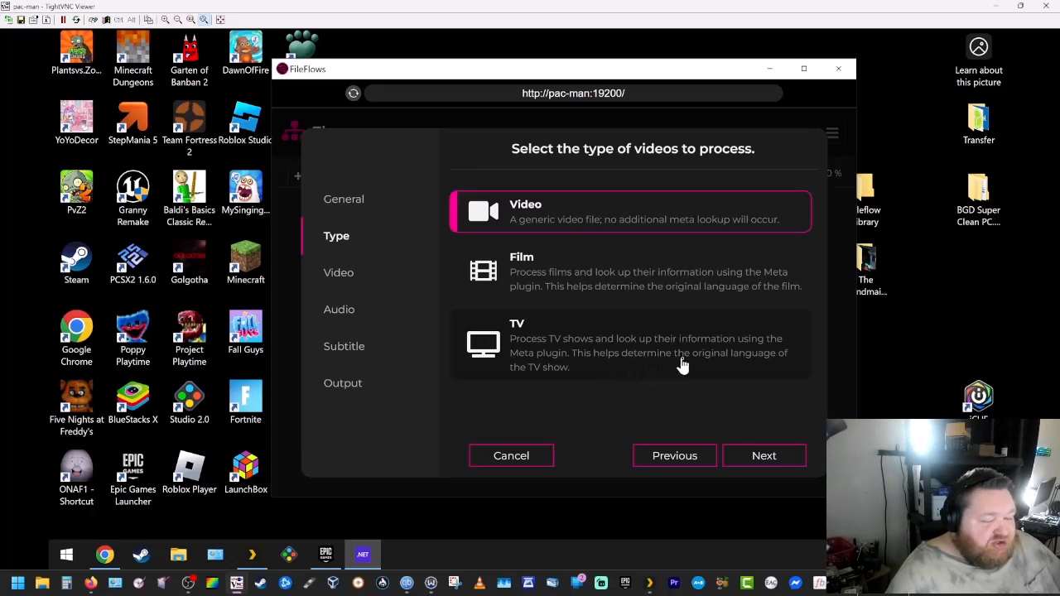
{"action": "mouse_move", "coordinate": [662, 338]}
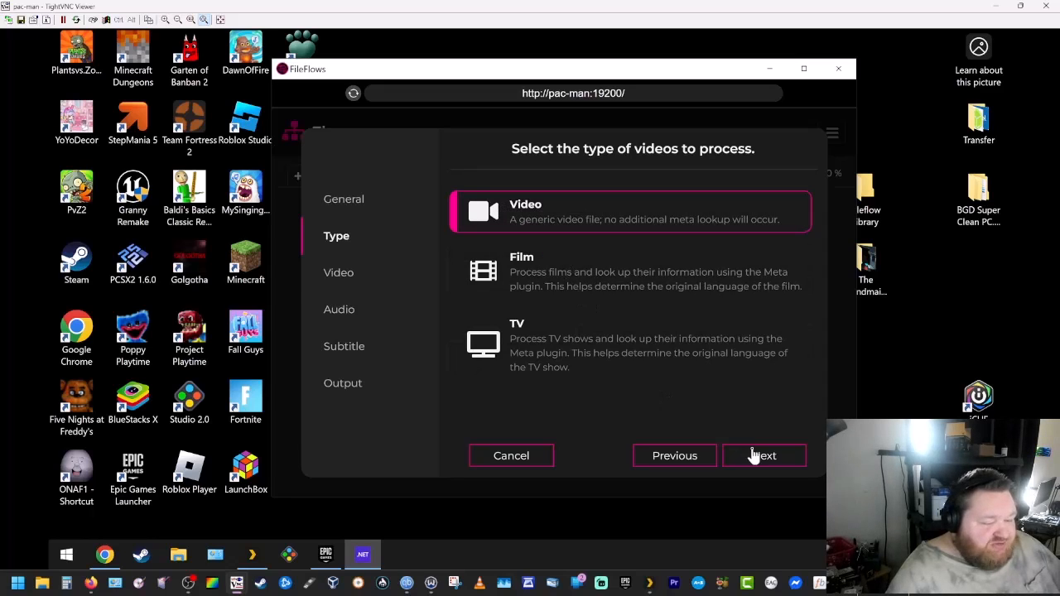
Step: Keep Quality encoding at Recommended and advance to the Audio step
{"action": "left_click", "coordinate": [763, 456]}
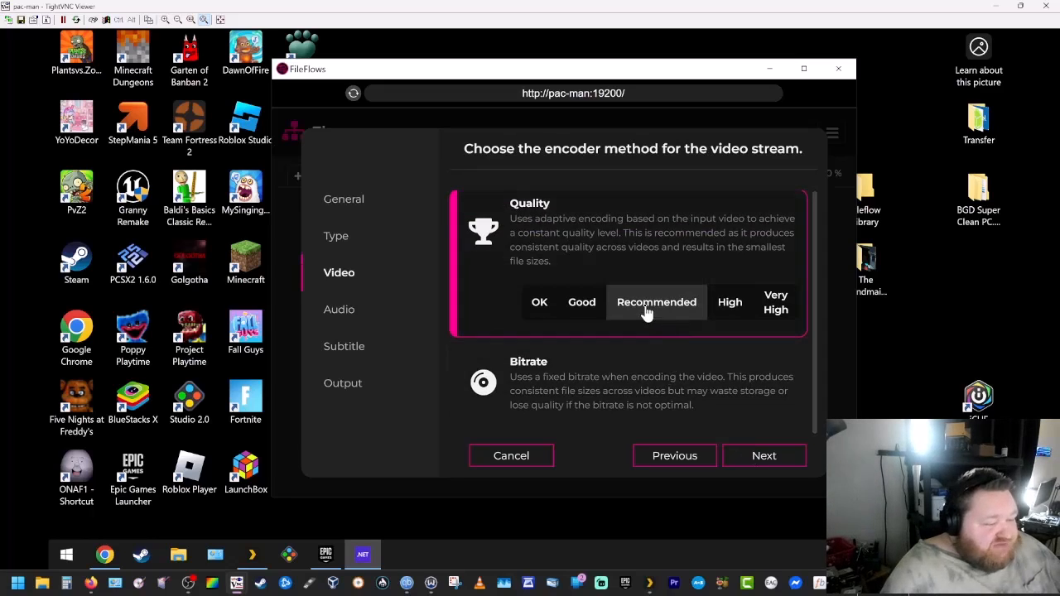
{"action": "mouse_move", "coordinate": [657, 407]}
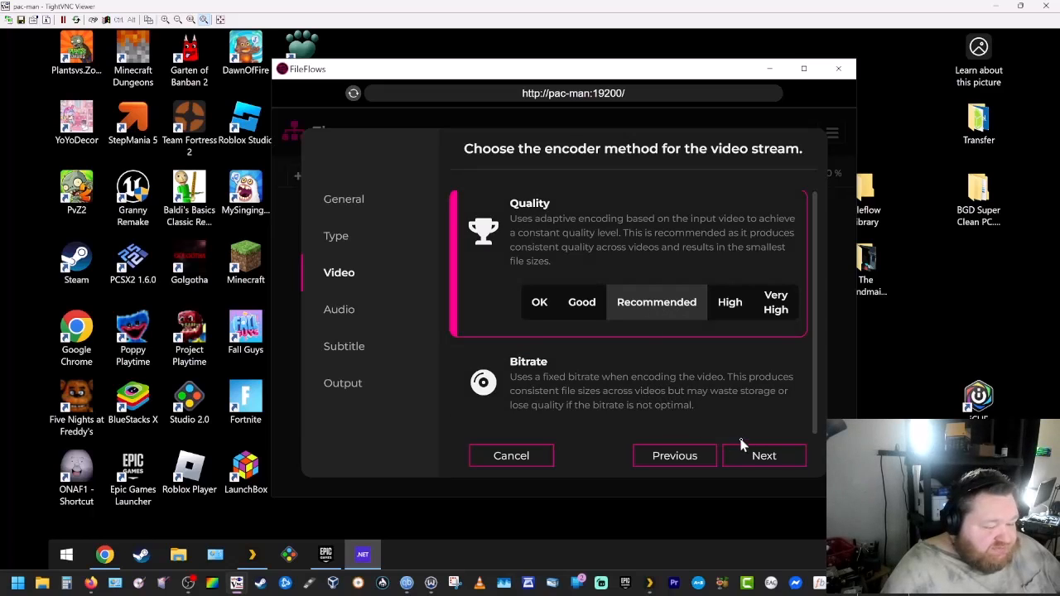
{"action": "left_click", "coordinate": [763, 456]}
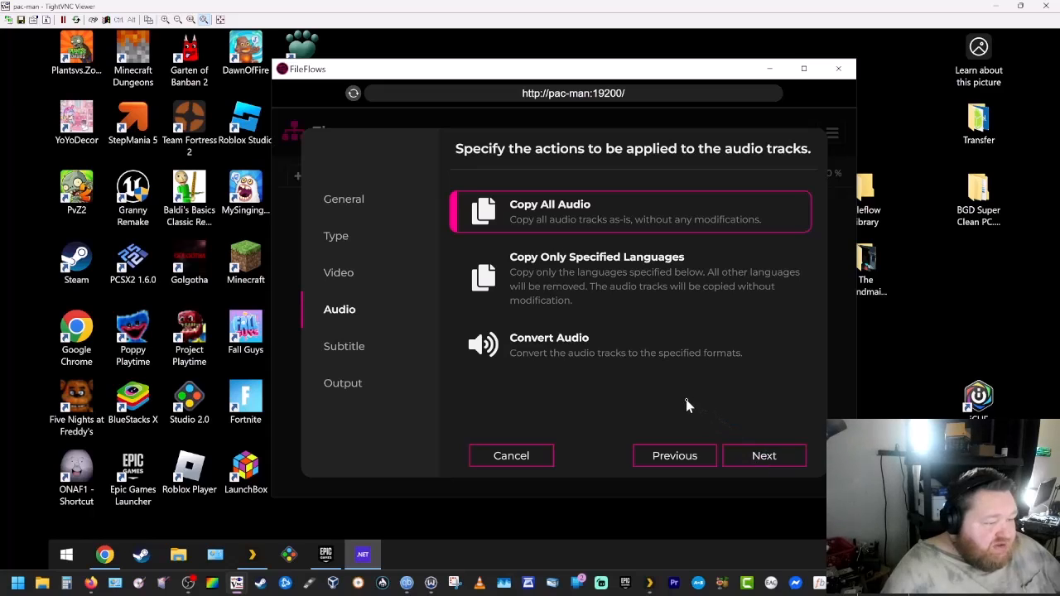
{"action": "mouse_move", "coordinate": [586, 285]}
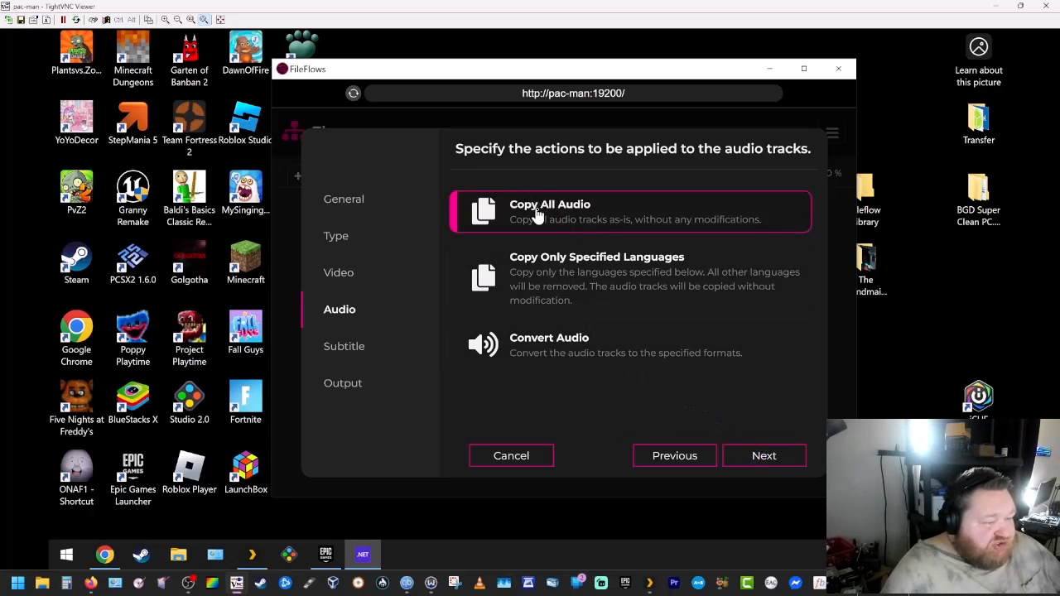
{"action": "mouse_move", "coordinate": [556, 285]}
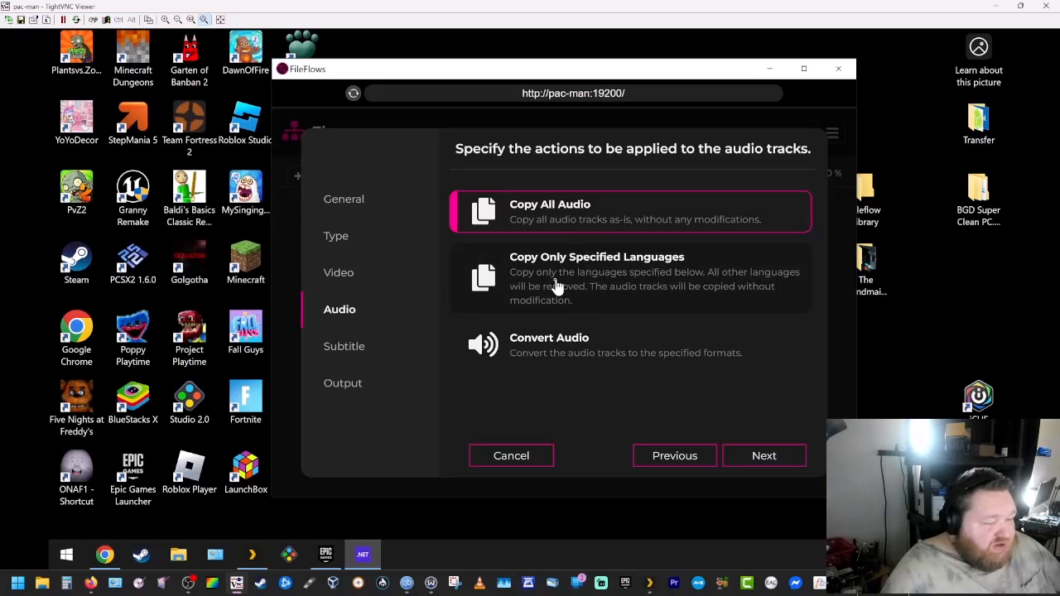
Step: Set audio to Copy Only Specified Languages (English, Original Language) and advance to Subtitle
{"action": "left_click", "coordinate": [596, 278]}
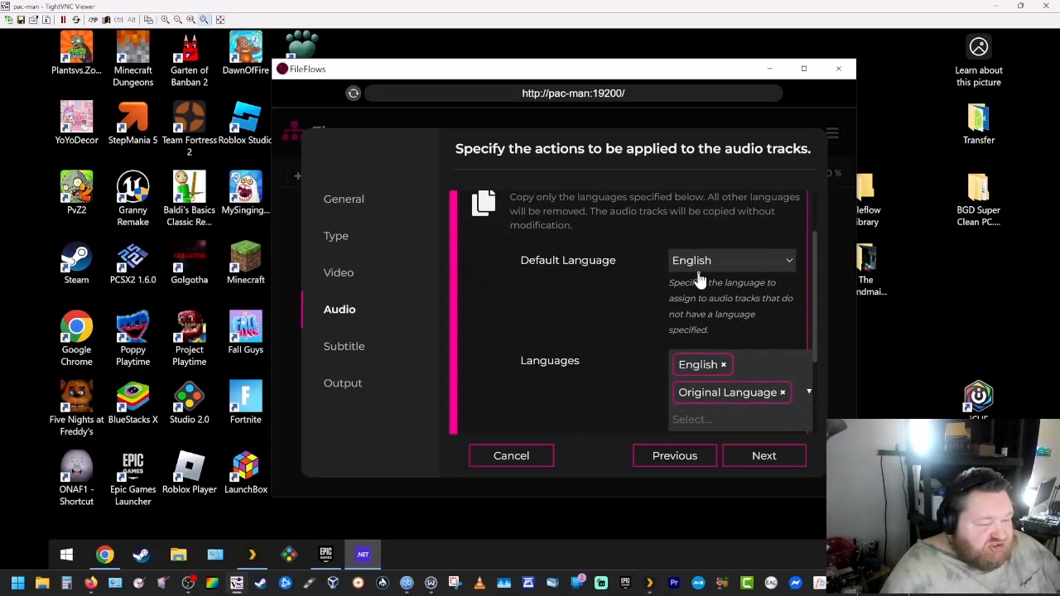
{"action": "scroll", "scroll_direction": "down", "scroll_amount": 3}
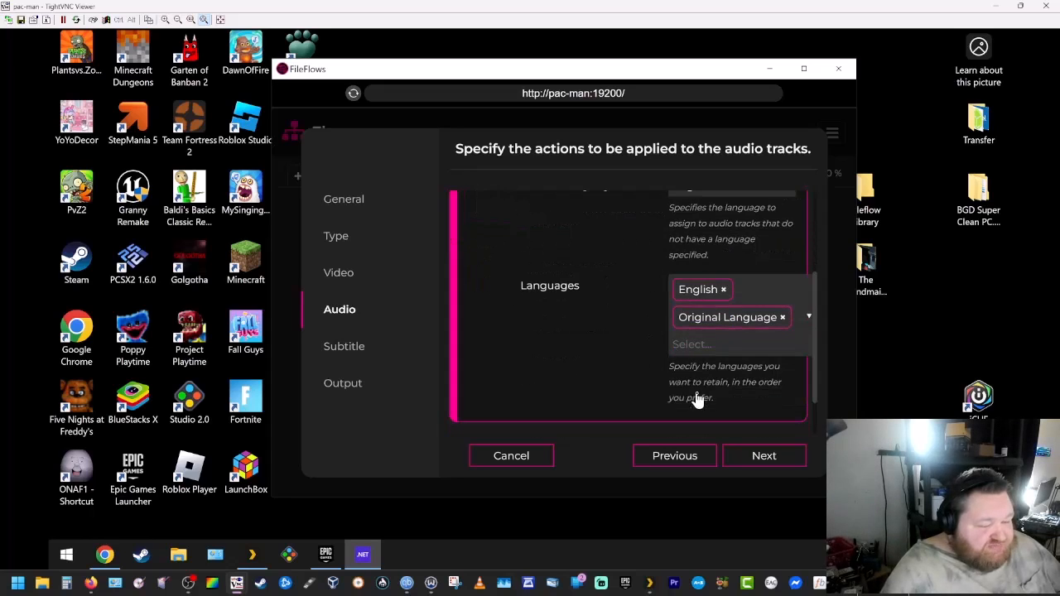
{"action": "left_click", "coordinate": [764, 456]}
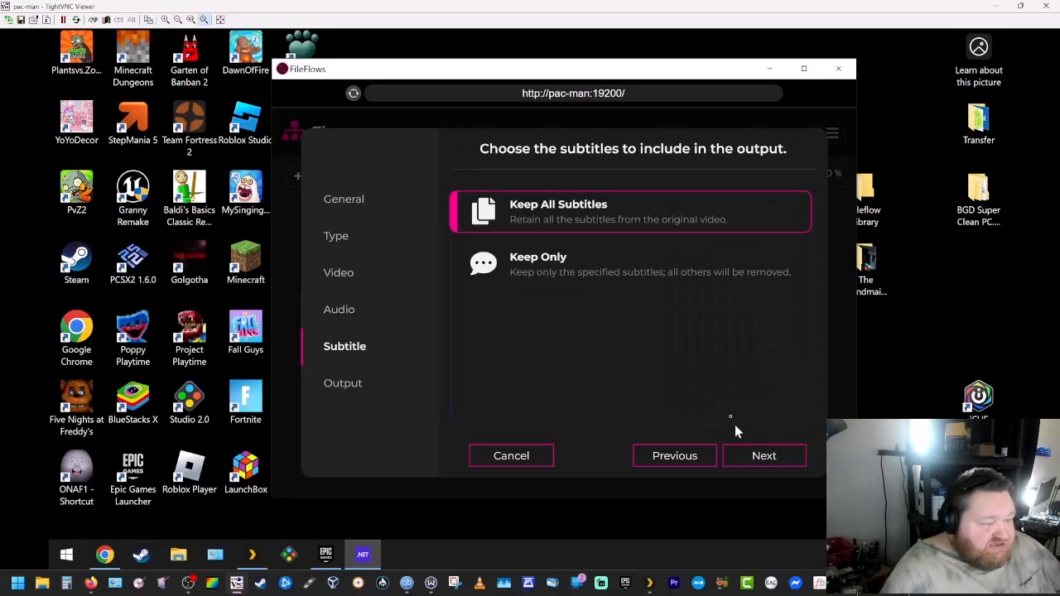
{"action": "mouse_move", "coordinate": [530, 262]}
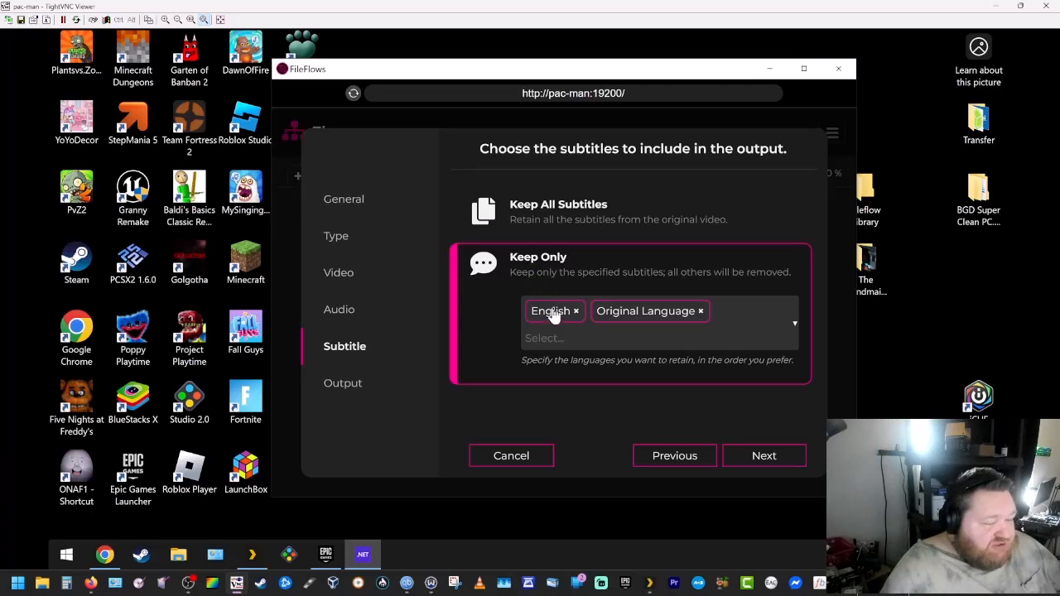
{"action": "mouse_move", "coordinate": [633, 388]}
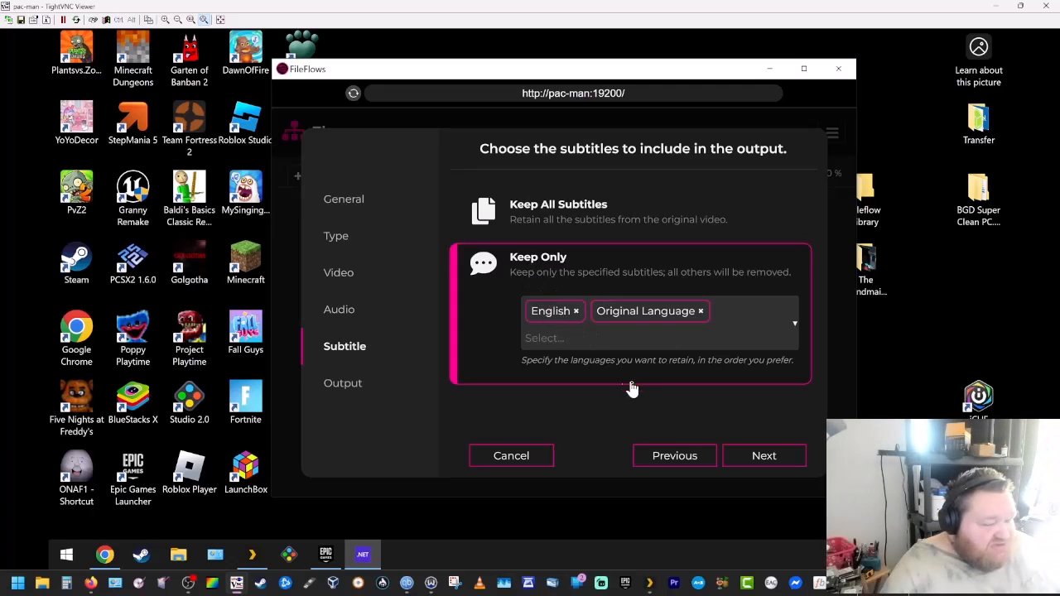
{"action": "mouse_move", "coordinate": [764, 456]}
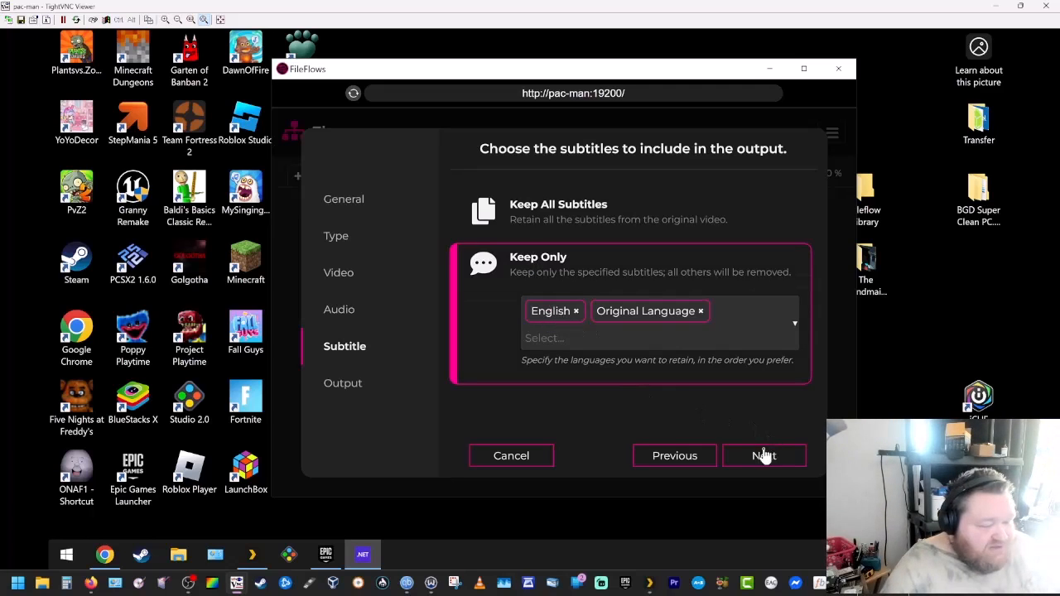
Step: Keep English and Original Language subtitles and advance to the Output step
{"action": "left_click", "coordinate": [763, 456]}
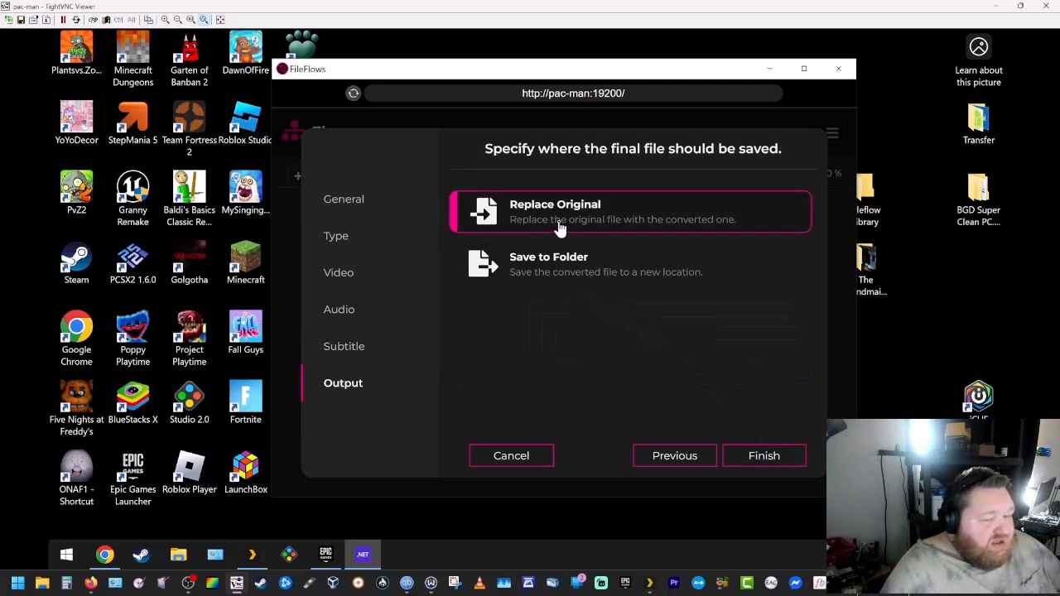
{"action": "mouse_move", "coordinate": [530, 224]}
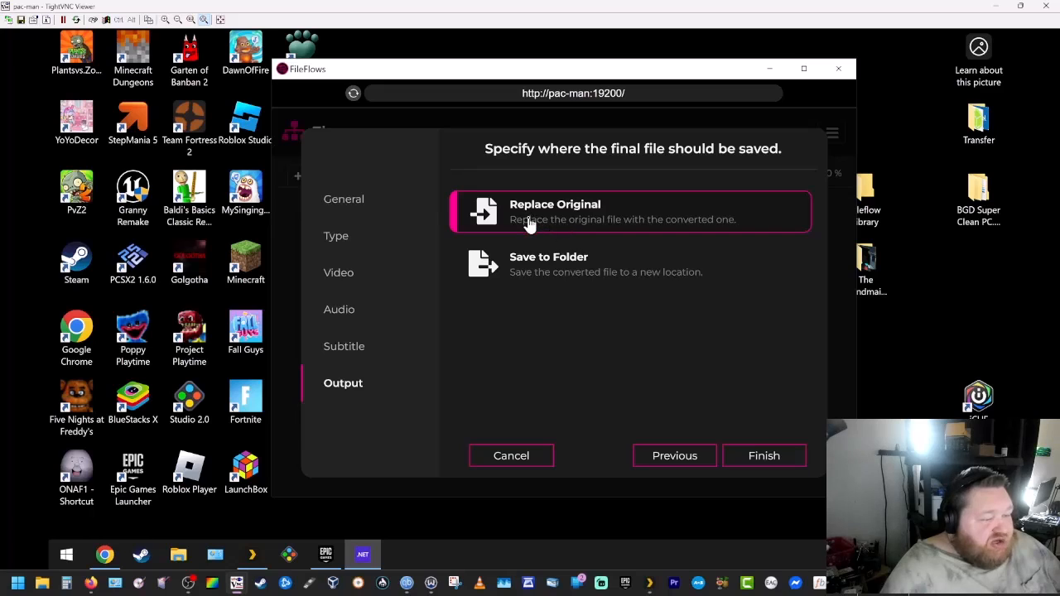
{"action": "mouse_move", "coordinate": [672, 224]}
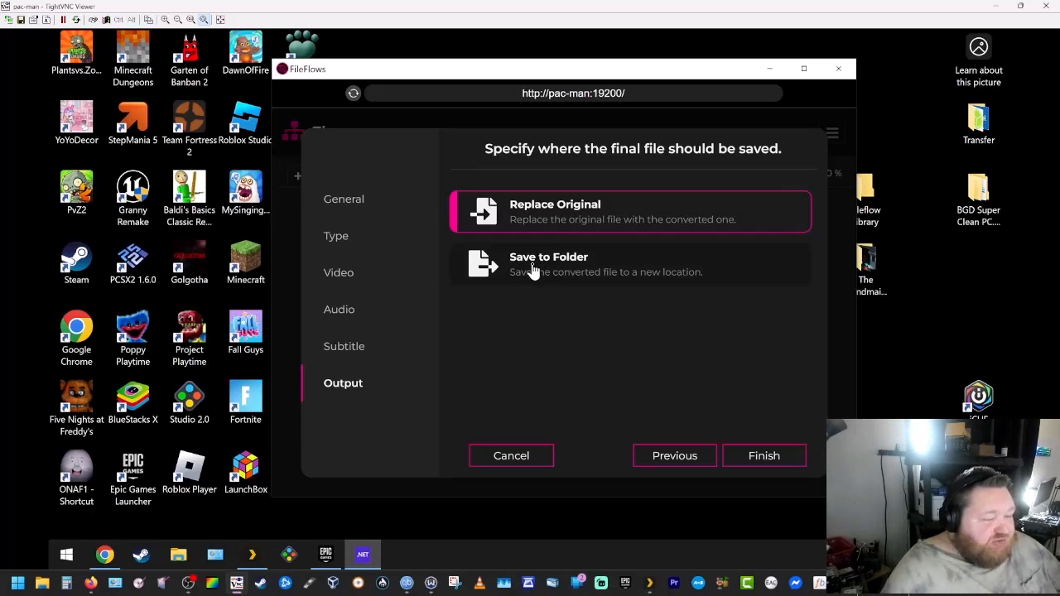
{"action": "mouse_move", "coordinate": [609, 275]}
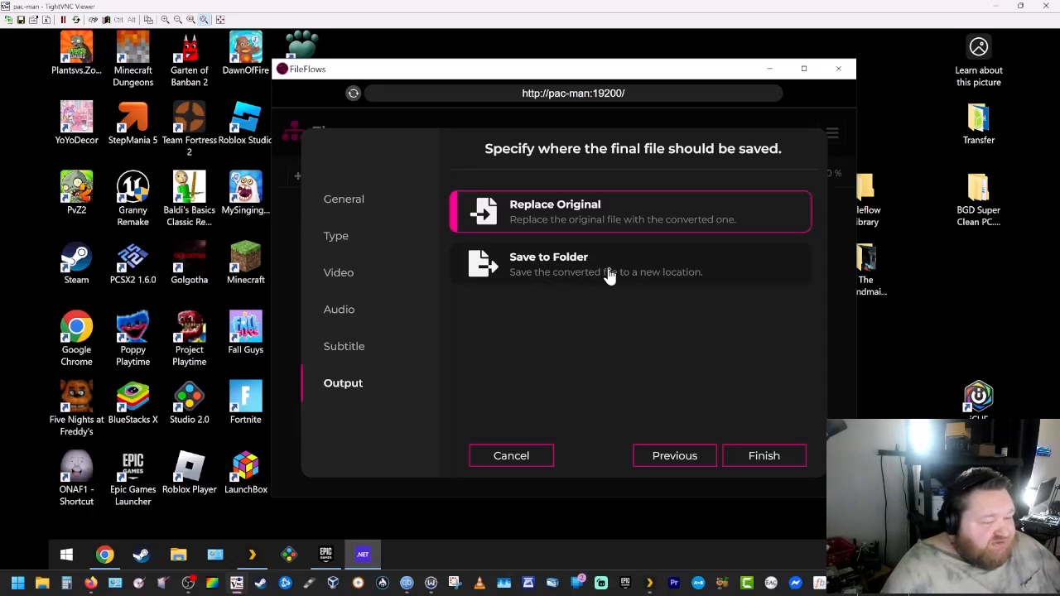
{"action": "mouse_move", "coordinate": [571, 247]}
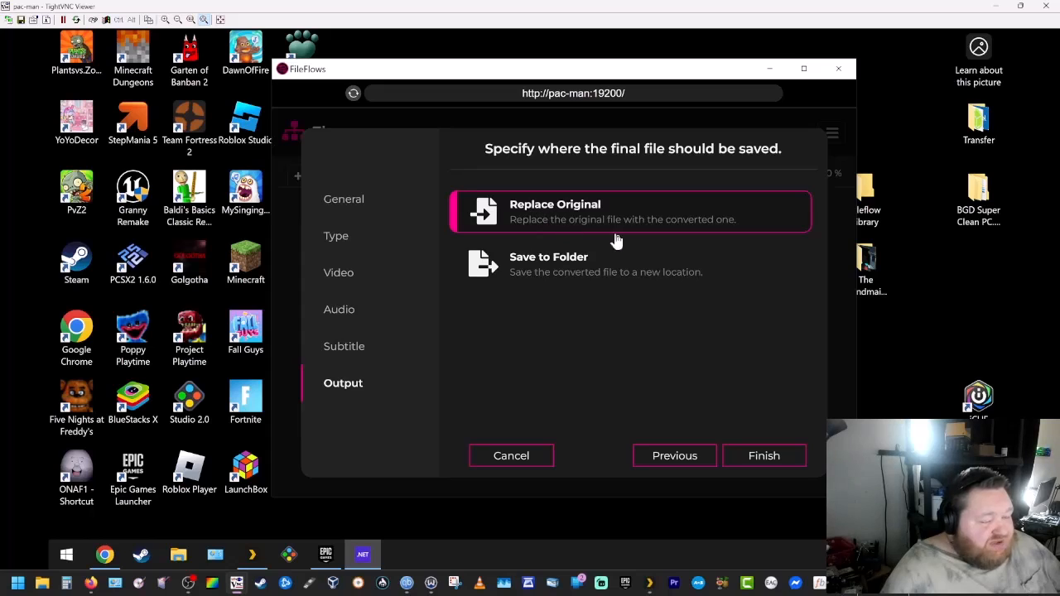
Step: Keep Replace Original output and finish the wizard, creating the gpuvideoconvert flow
{"action": "left_click", "coordinate": [763, 455]}
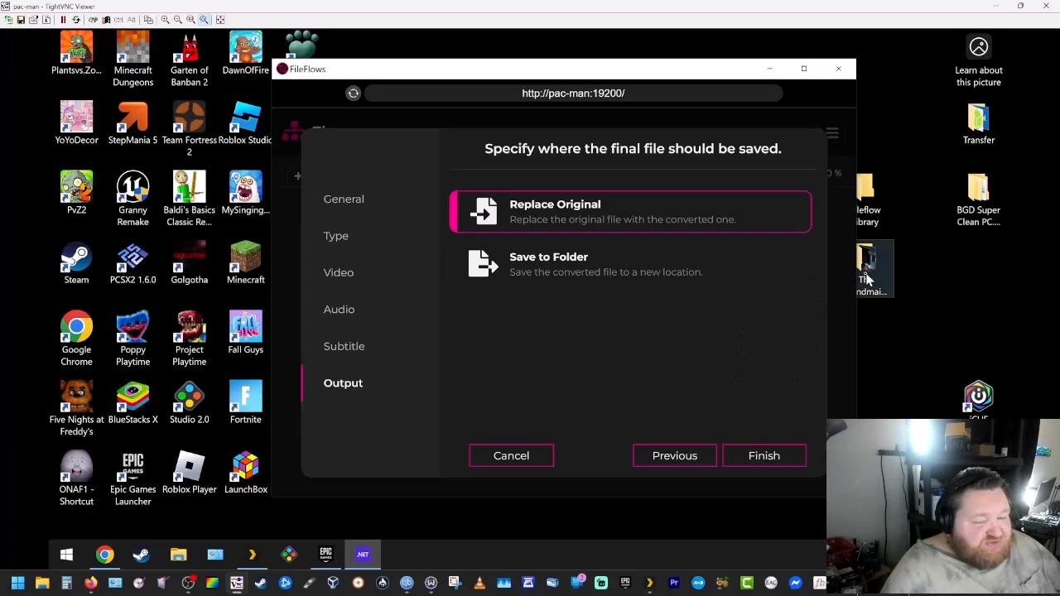
{"action": "mouse_move", "coordinate": [808, 290]}
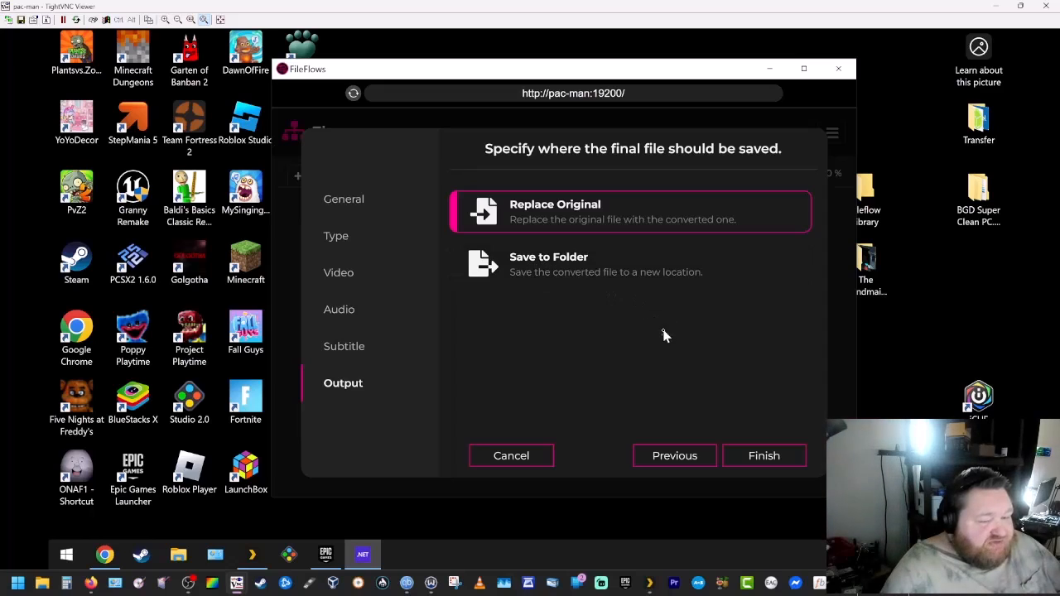
{"action": "mouse_move", "coordinate": [626, 351]}
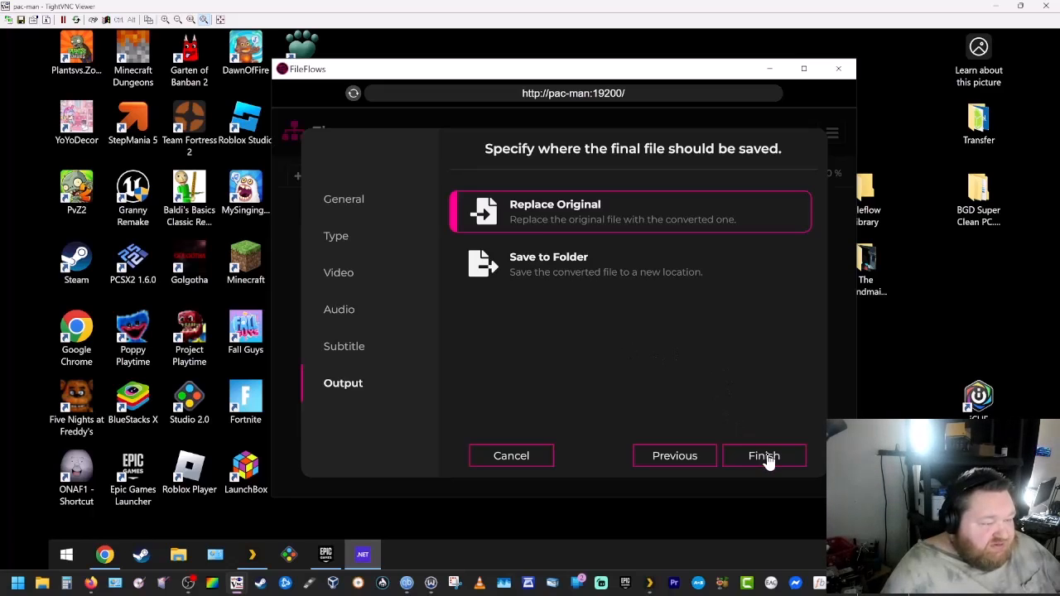
{"action": "left_click", "coordinate": [763, 455]}
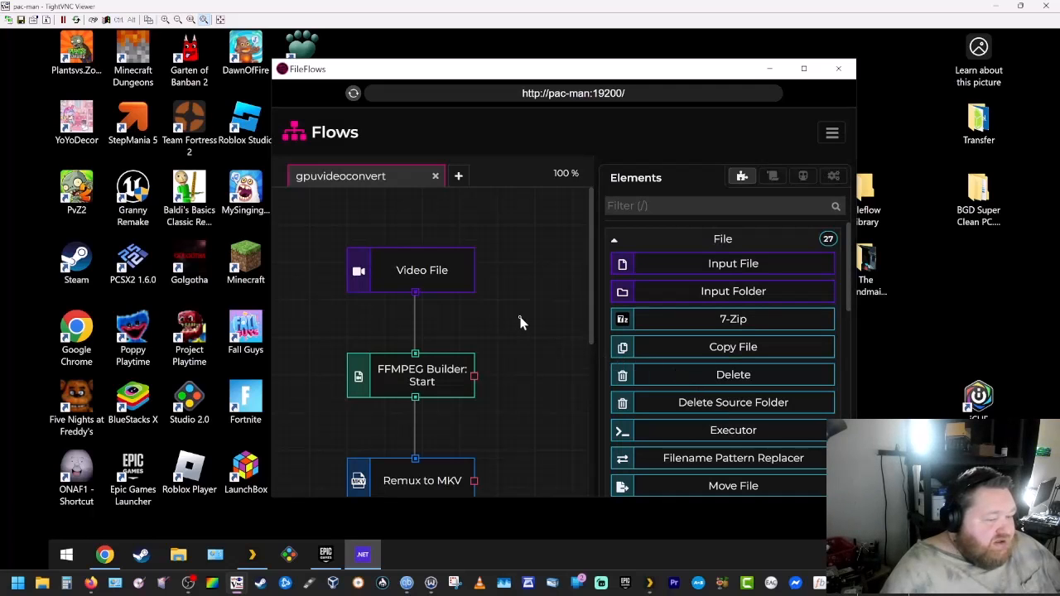
Step: Open the HEVC node's Video Encode settings on the flow canvas
{"action": "scroll", "scroll_direction": "down", "scroll_amount": 3}
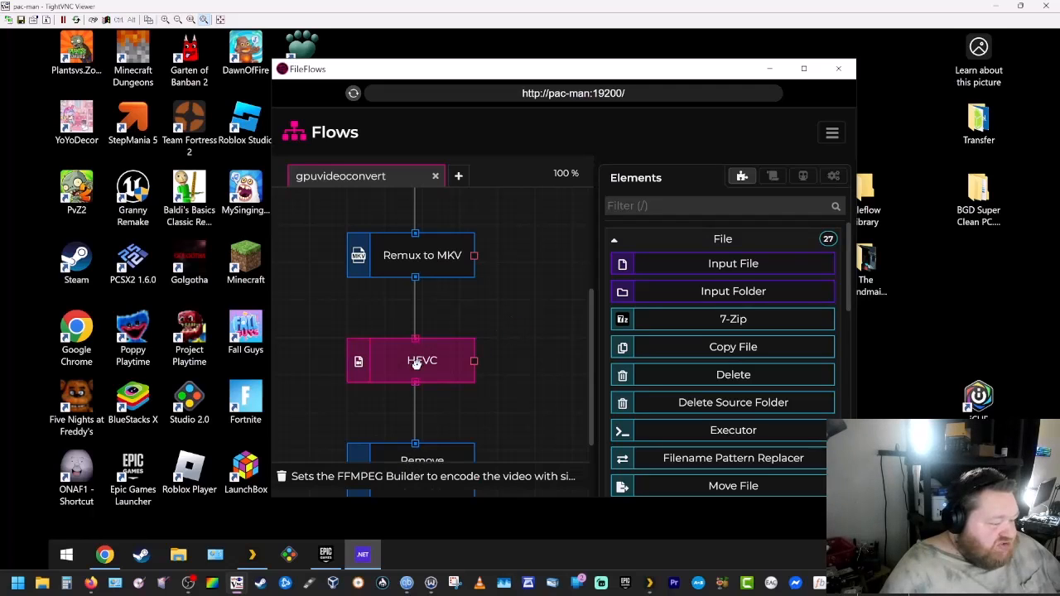
{"action": "double_click", "coordinate": [416, 361]}
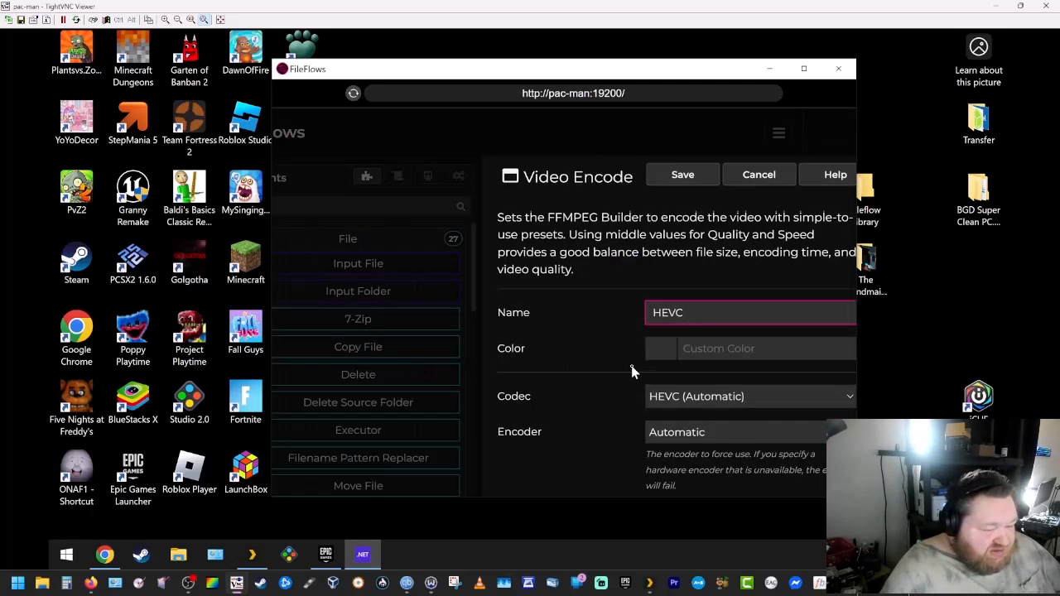
Step: Change the Video Encode codec to HEVC (10-Bit)
{"action": "scroll", "scroll_direction": "down", "scroll_amount": 3}
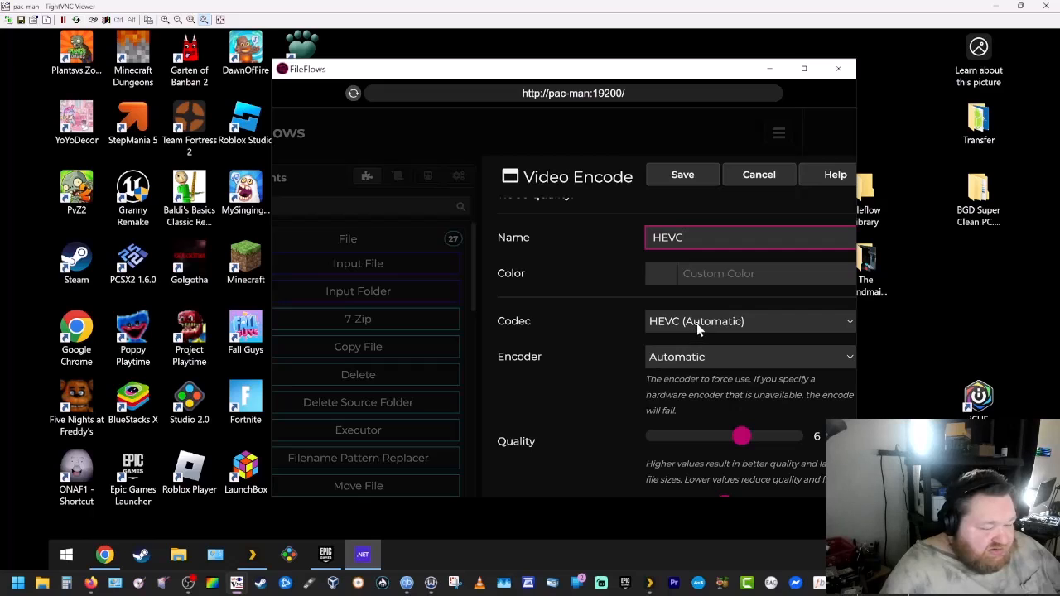
{"action": "left_click", "coordinate": [749, 321]}
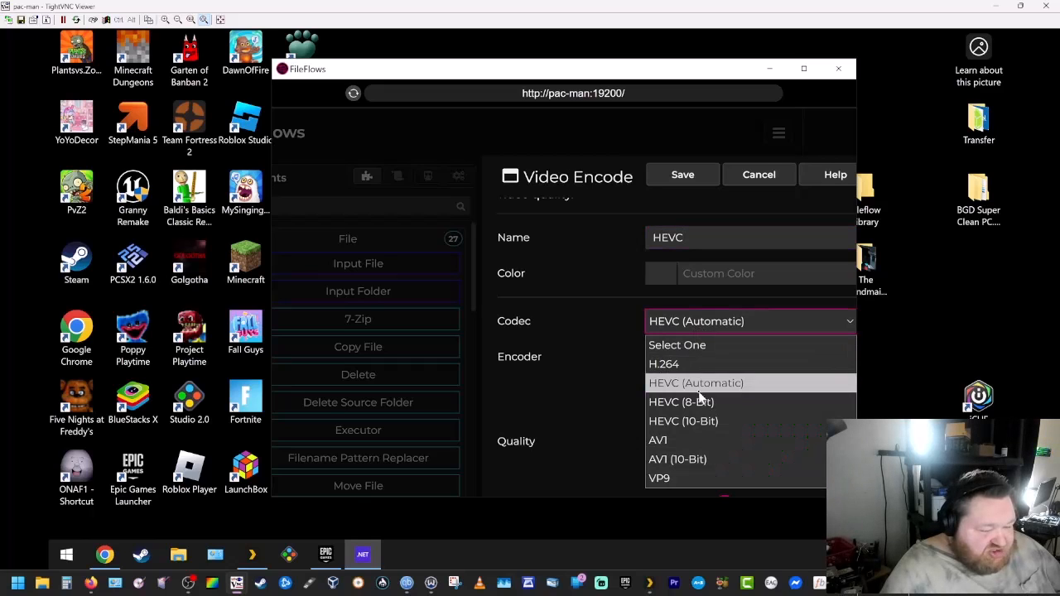
{"action": "left_click", "coordinate": [682, 422]}
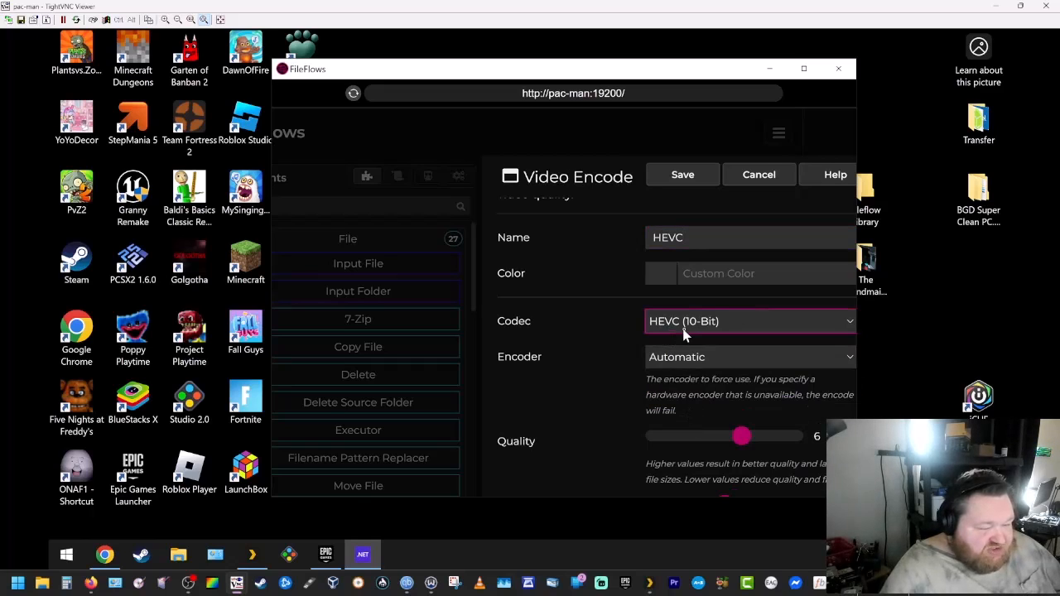
{"action": "mouse_move", "coordinate": [705, 328]}
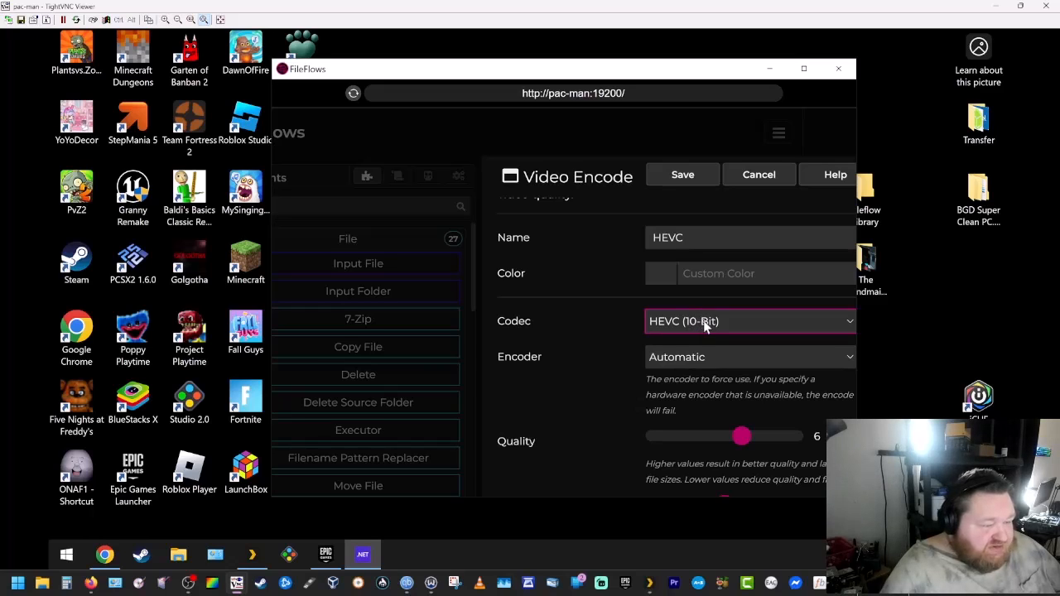
{"action": "scroll", "scroll_direction": "down", "scroll_amount": 3}
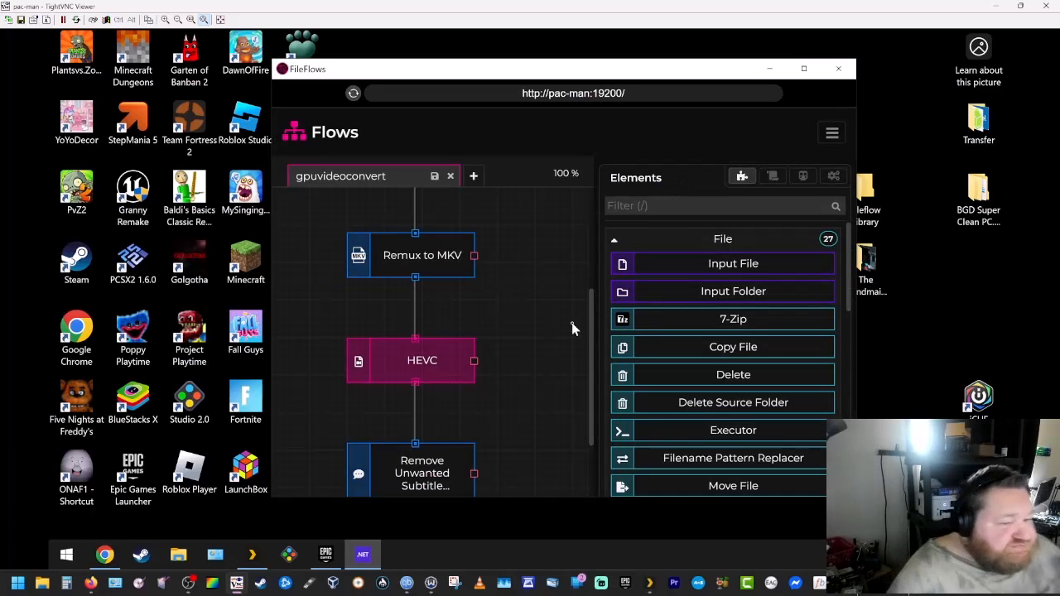
{"action": "mouse_move", "coordinate": [798, 70]}
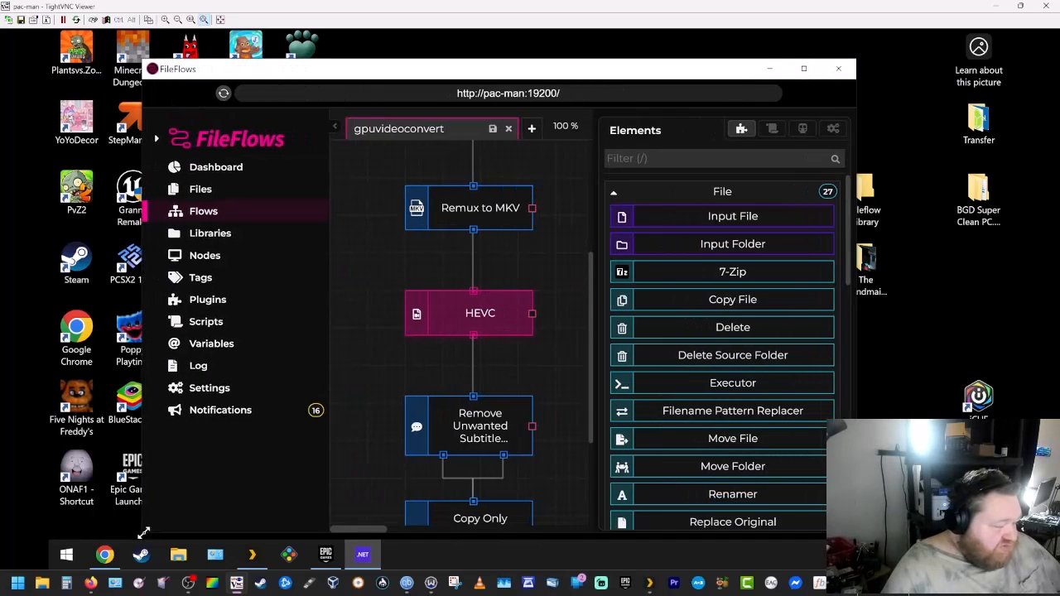
{"action": "mouse_move", "coordinate": [225, 436]}
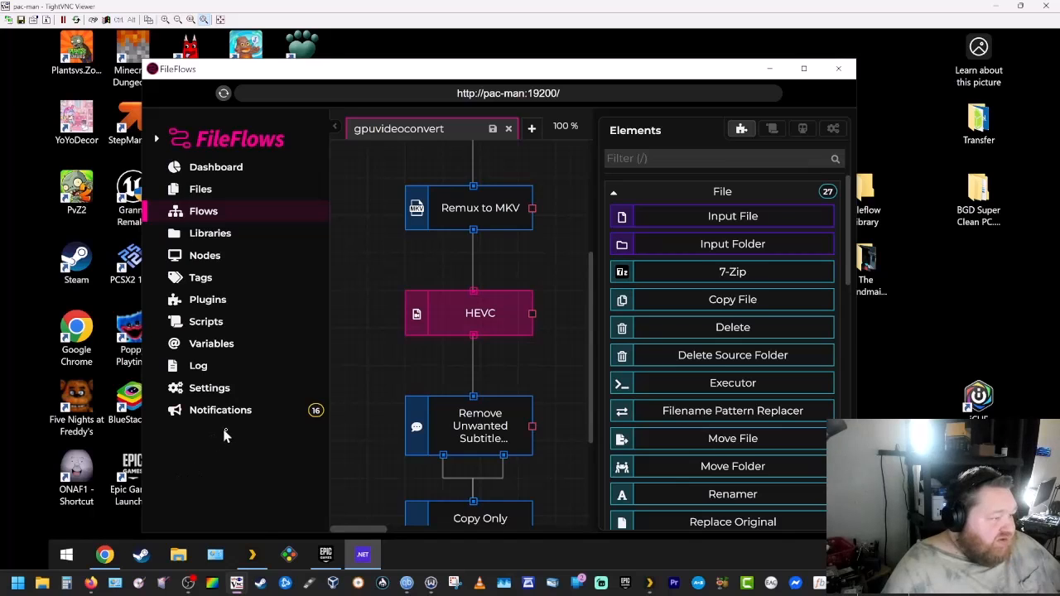
{"action": "mouse_move", "coordinate": [510, 181]}
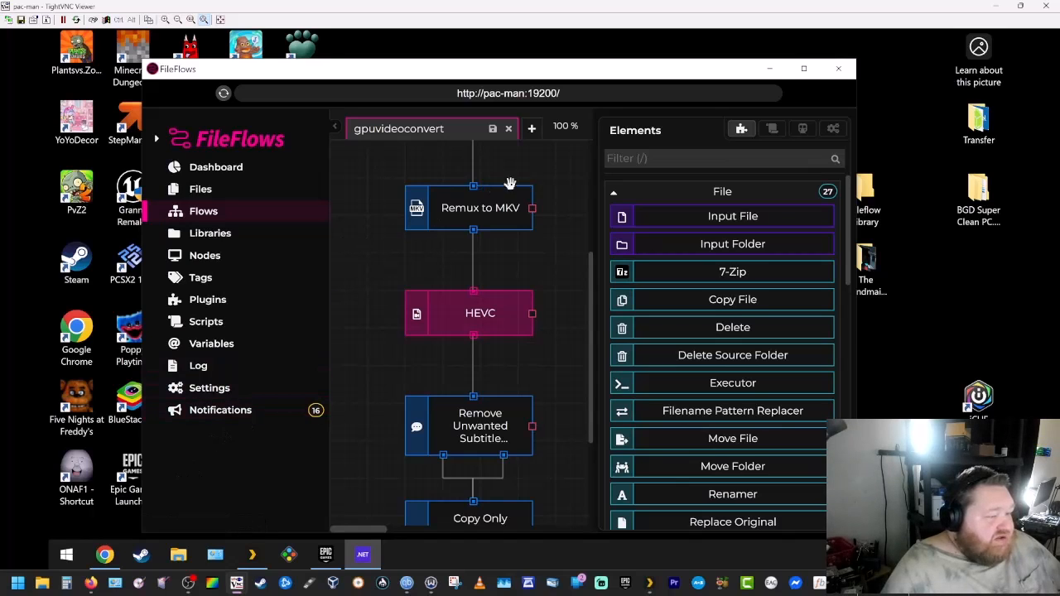
{"action": "mouse_move", "coordinate": [212, 195]}
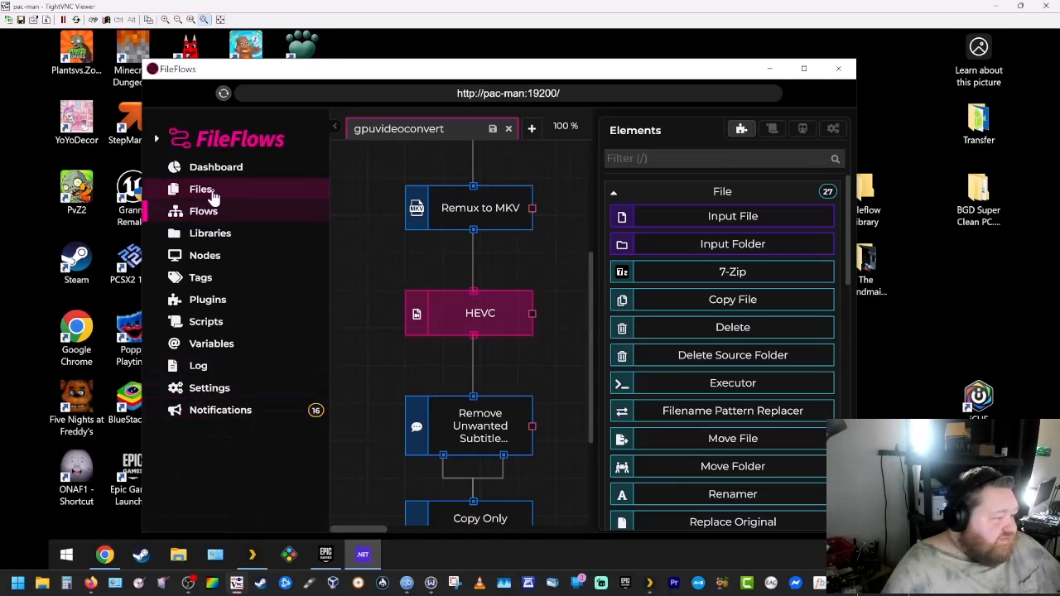
Step: Save the gpuvideoconvert flow and navigate via Files to the Libraries section
{"action": "left_click", "coordinate": [200, 189]}
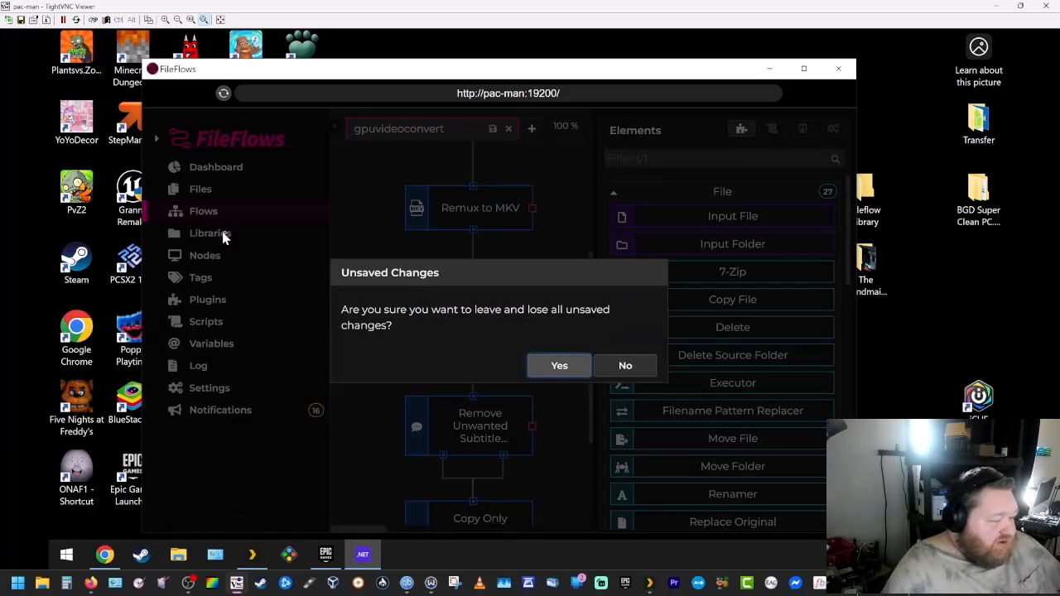
{"action": "left_click", "coordinate": [560, 366]}
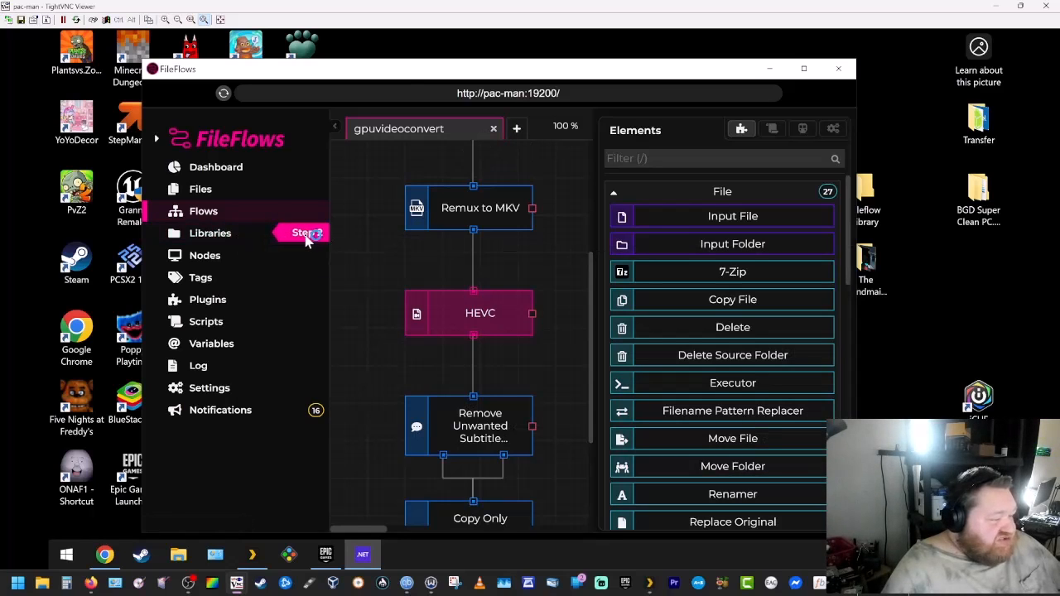
{"action": "left_click", "coordinate": [210, 232]}
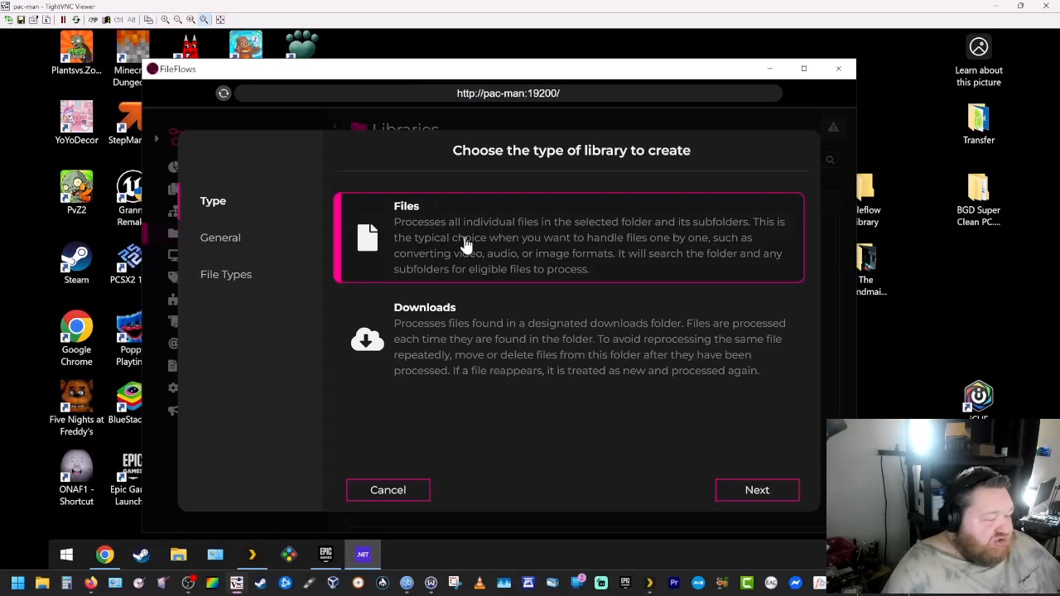
{"action": "mouse_move", "coordinate": [758, 502]}
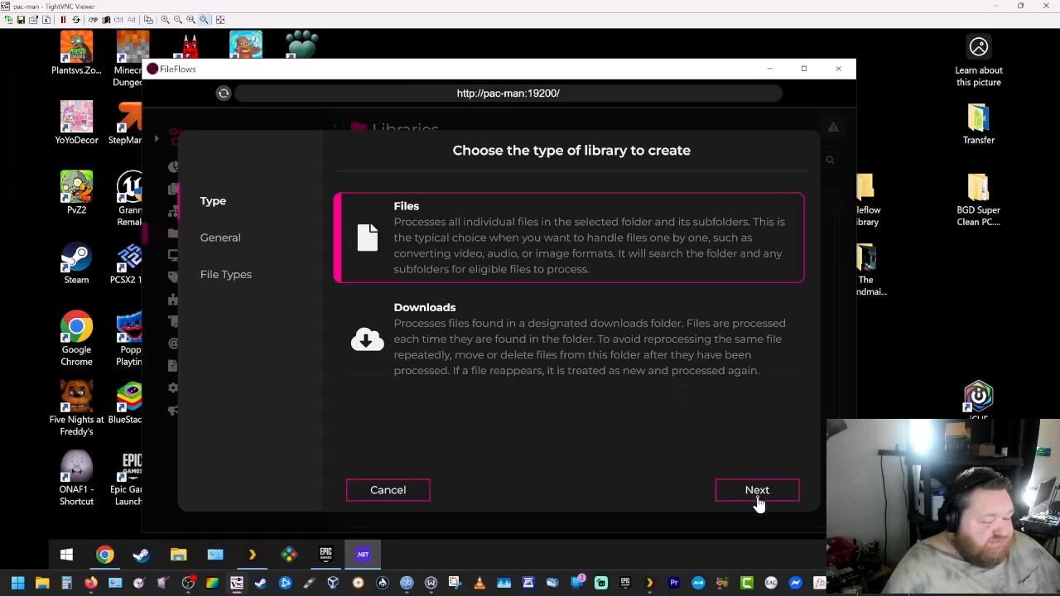
Step: Start a Files-type library and name it 'fileflow library'
{"action": "left_click", "coordinate": [757, 491]}
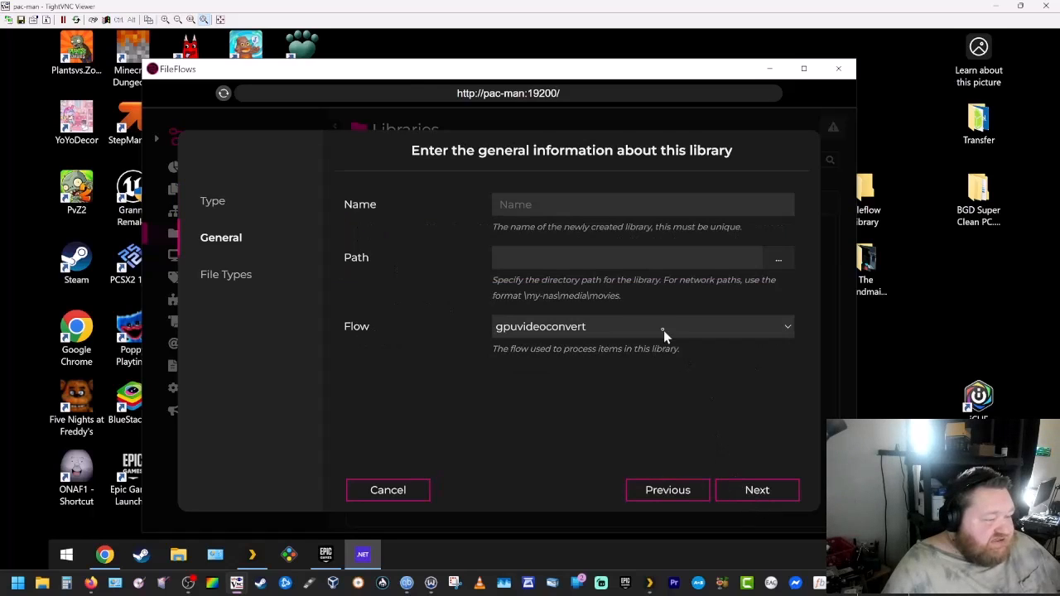
{"action": "left_click", "coordinate": [617, 206]}
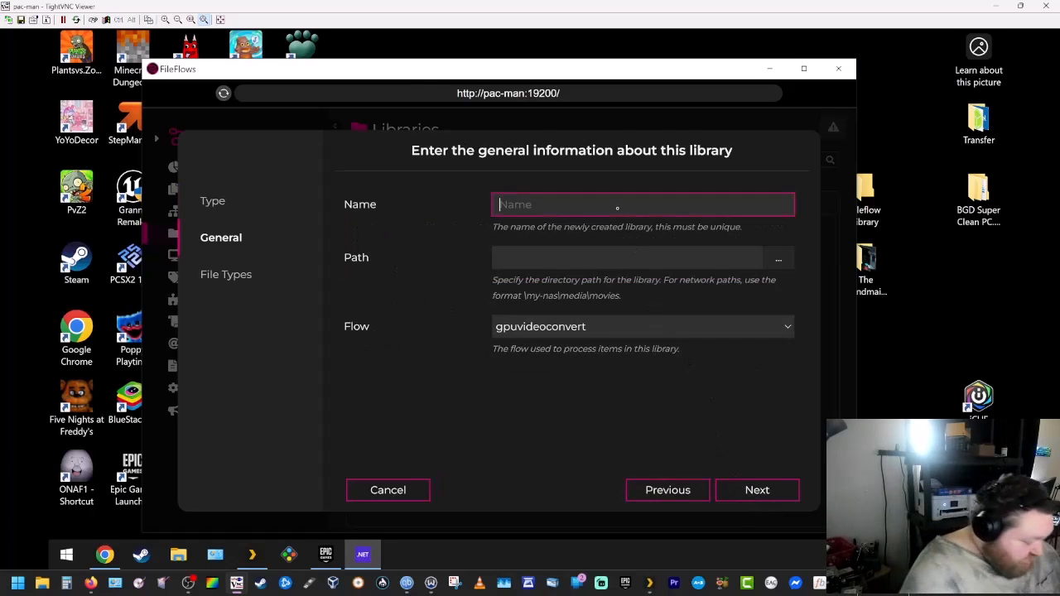
{"action": "type", "text": "fl"}
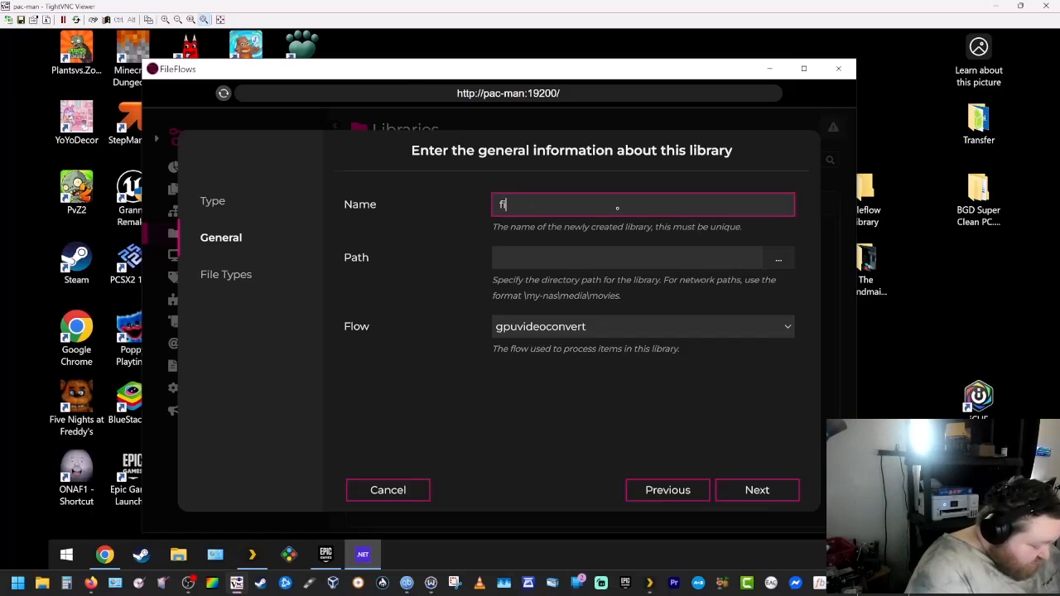
{"action": "type", "text": "ileflow li"}
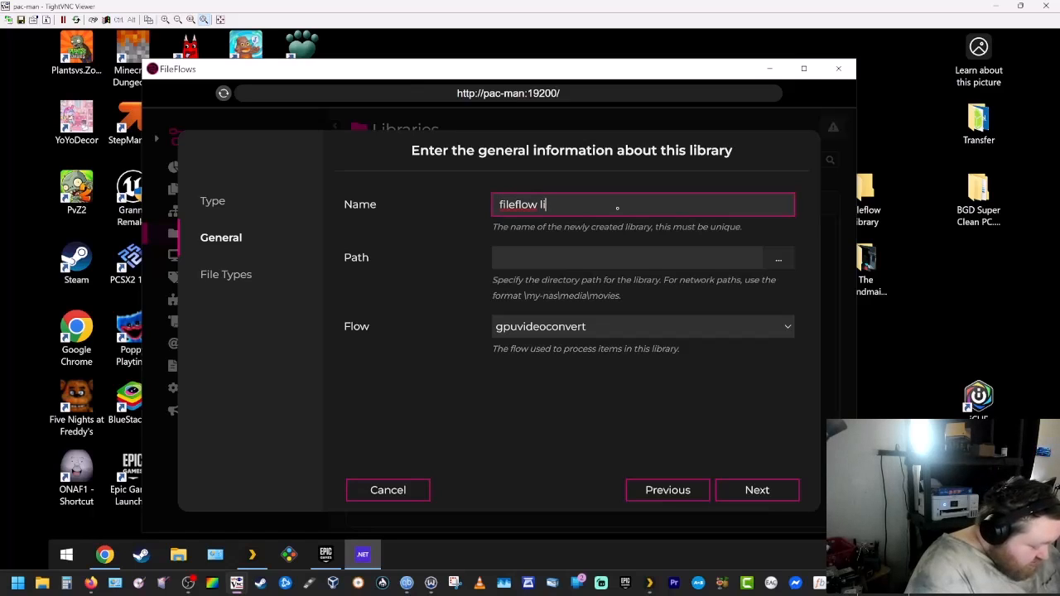
{"action": "type", "text": "brary"}
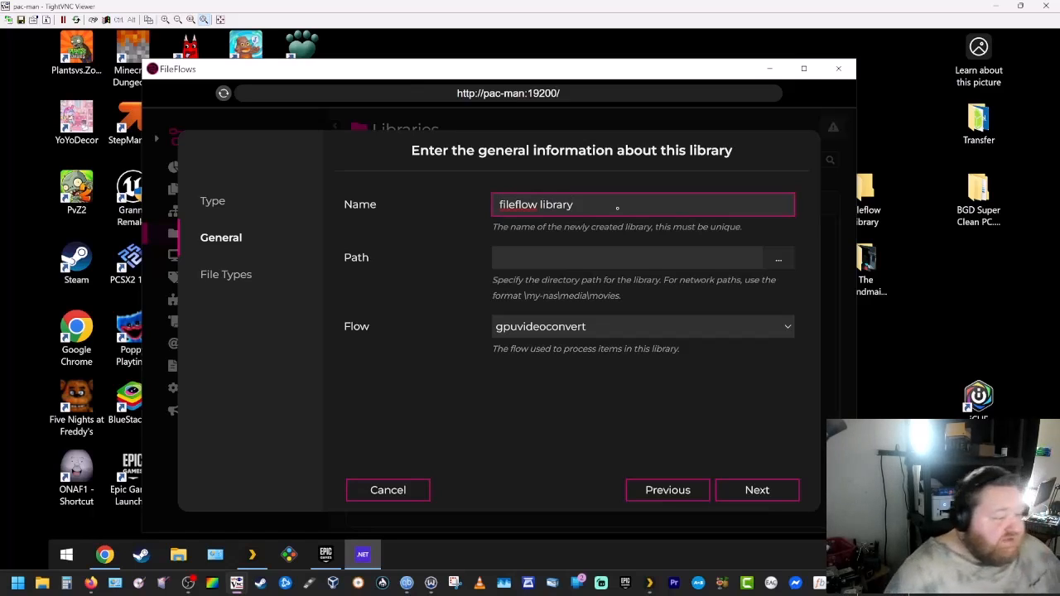
{"action": "mouse_move", "coordinate": [864, 195]}
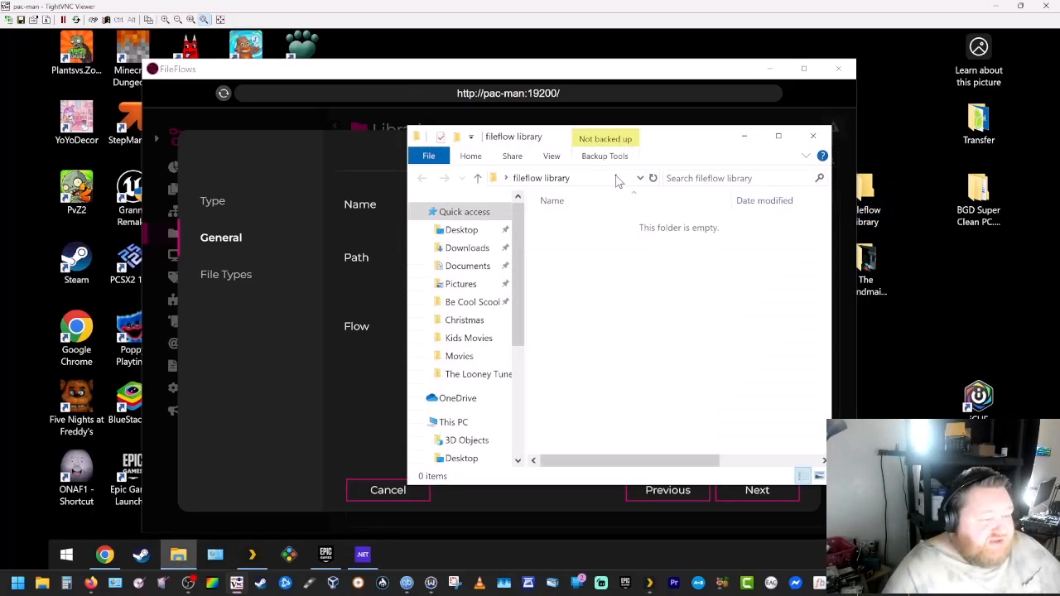
Step: Copy the fileflow library folder's full path from the Explorer address bar
{"action": "left_click", "coordinate": [566, 177]}
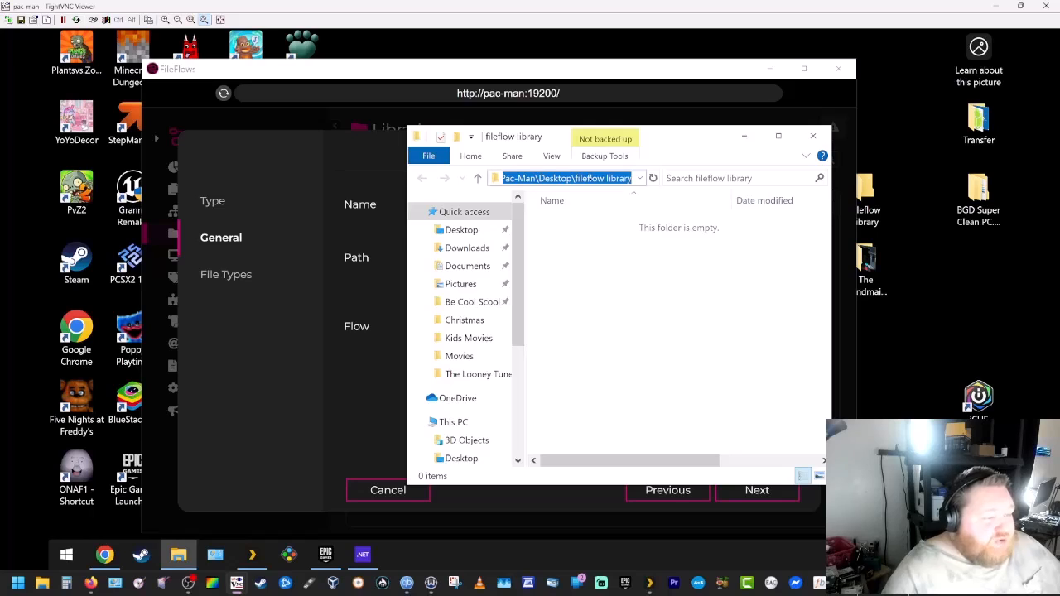
{"action": "right_click", "coordinate": [567, 179]}
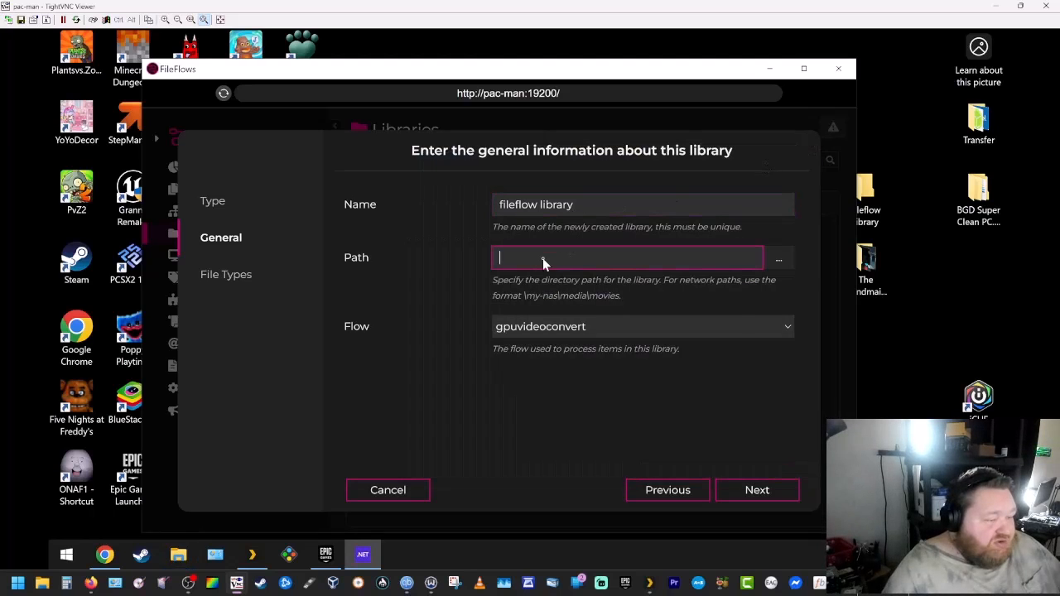
Step: Set Path to C:\Users\Pac-Man\Desktop\fileflow library with gpuvideoconvert flow, Video type, and finish
{"action": "type", "text": "C:\\Users\\Pac-Man\\Desktop\\fileflow library"}
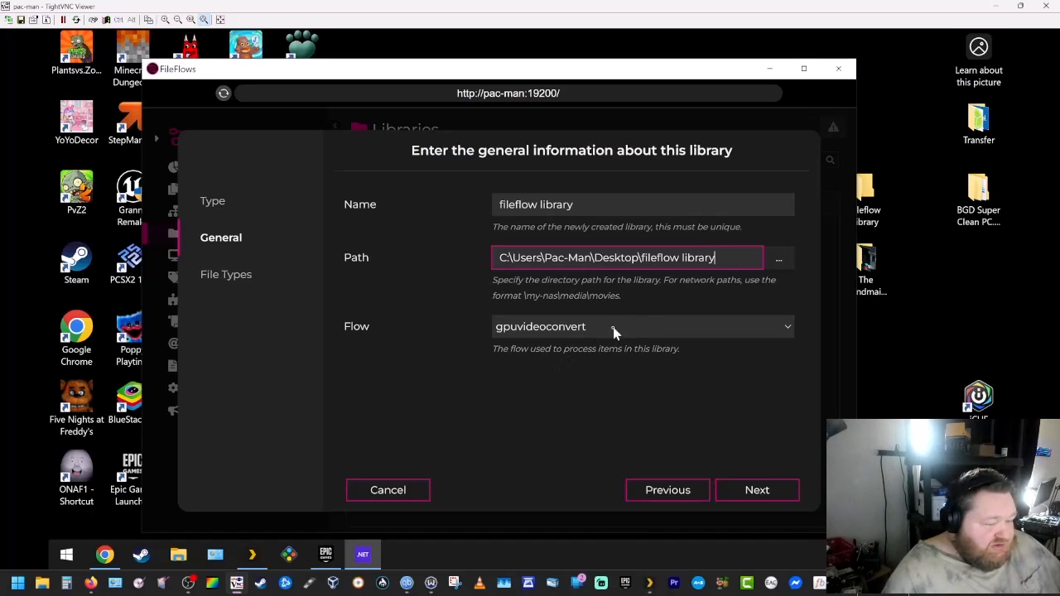
{"action": "left_click", "coordinate": [643, 326]}
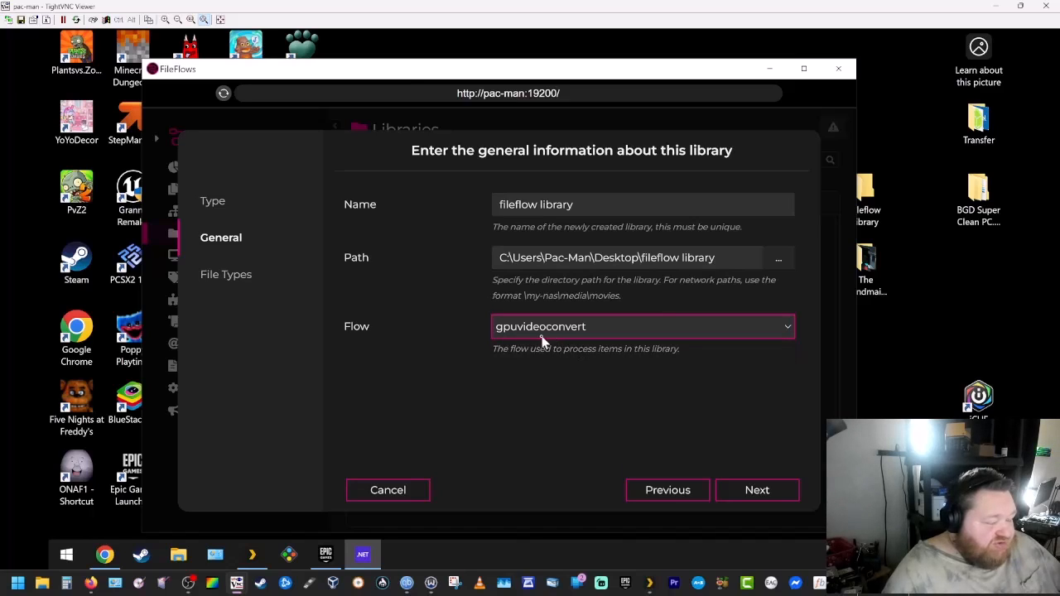
{"action": "mouse_move", "coordinate": [750, 474]}
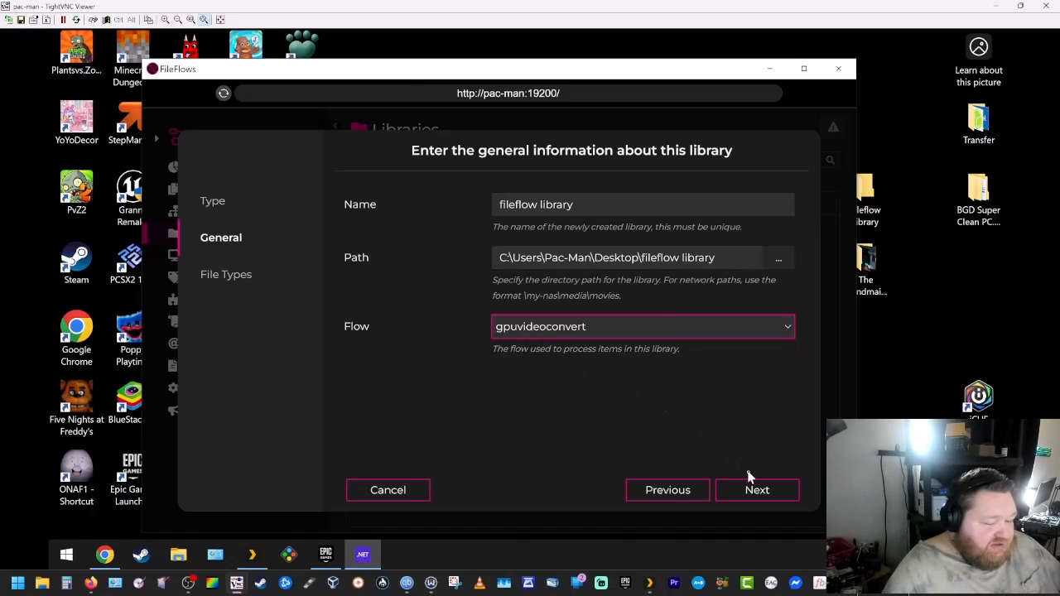
{"action": "left_click", "coordinate": [757, 490]}
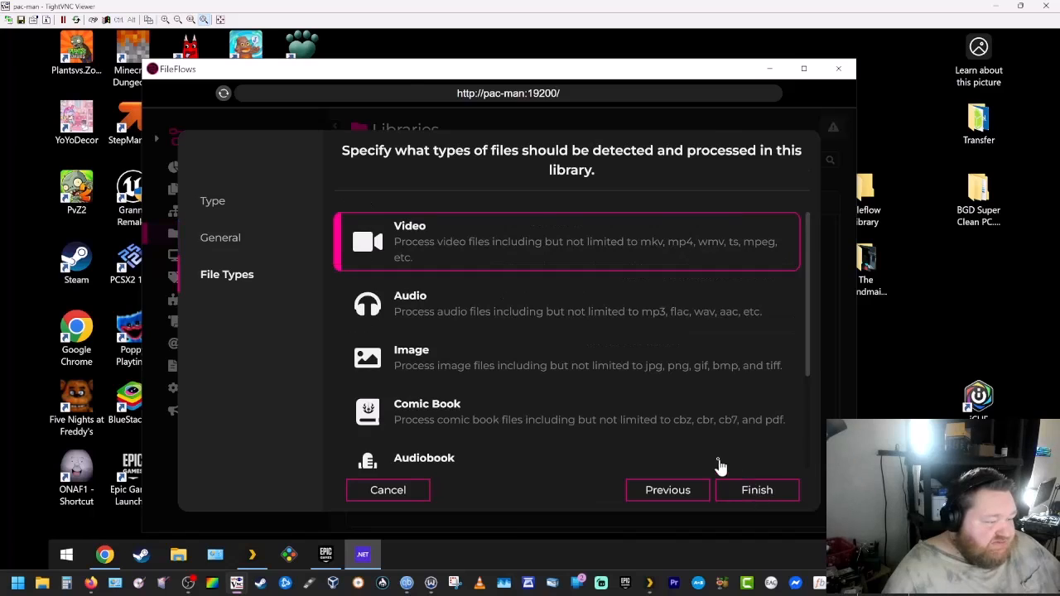
{"action": "mouse_move", "coordinate": [460, 260]}
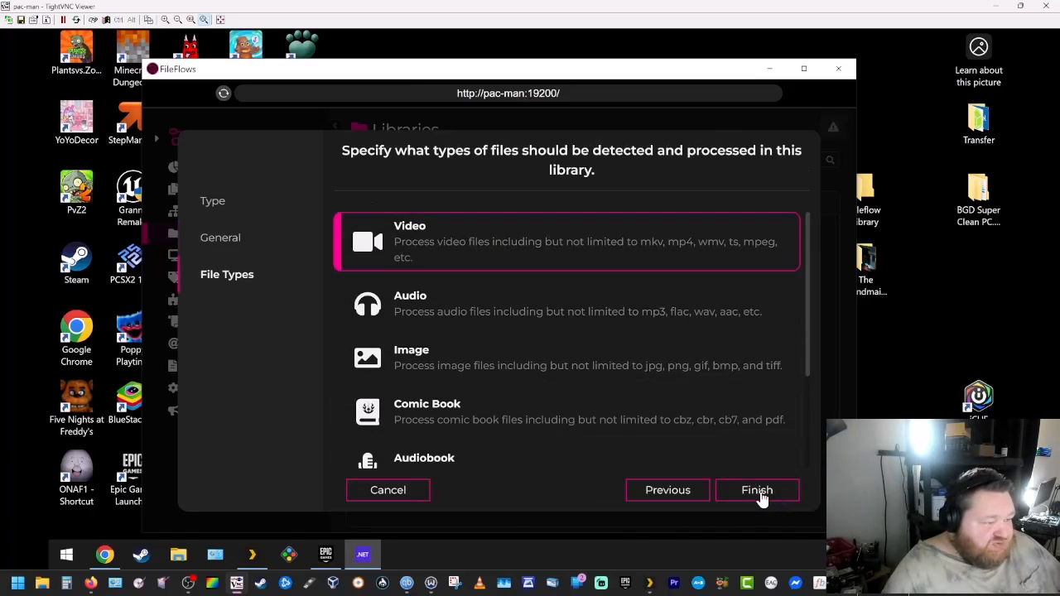
{"action": "left_click", "coordinate": [757, 490]}
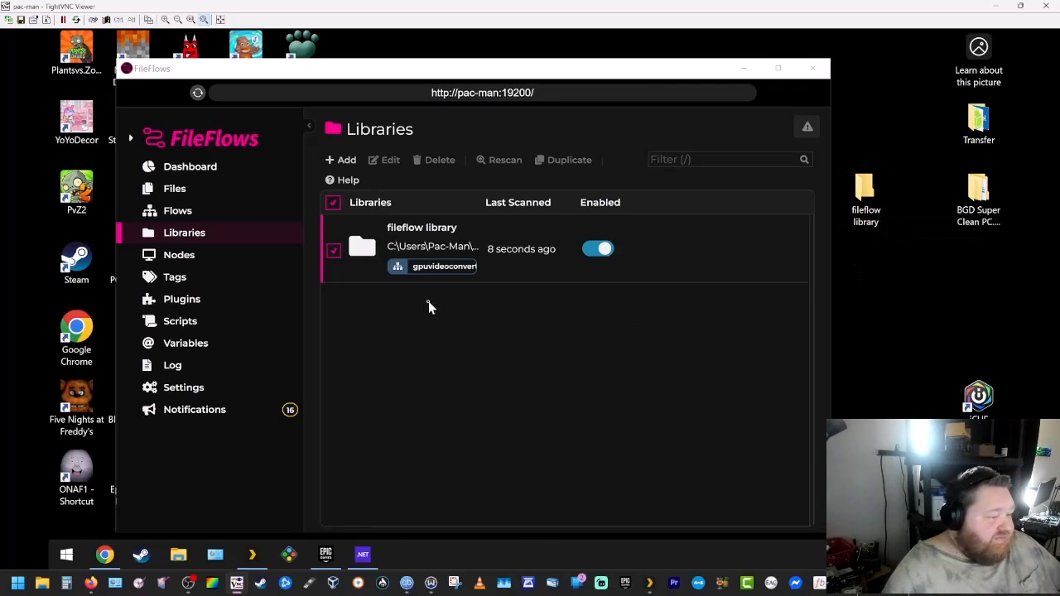
Step: Check the dashboard, tick fileflow library in Libraries, and return to the dashboard
{"action": "left_click", "coordinate": [188, 166]}
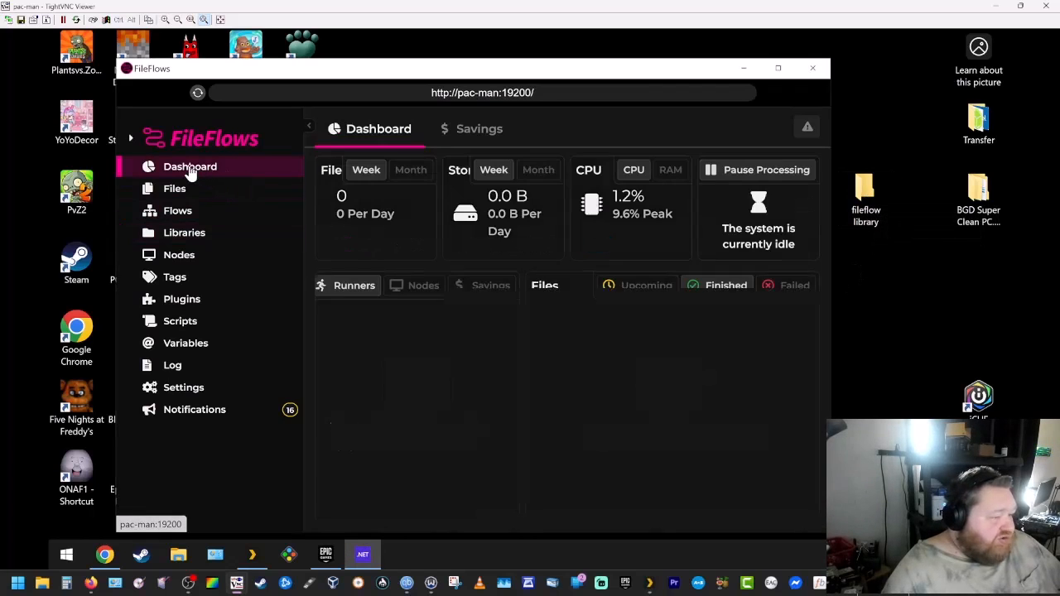
{"action": "left_click", "coordinate": [490, 285]}
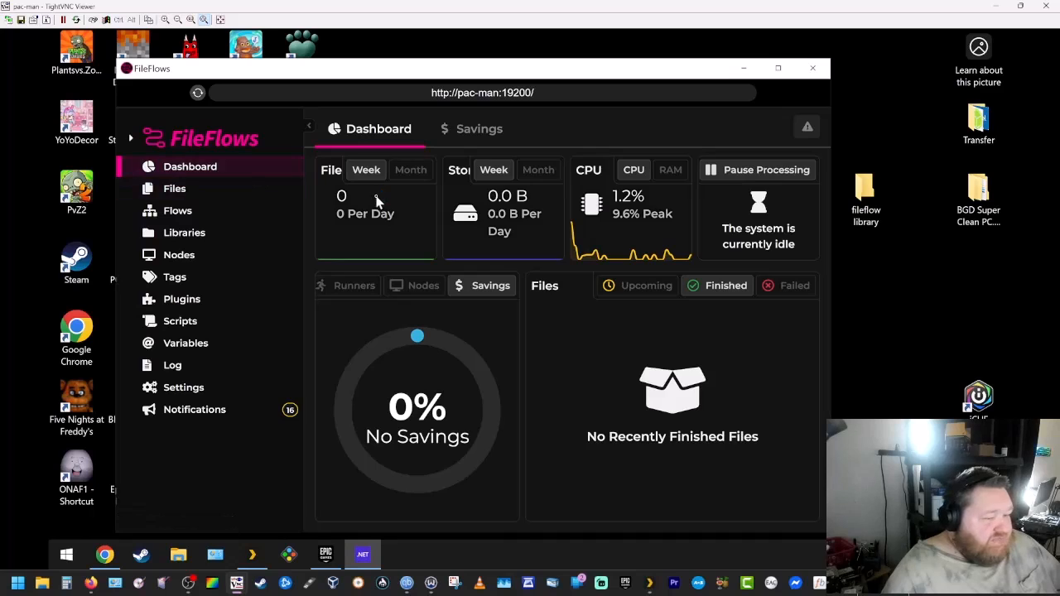
{"action": "mouse_move", "coordinate": [437, 222]}
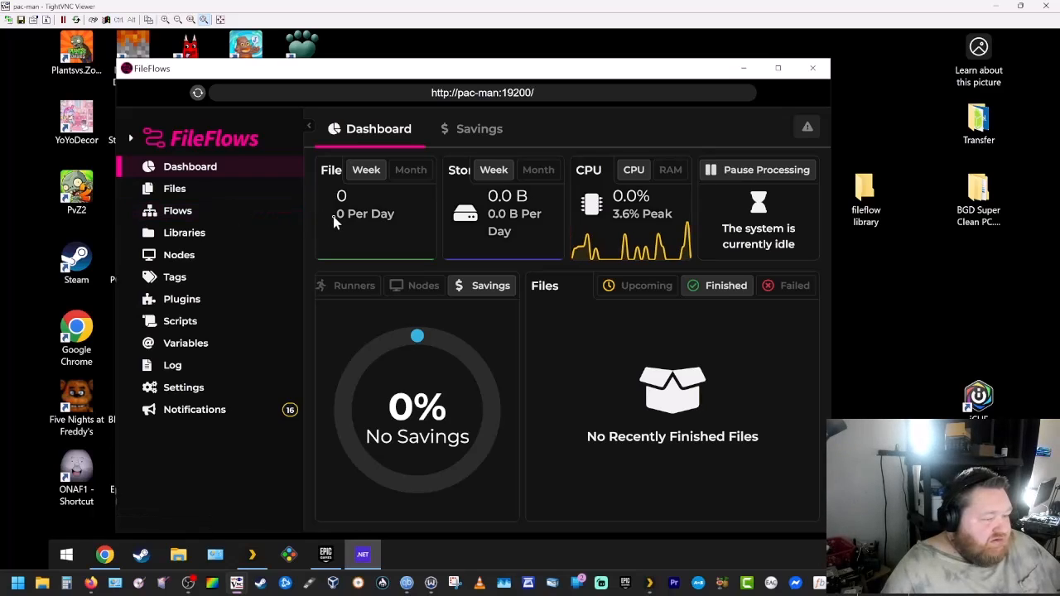
{"action": "left_click", "coordinate": [184, 232]}
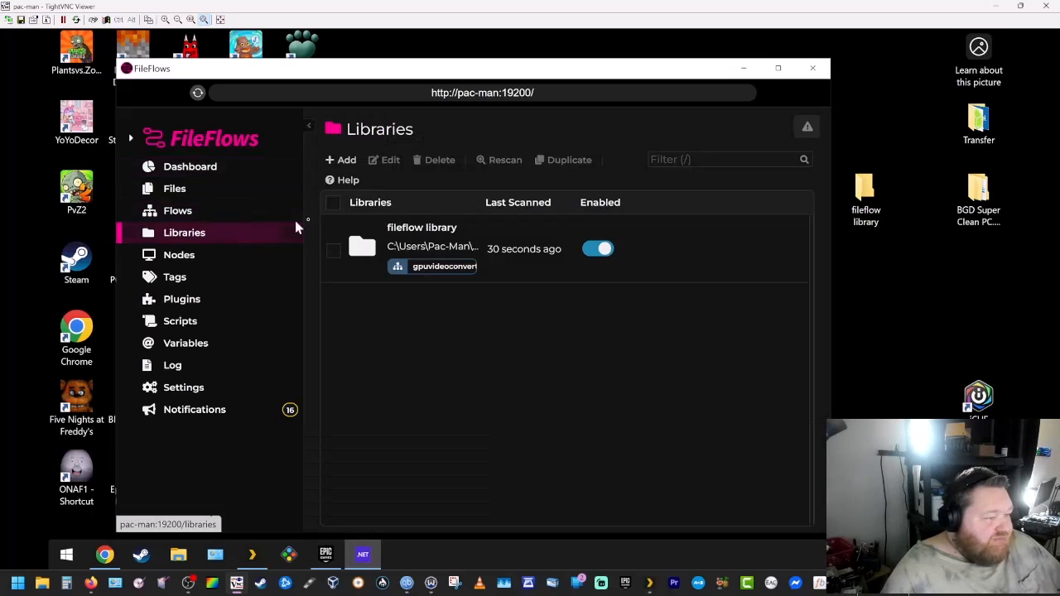
{"action": "left_click", "coordinate": [333, 202]}
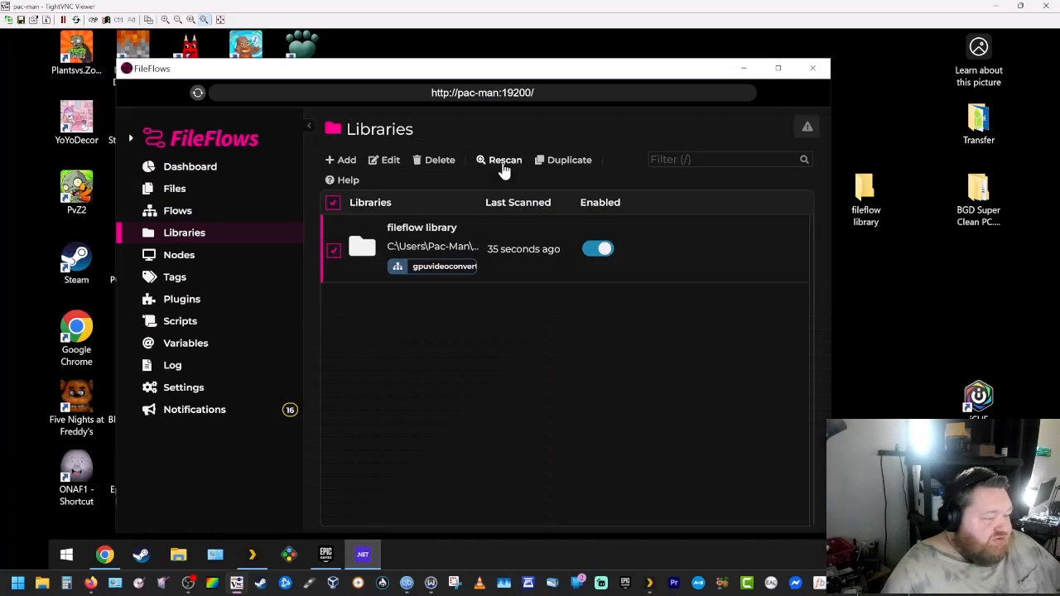
{"action": "mouse_move", "coordinate": [395, 208]}
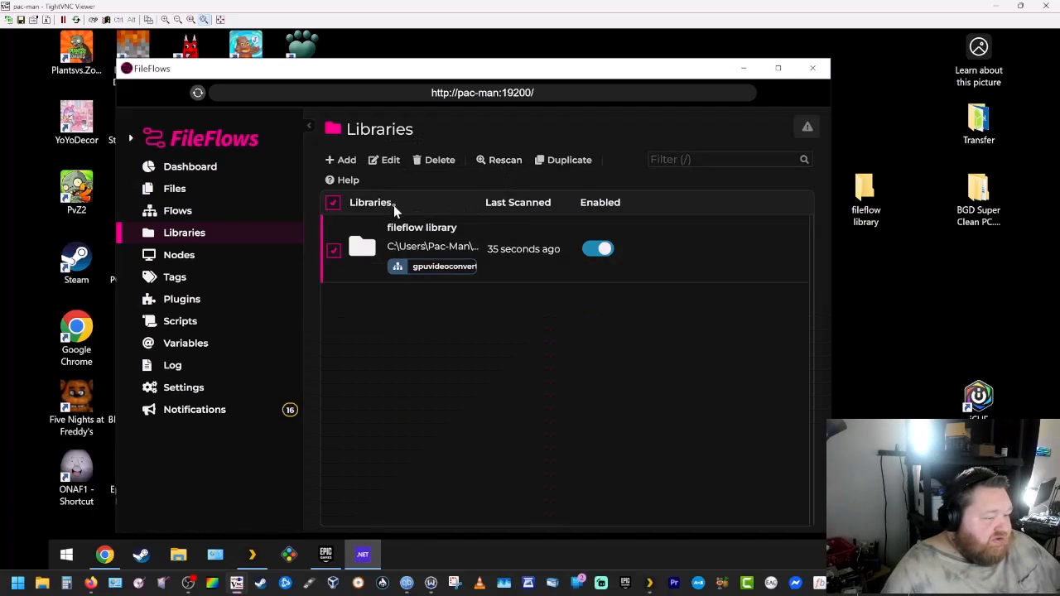
{"action": "mouse_move", "coordinate": [182, 172]}
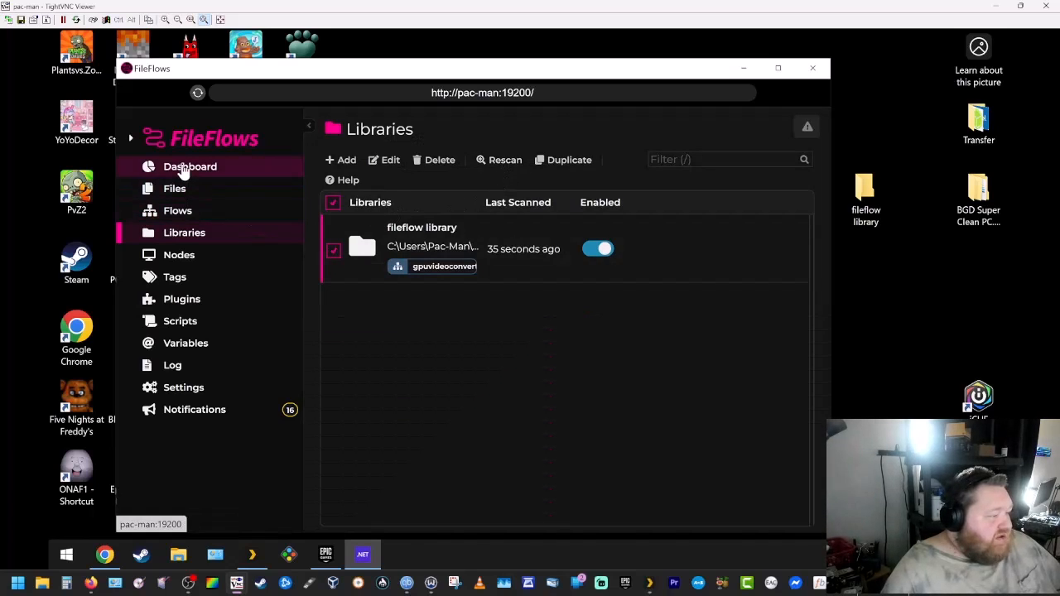
{"action": "left_click", "coordinate": [189, 166]}
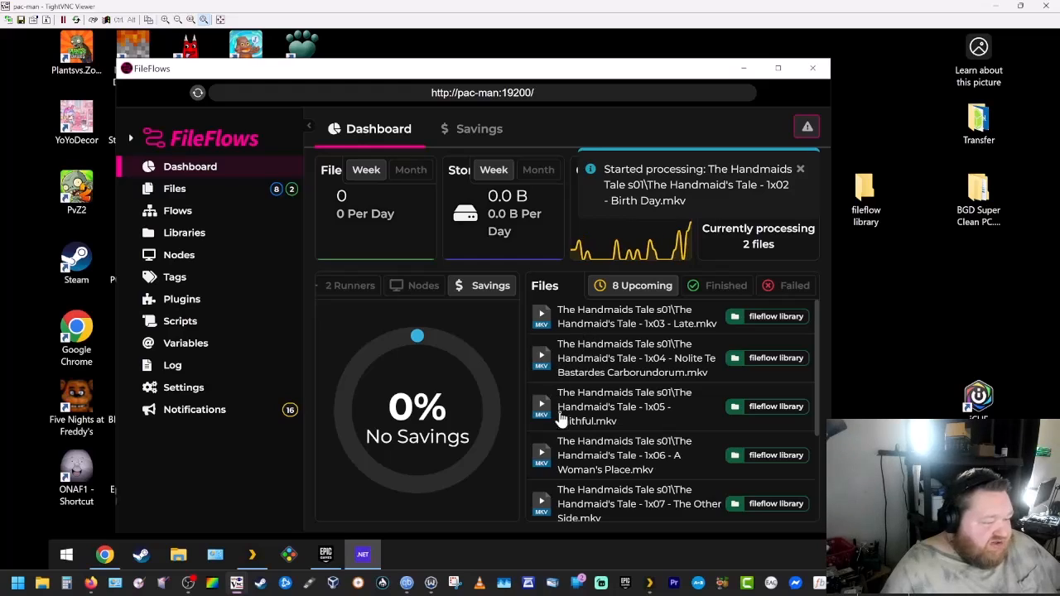
{"action": "mouse_move", "coordinate": [357, 296]}
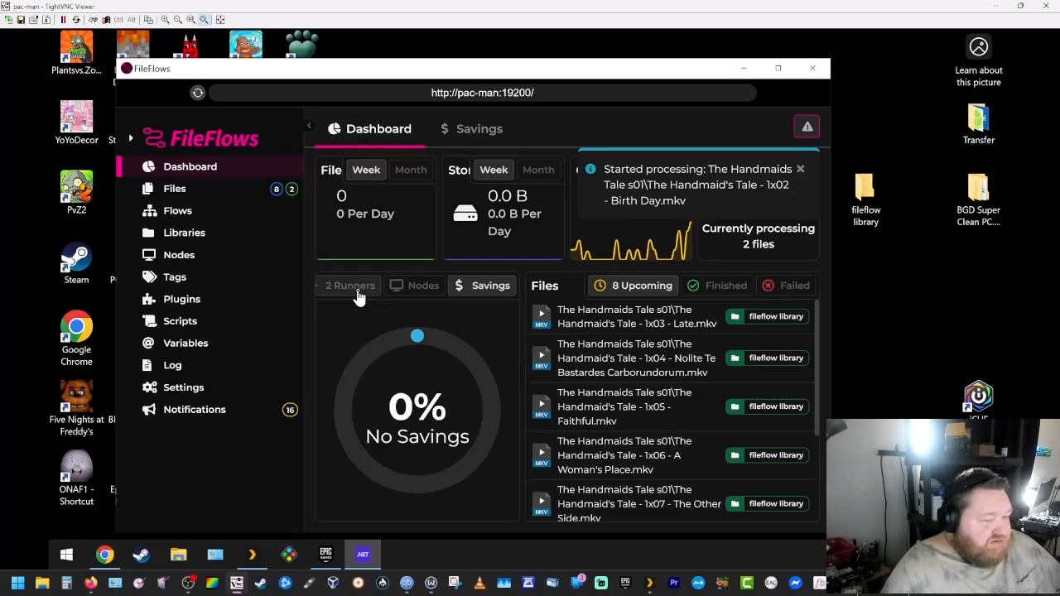
Step: Show the 2 Runners tab with the two Handmaid's Tale encodes beside Upcoming files
{"action": "left_click", "coordinate": [352, 285]}
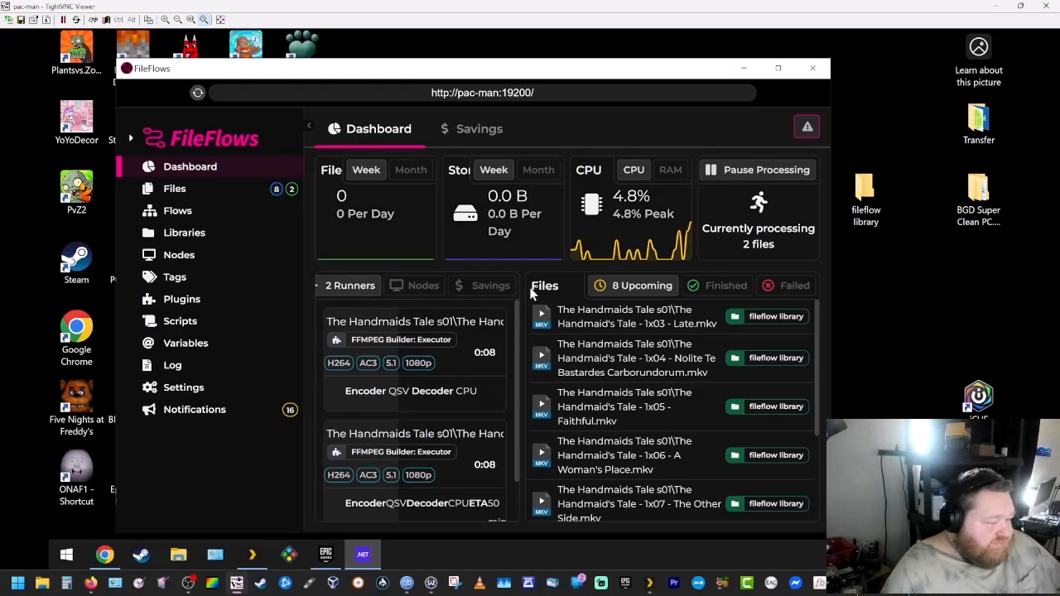
{"action": "left_click", "coordinate": [778, 68]}
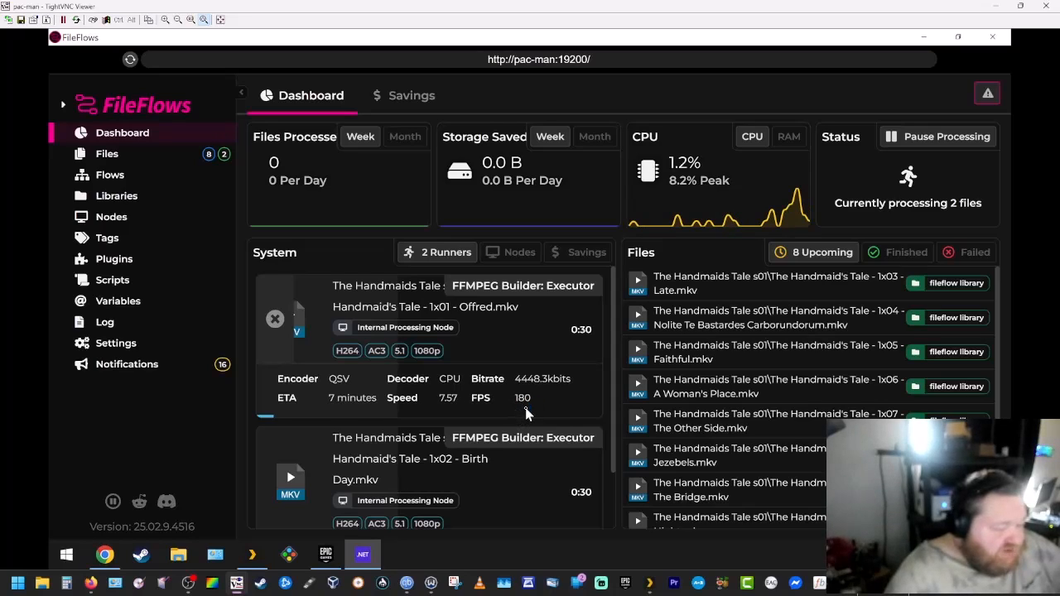
{"action": "mouse_move", "coordinate": [545, 462]}
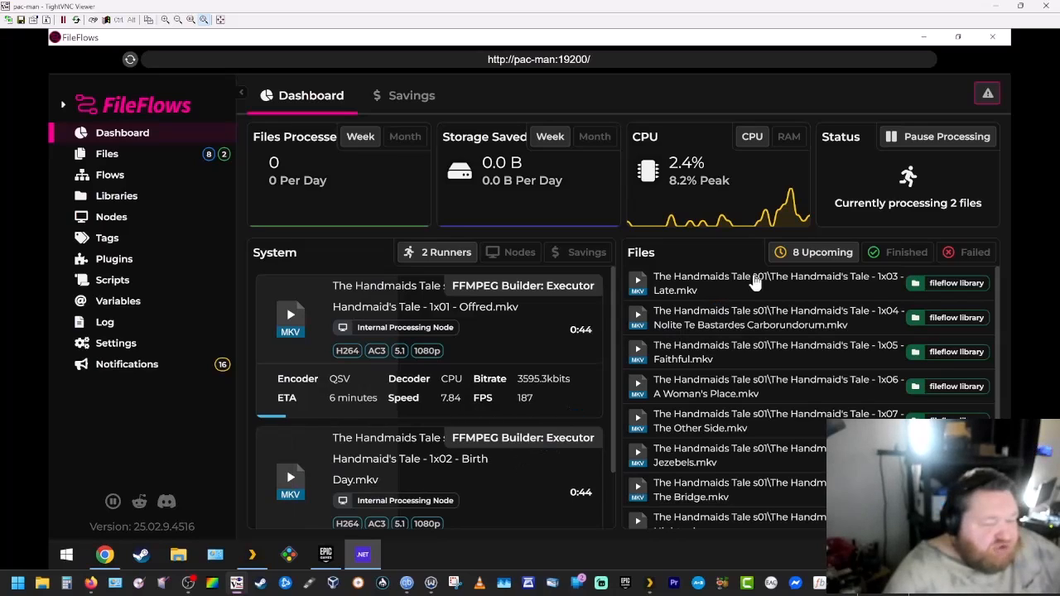
{"action": "mouse_move", "coordinate": [801, 358]}
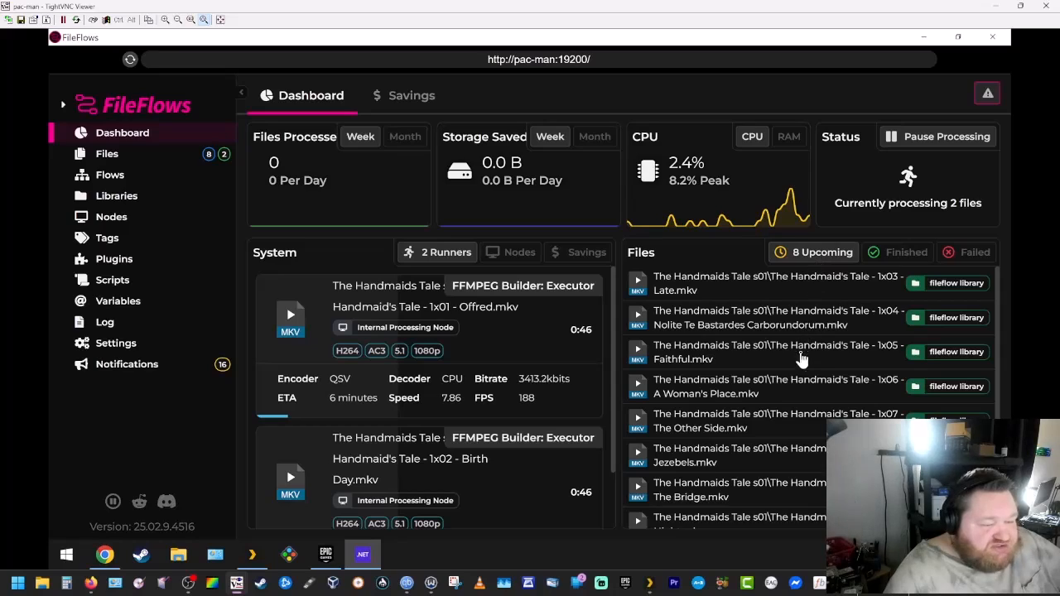
{"action": "mouse_move", "coordinate": [840, 295]}
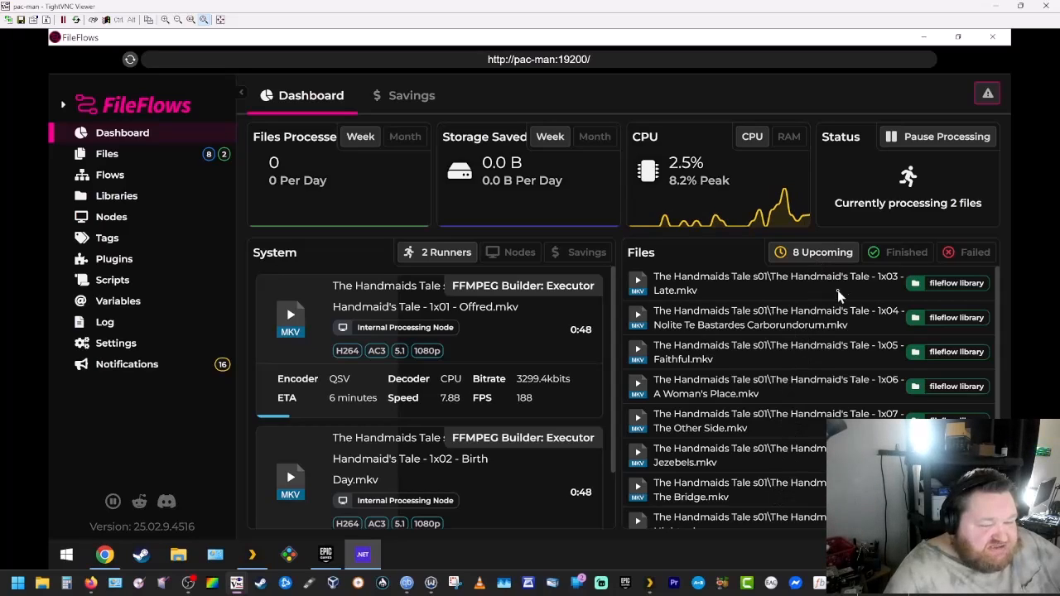